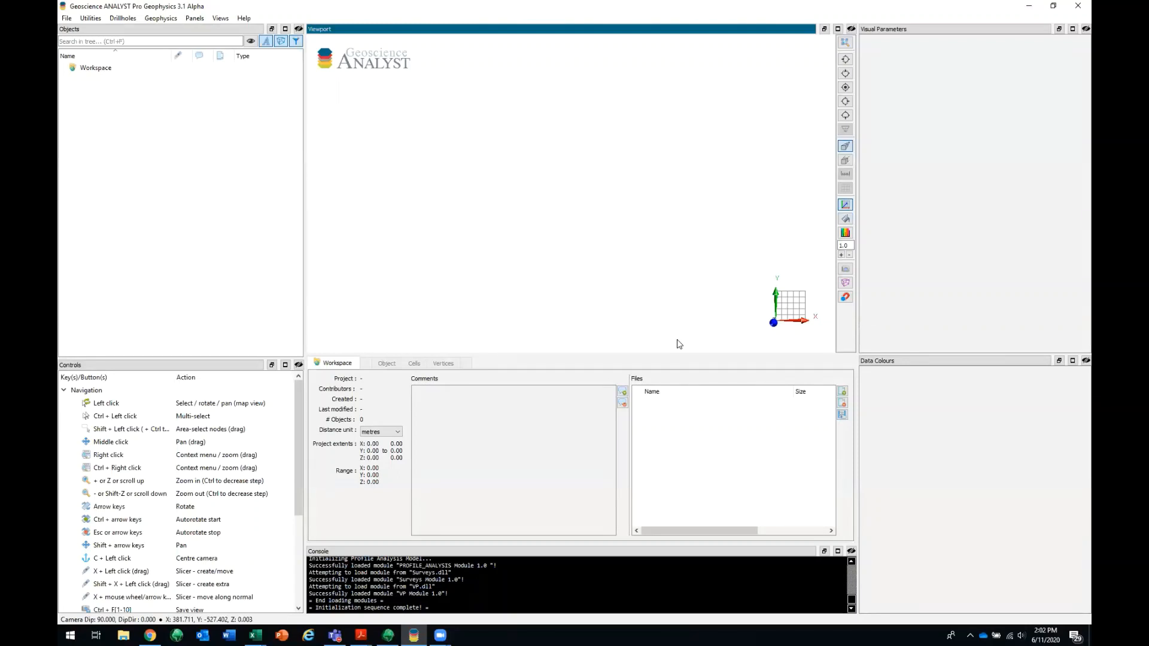
pyautogui.moveTo(595, 296)
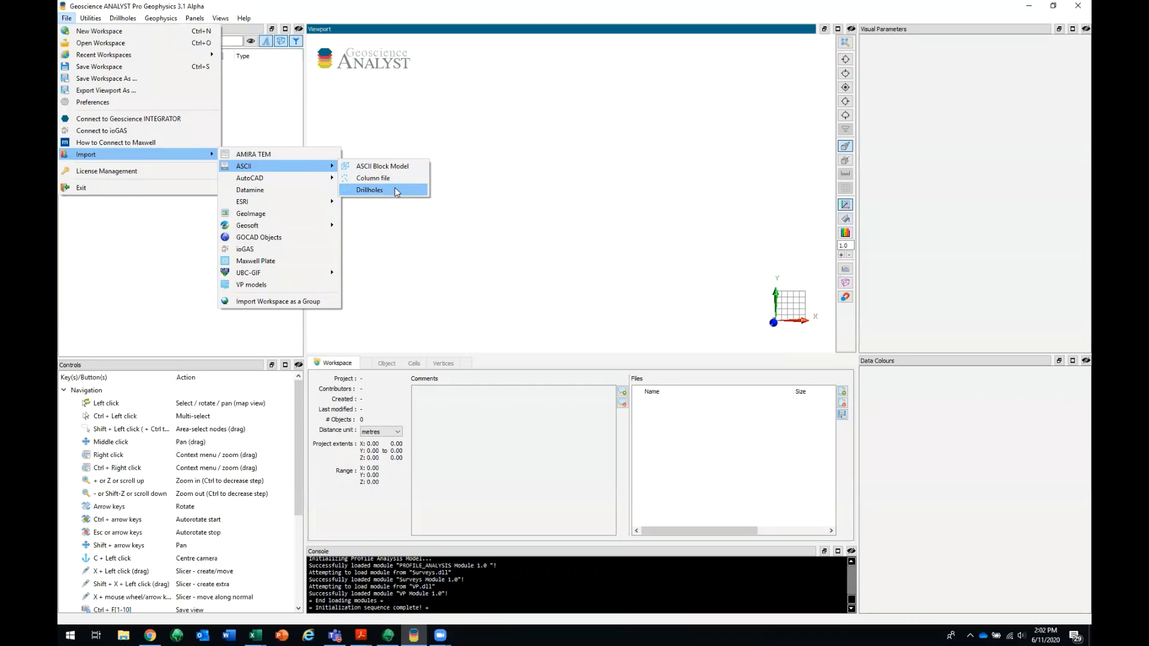
# - Open the drillhole import, set ddh_collars.csv as the collar file, and preview it in Excel
pyautogui.click(369, 189)
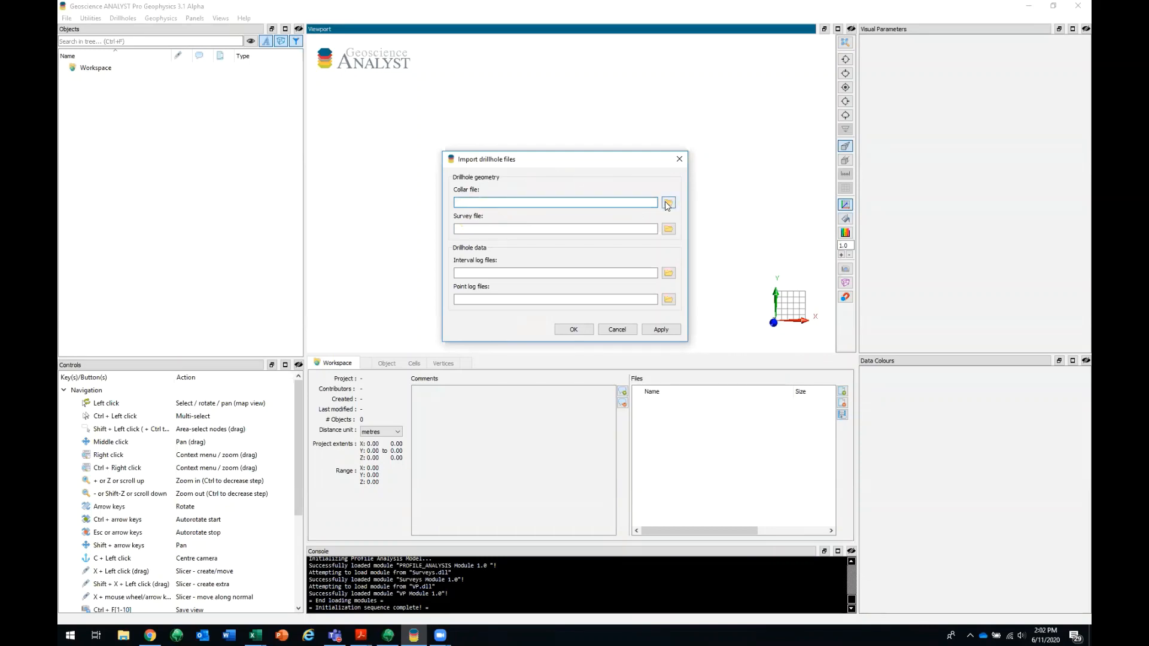
pyautogui.click(668, 202)
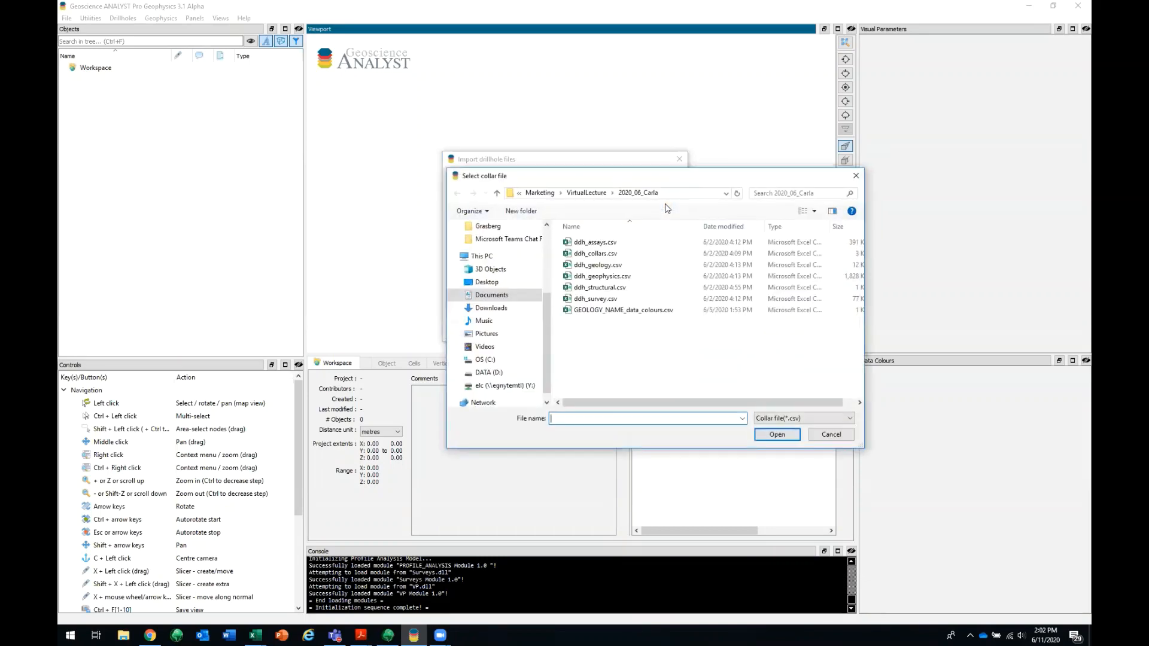
pyautogui.click(595, 253)
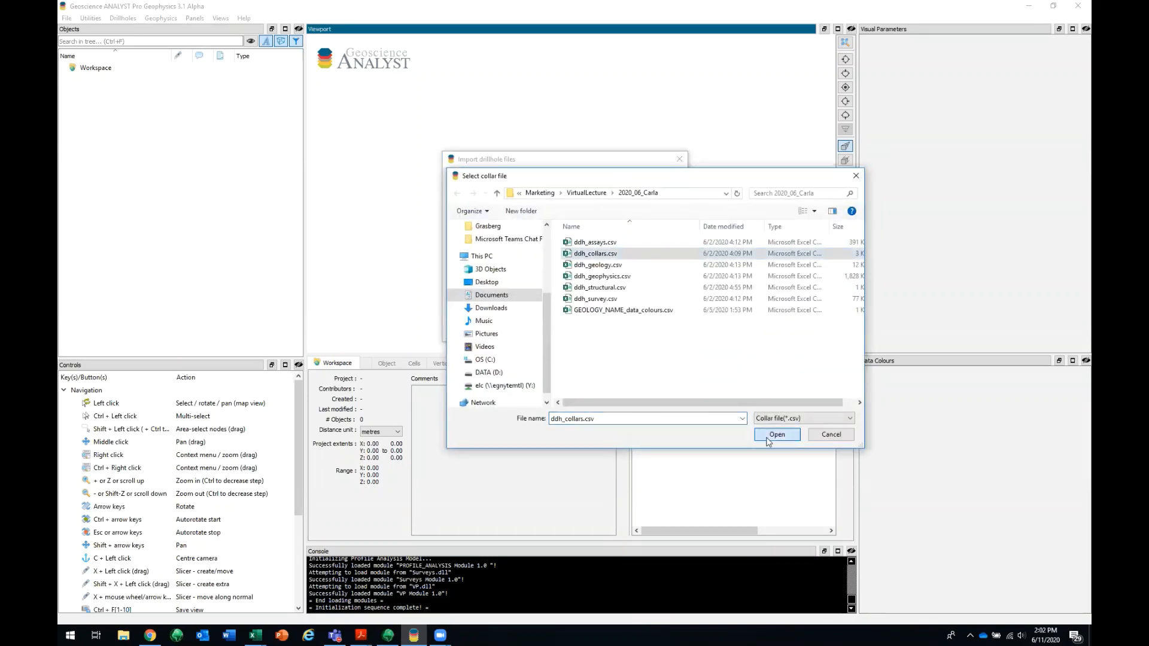
pyautogui.click(776, 434)
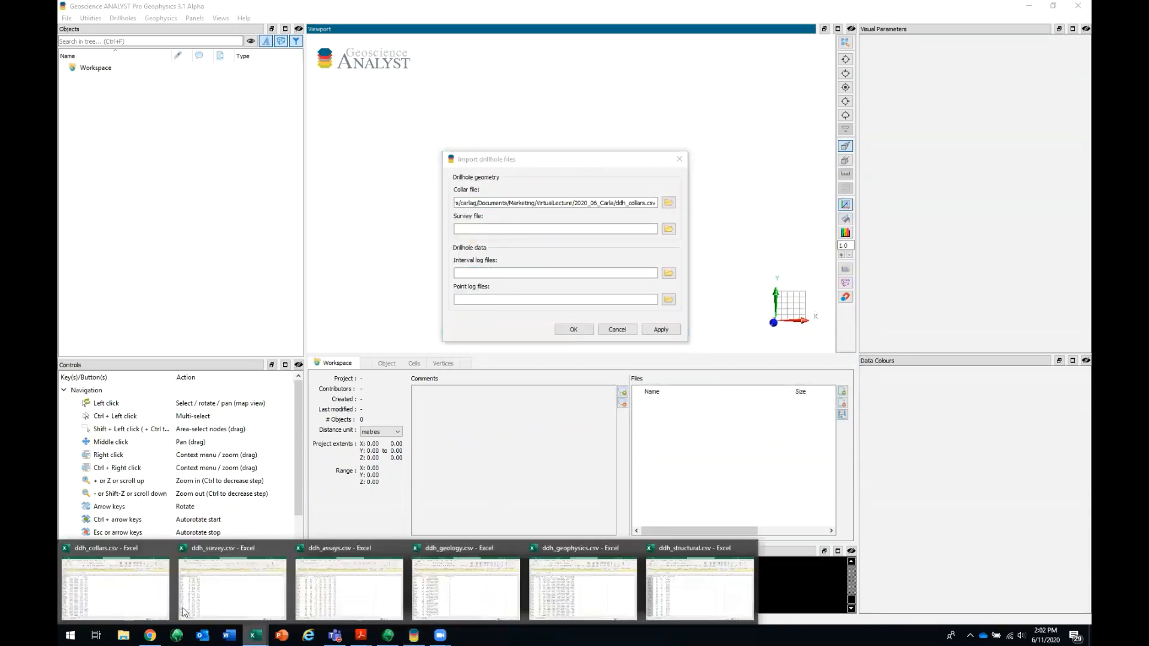
pyautogui.click(114, 590)
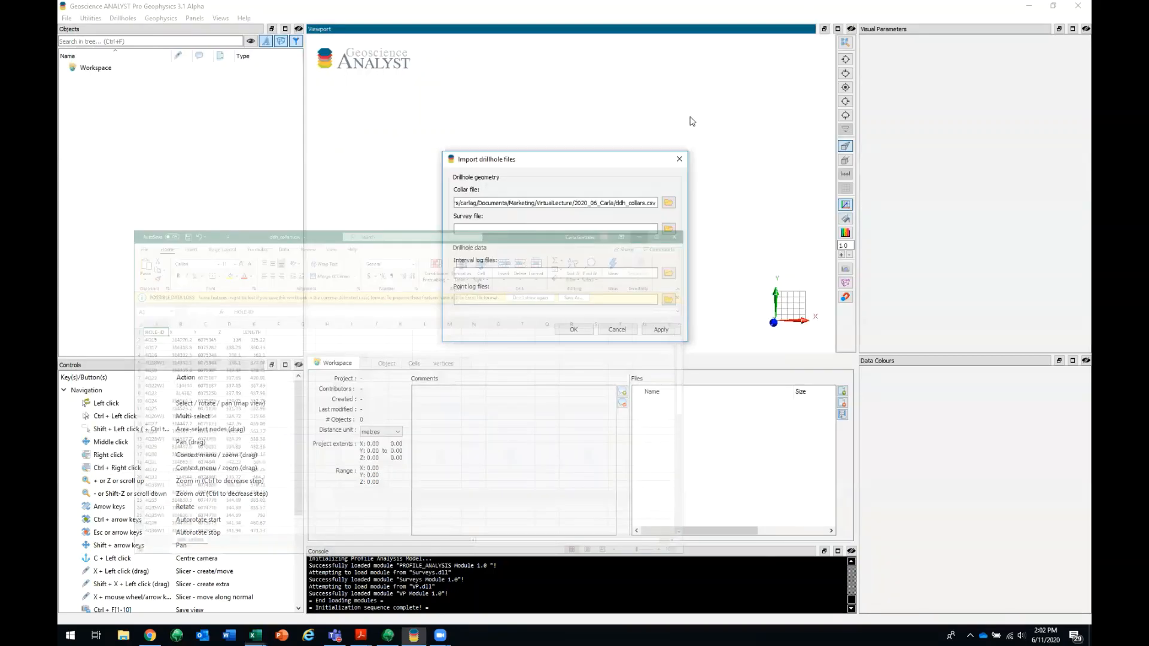
# - Set ddh_survey.csv as the survey file and preview it in Excel
pyautogui.click(667, 228)
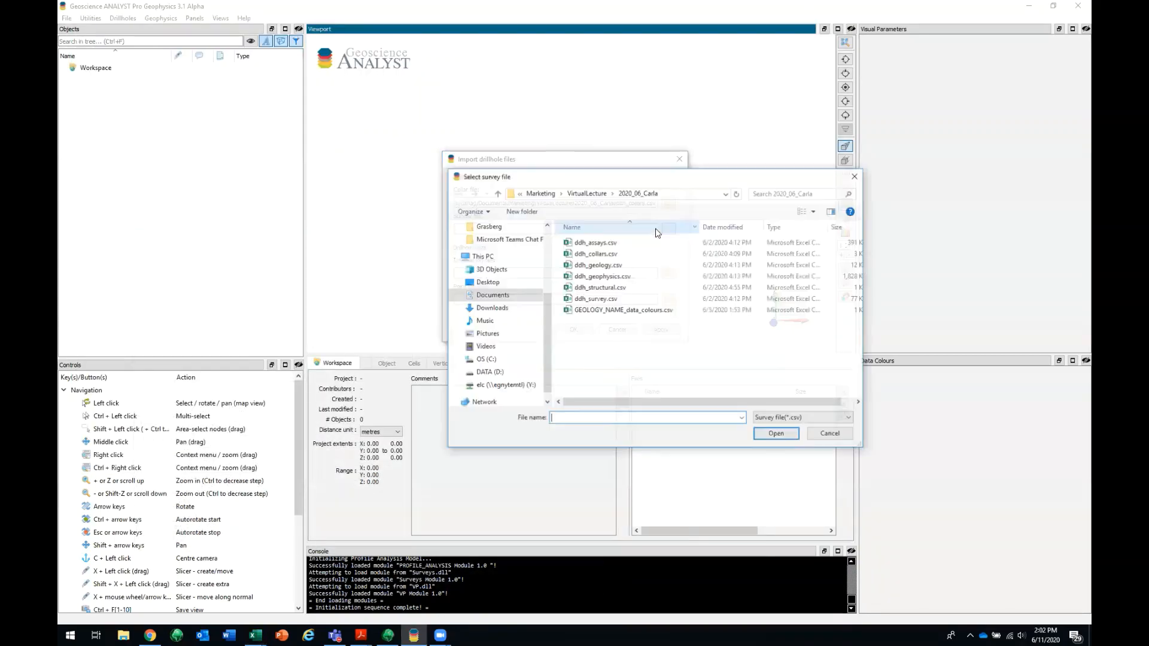
pyautogui.click(596, 299)
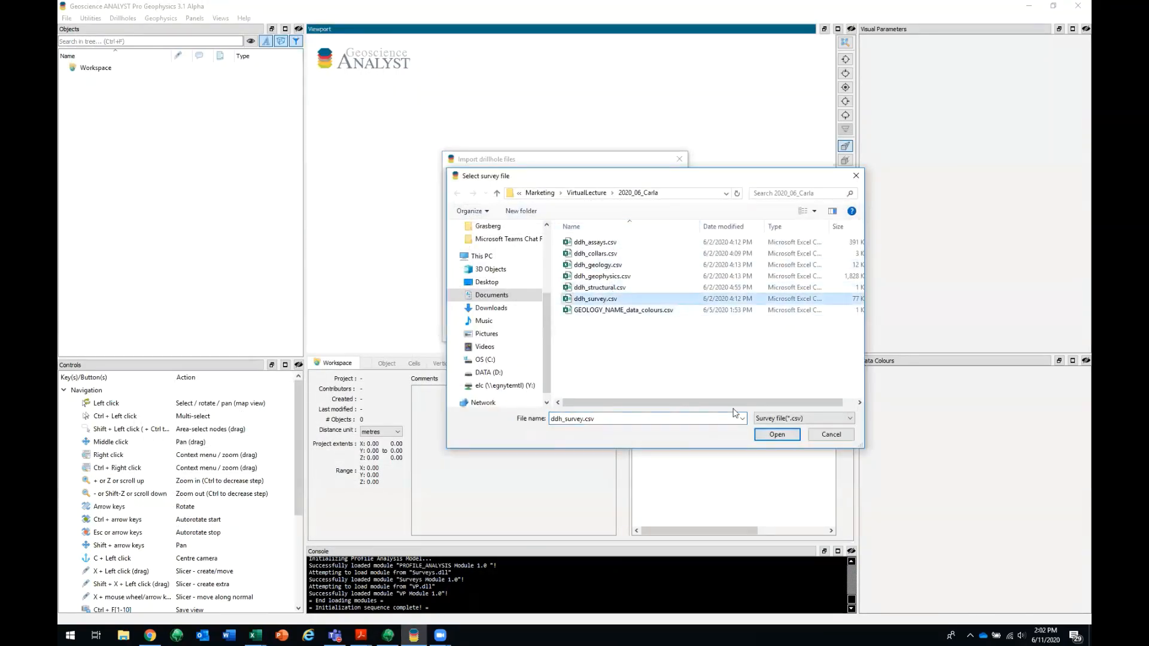
pyautogui.click(776, 434)
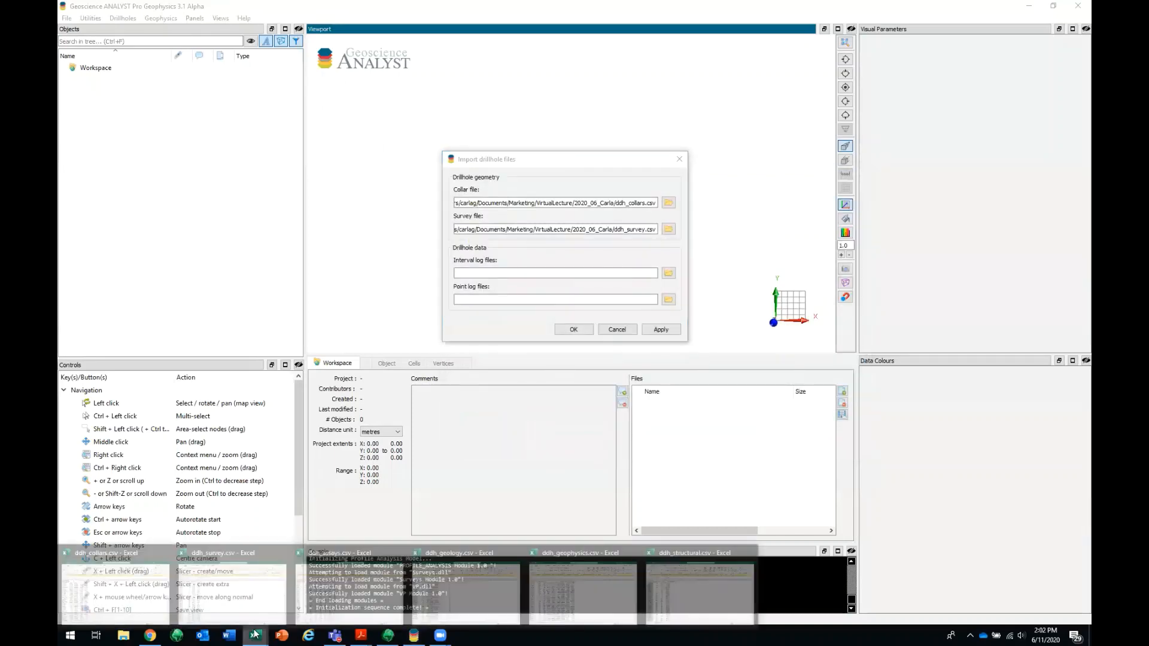
pyautogui.click(222, 552)
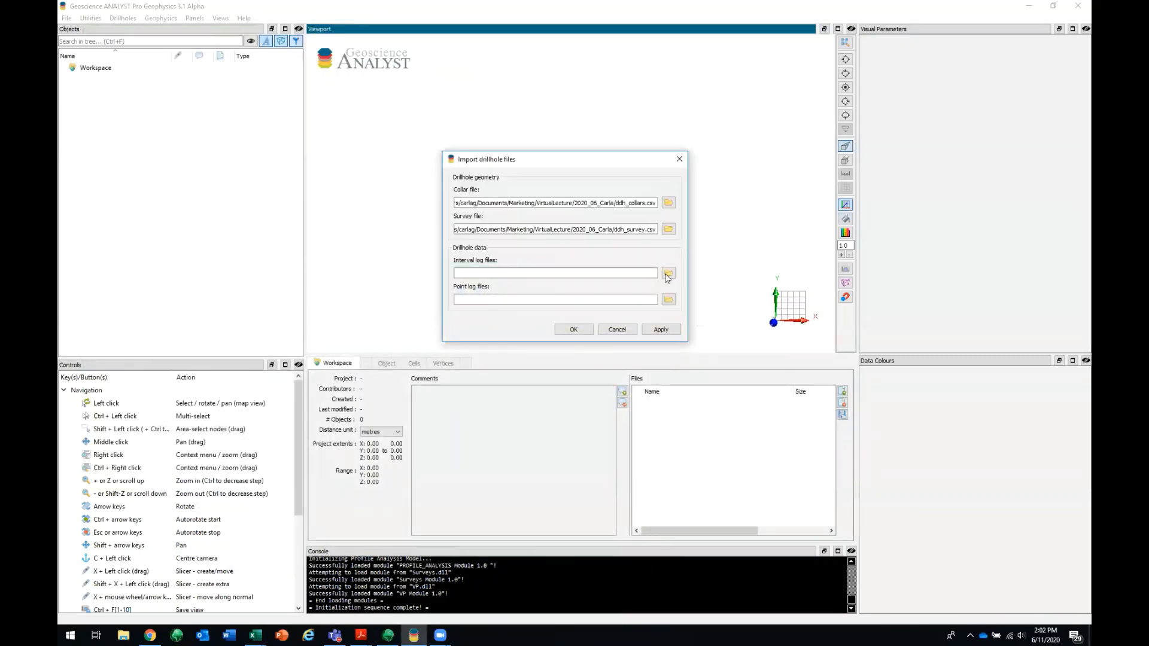
# - Choose ddh_assays.csv and ddh_geology.csv as interval logs and preview the geology table in Excel
pyautogui.click(668, 273)
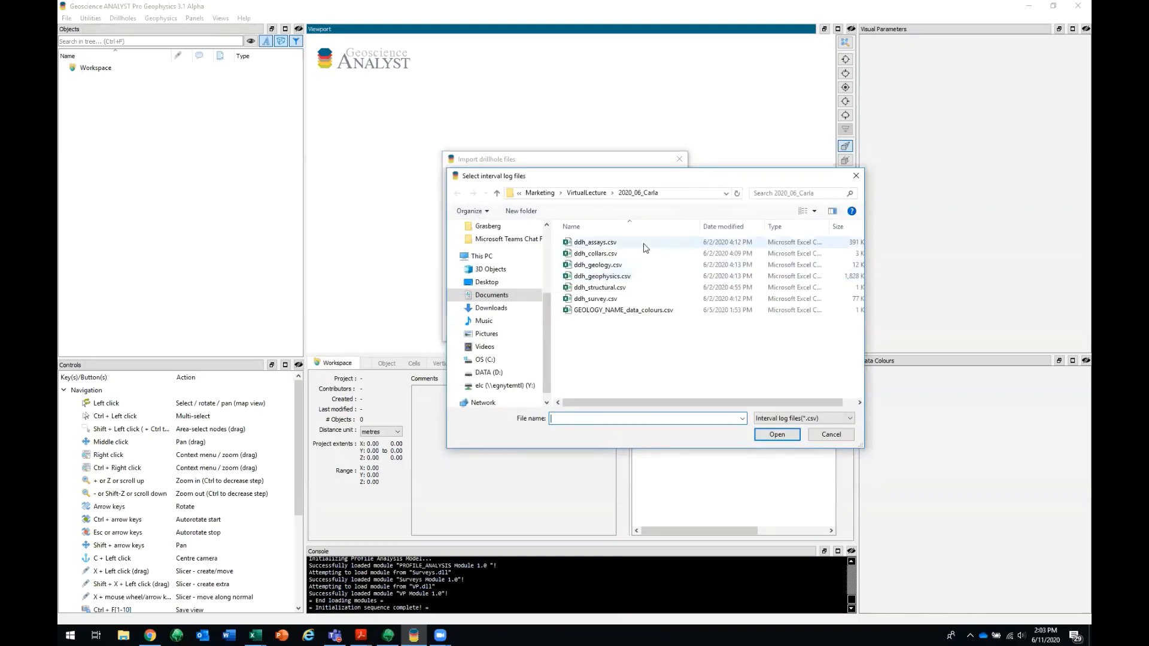
pyautogui.click(597, 265)
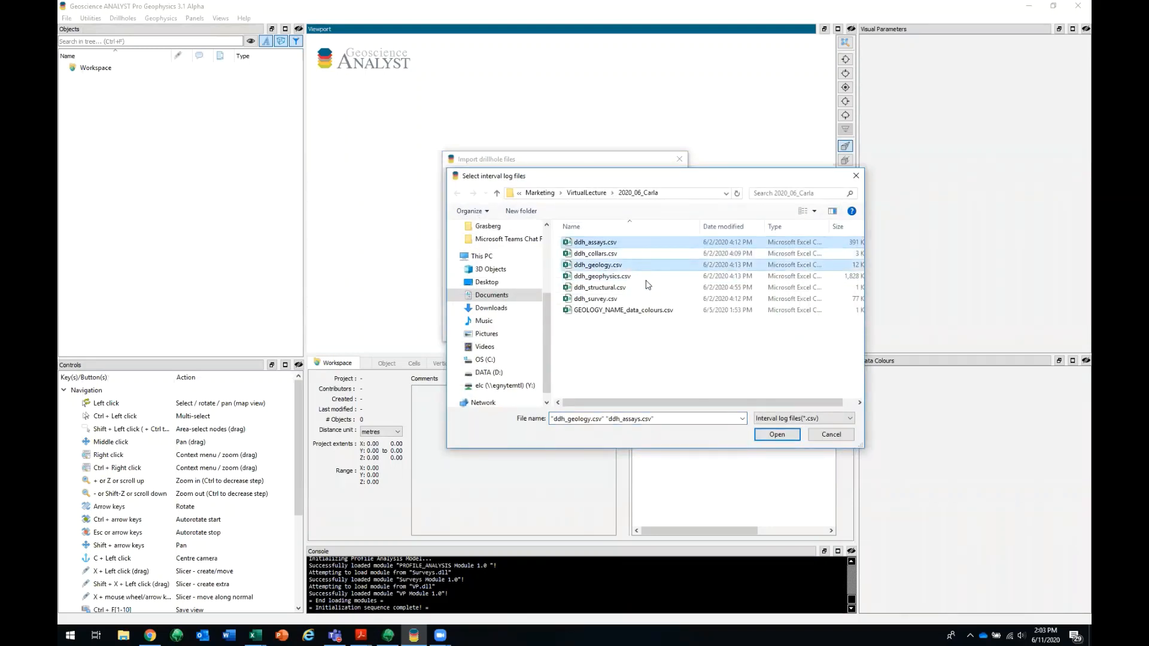
pyautogui.click(776, 434)
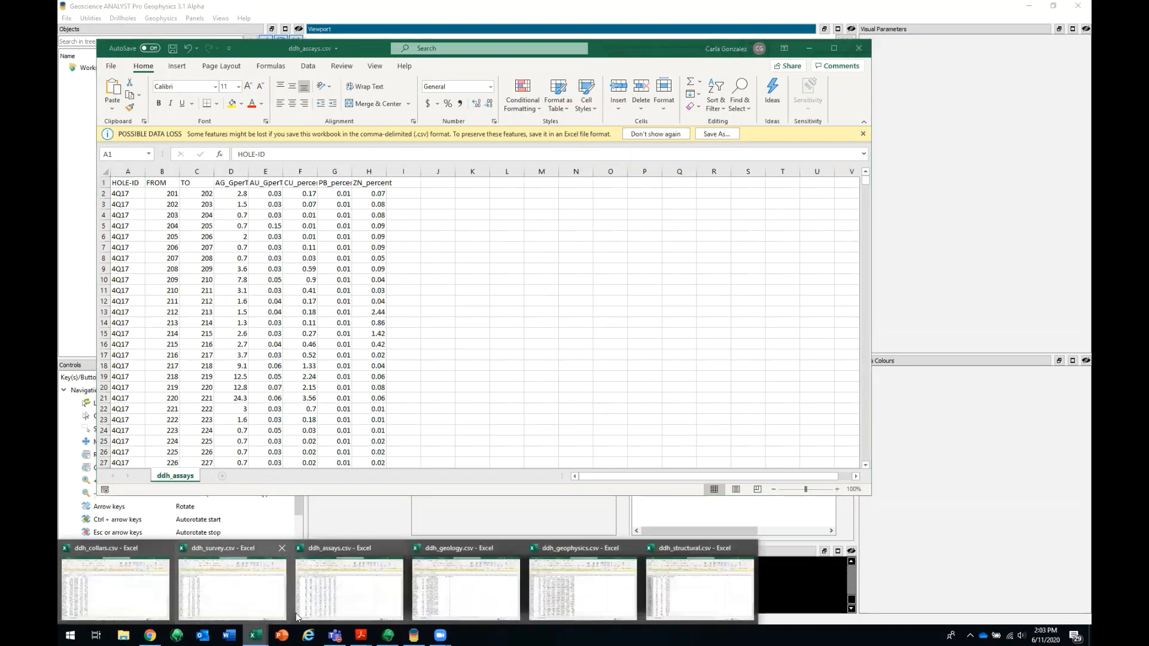
pyautogui.click(465, 586)
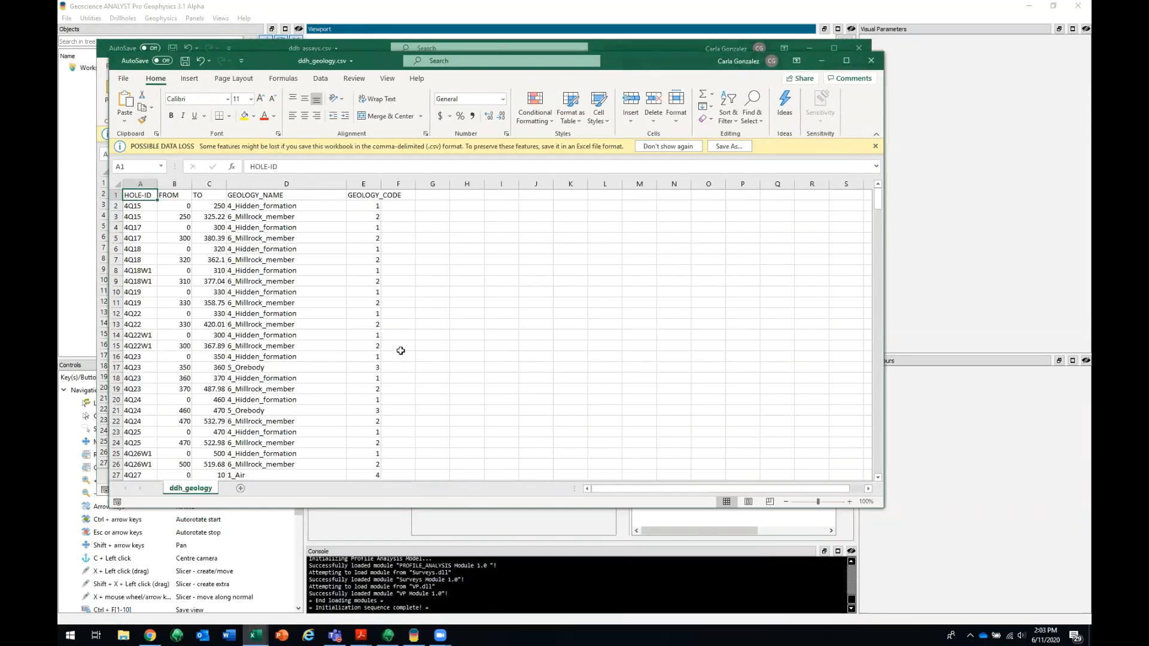
pyautogui.moveTo(192, 298)
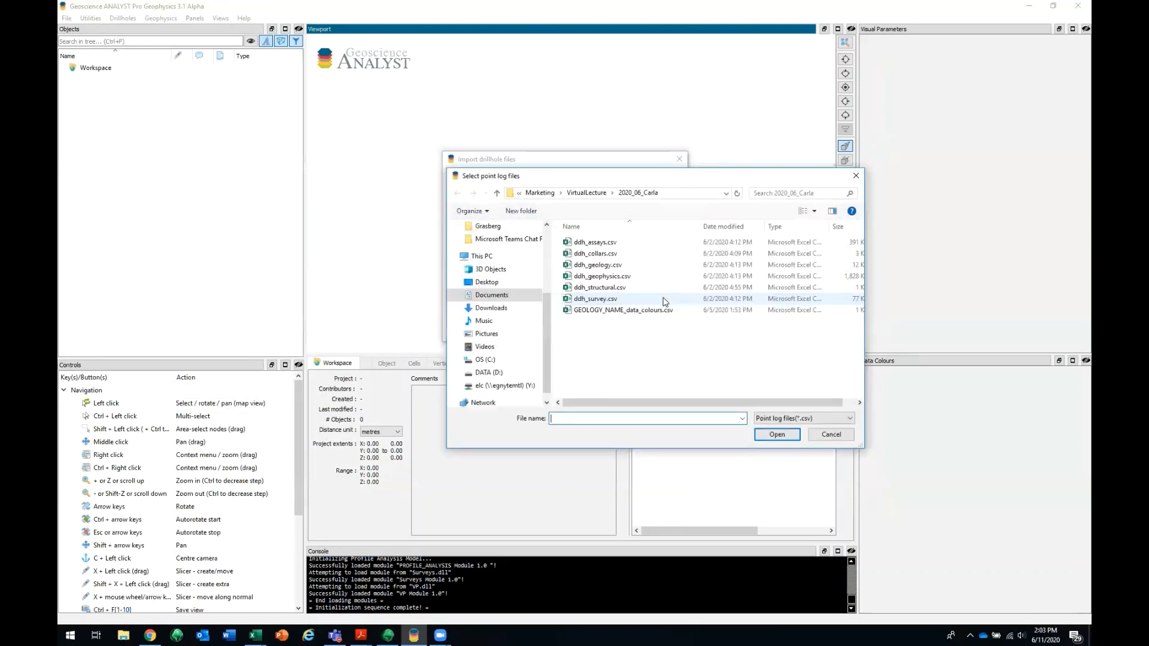
# - Choose ddh_geophysics.csv and ddh_structural.csv as point logs, previewing both tables in Excel
pyautogui.click(594, 297)
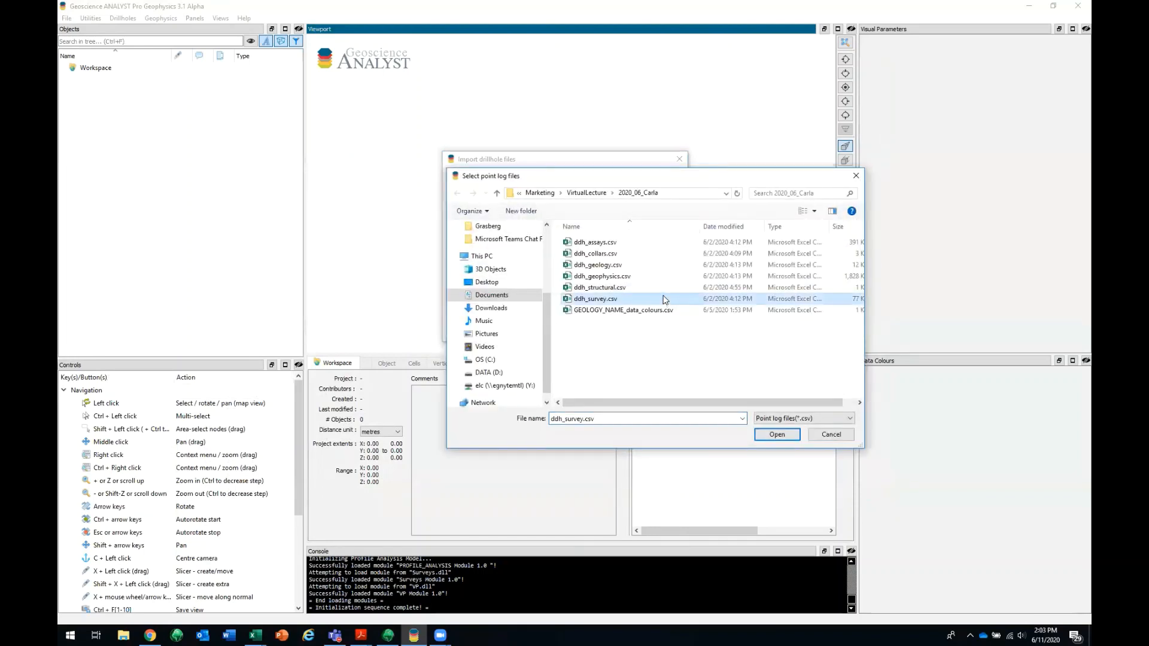
pyautogui.click(599, 287)
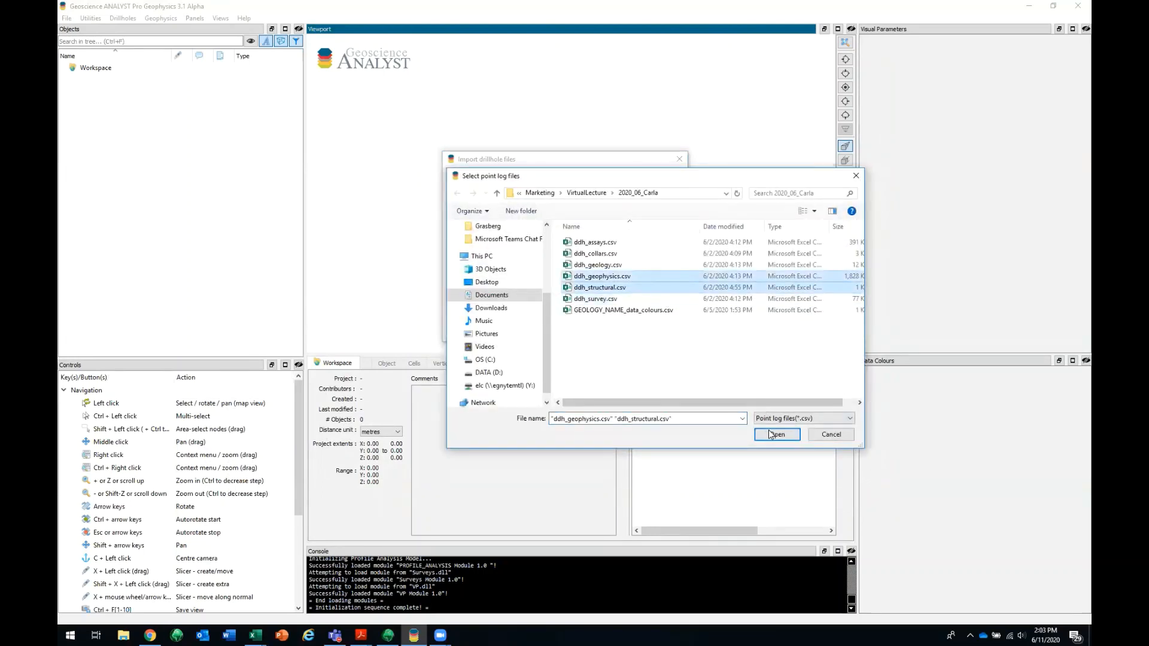
pyautogui.click(775, 434)
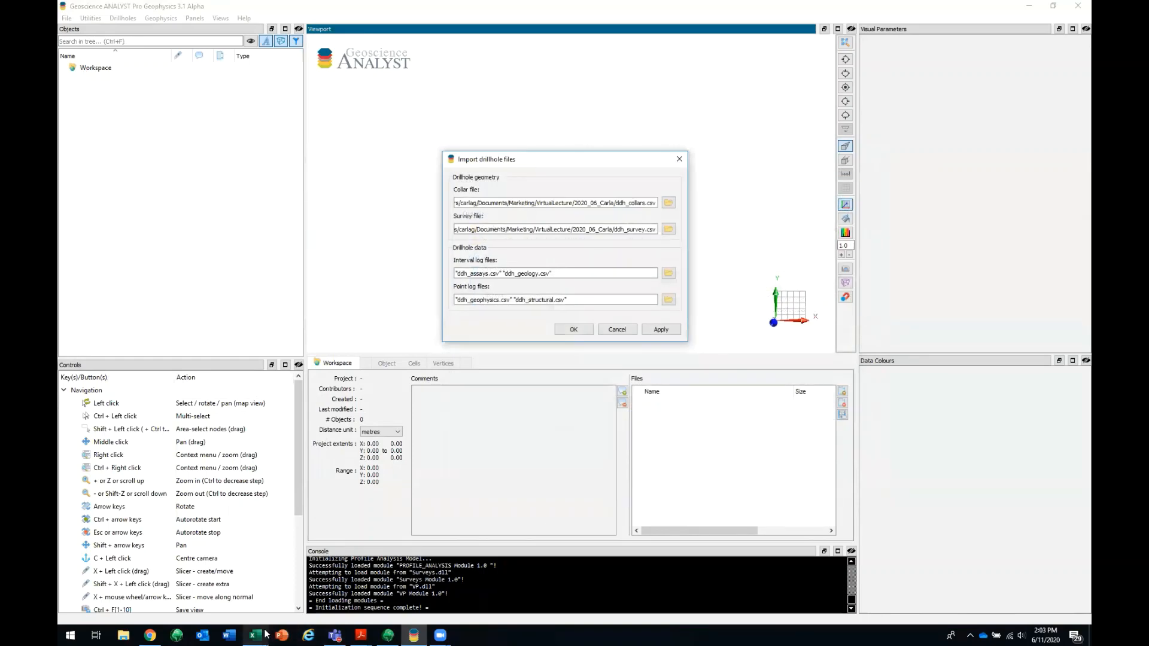
pyautogui.click(254, 634)
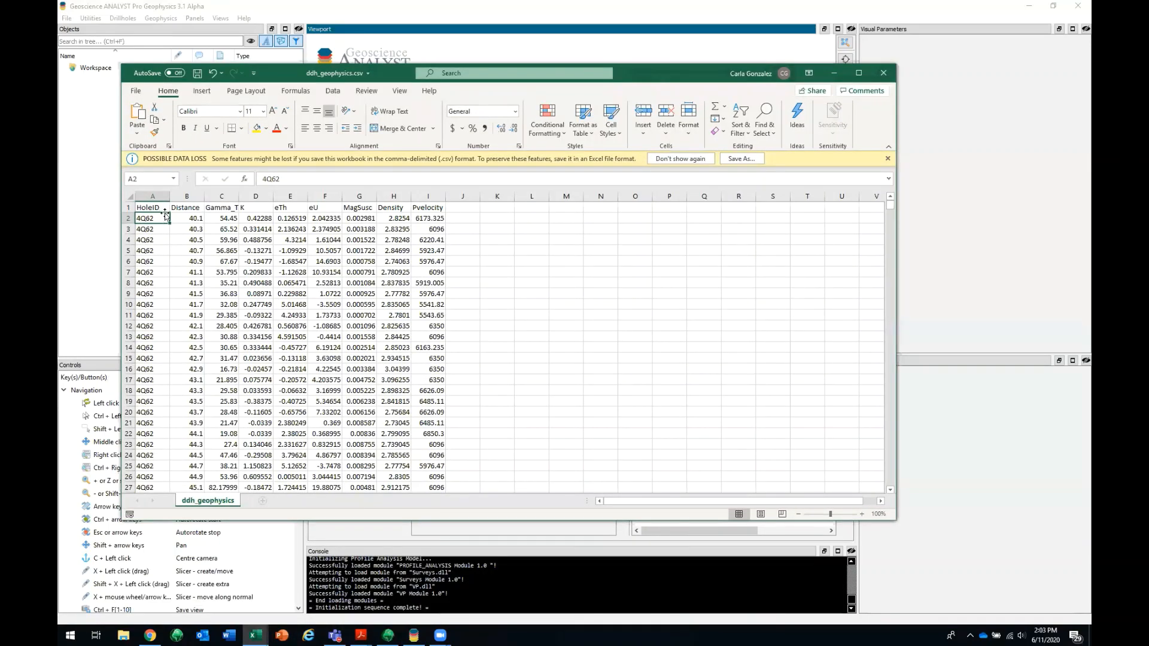
pyautogui.moveTo(254, 213)
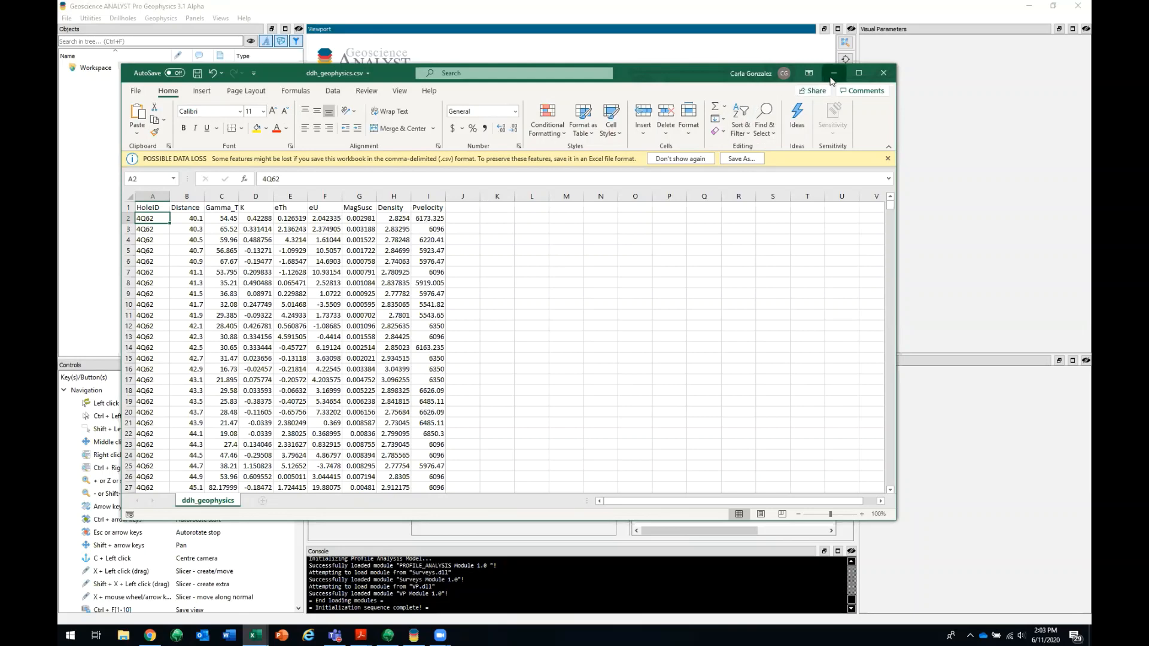
pyautogui.click(833, 72)
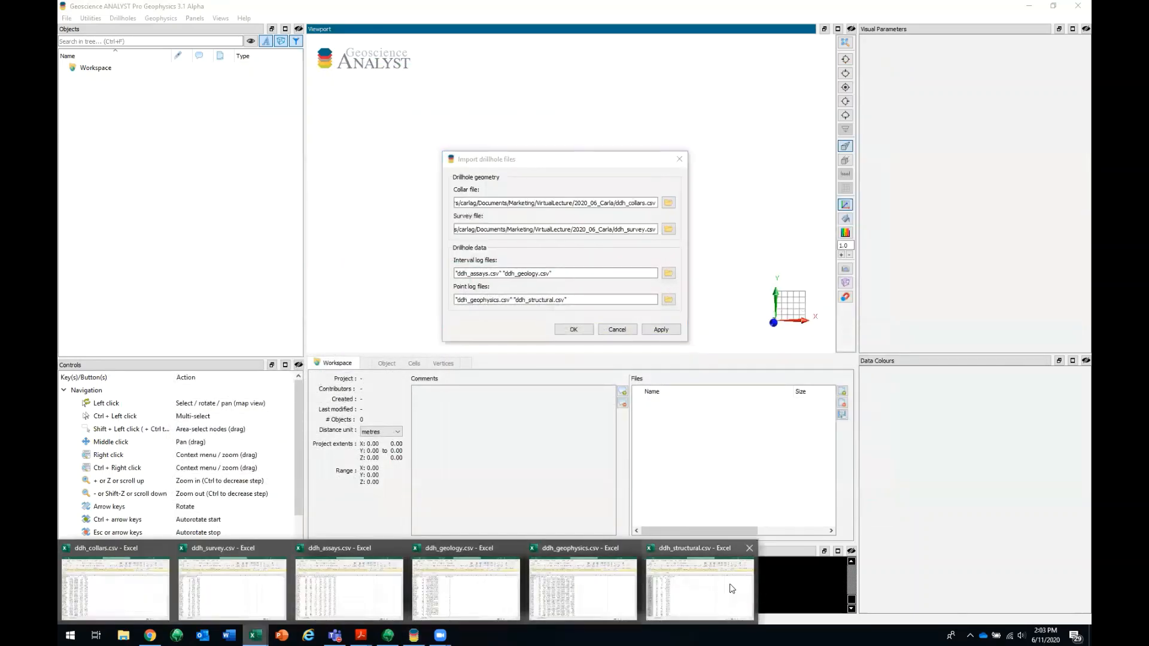
pyautogui.click(696, 586)
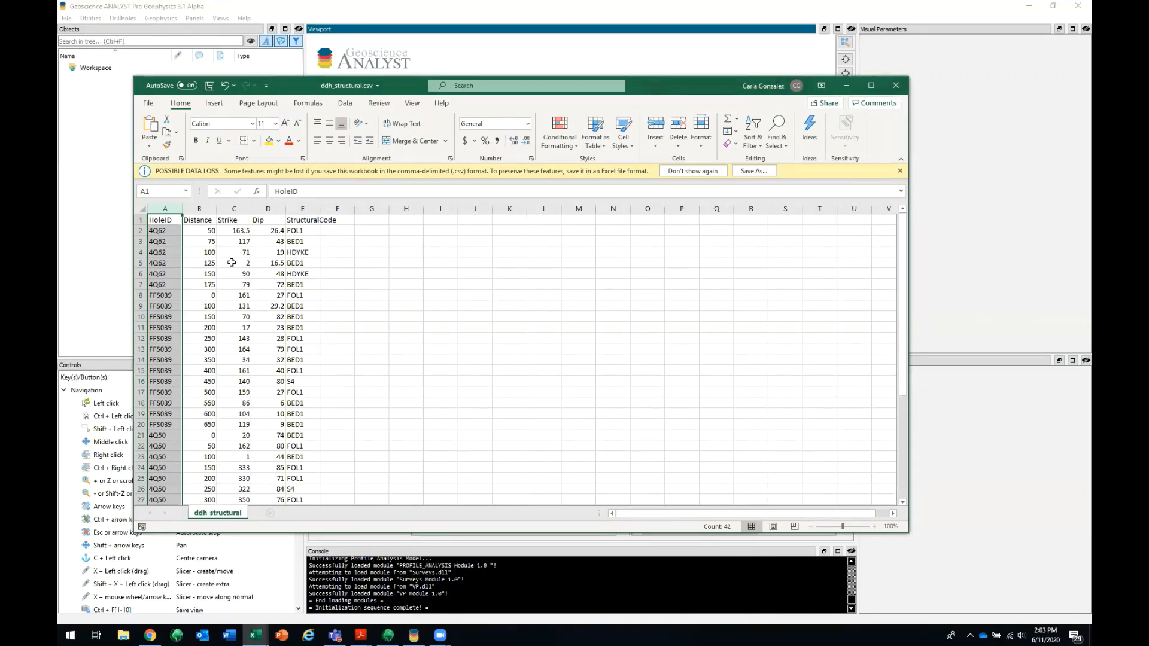
pyautogui.moveTo(299, 249)
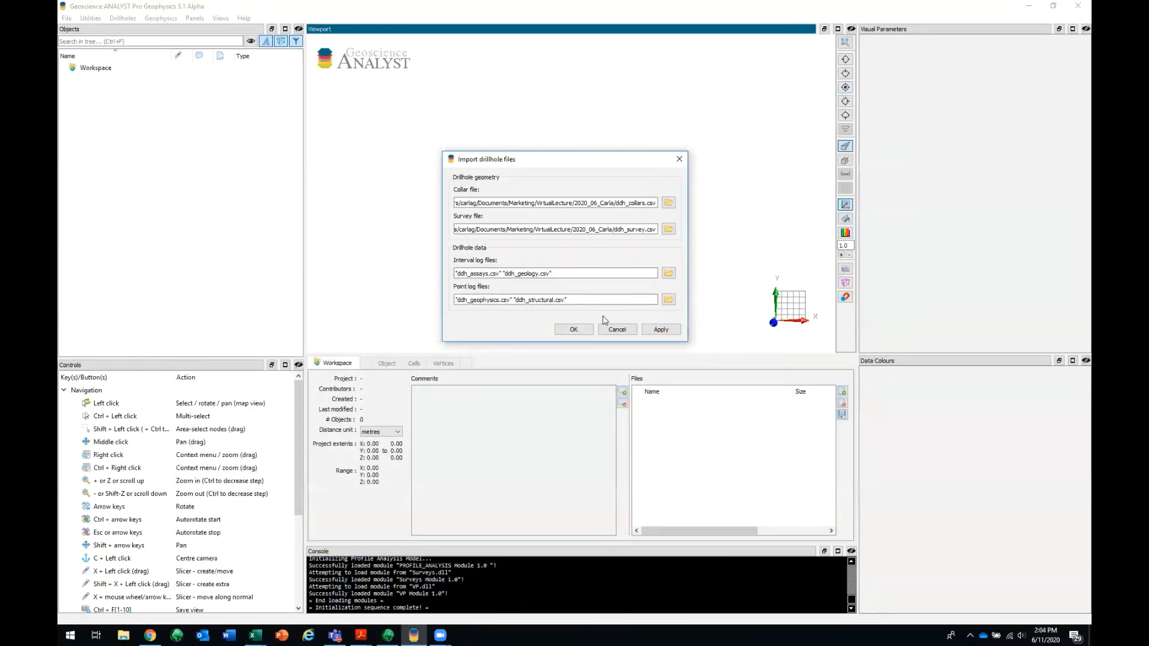
# - Keep HOLE-ID as the hole ID column and accept the collar, interval and point log mappings
pyautogui.click(573, 329)
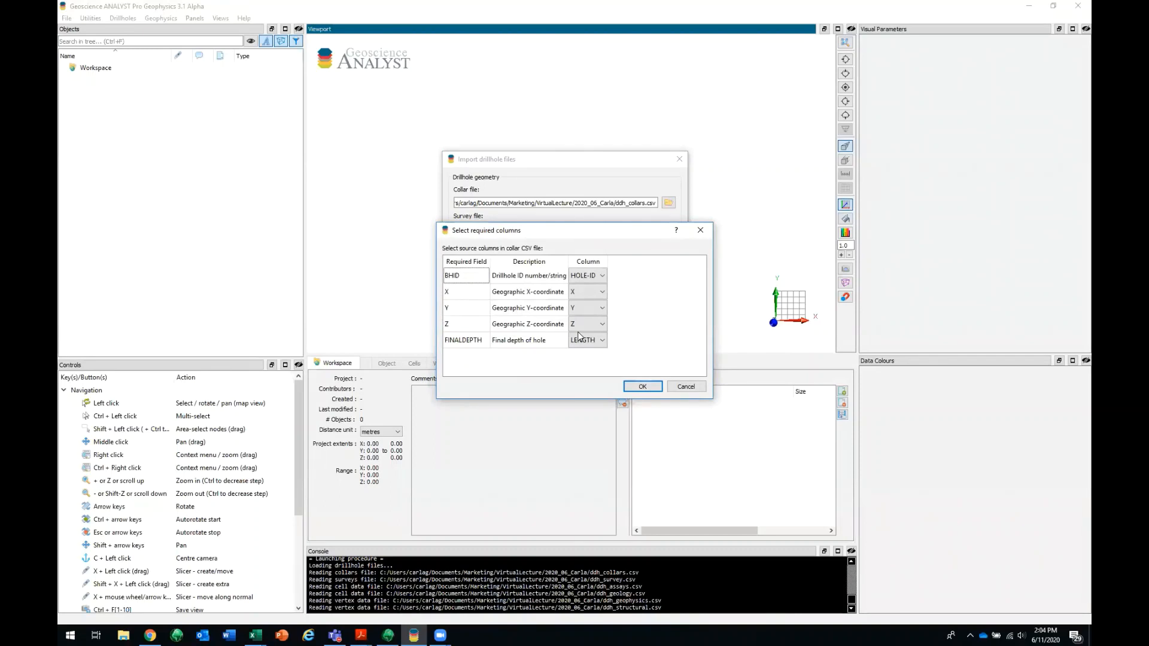
pyautogui.moveTo(566, 362)
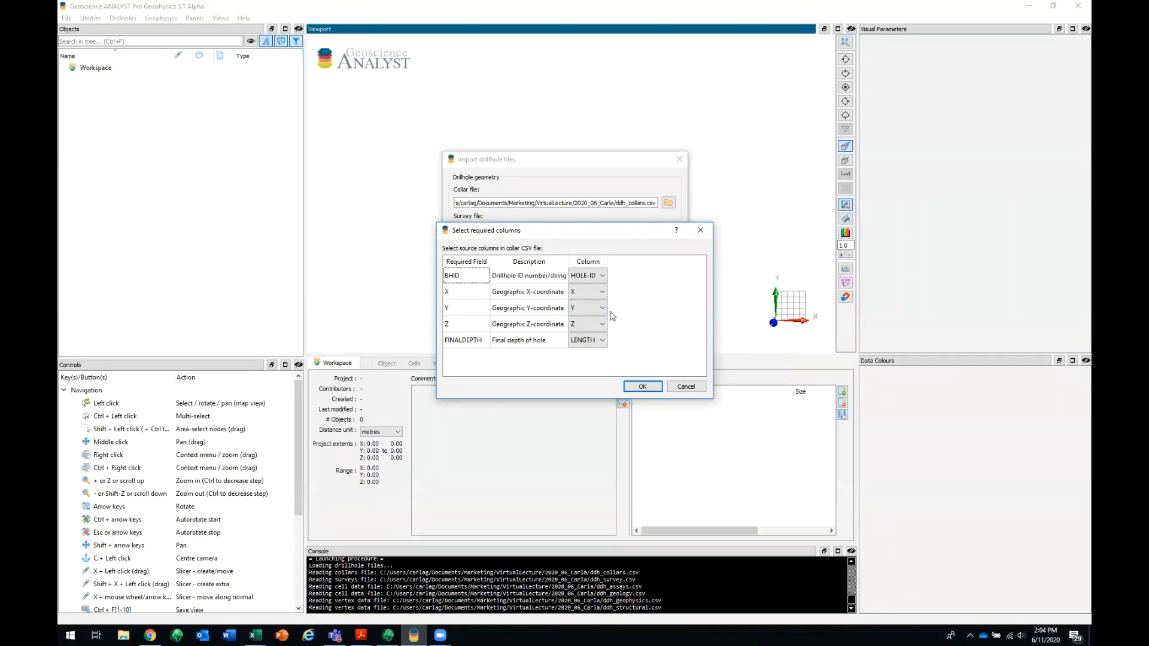
pyautogui.moveTo(519, 255)
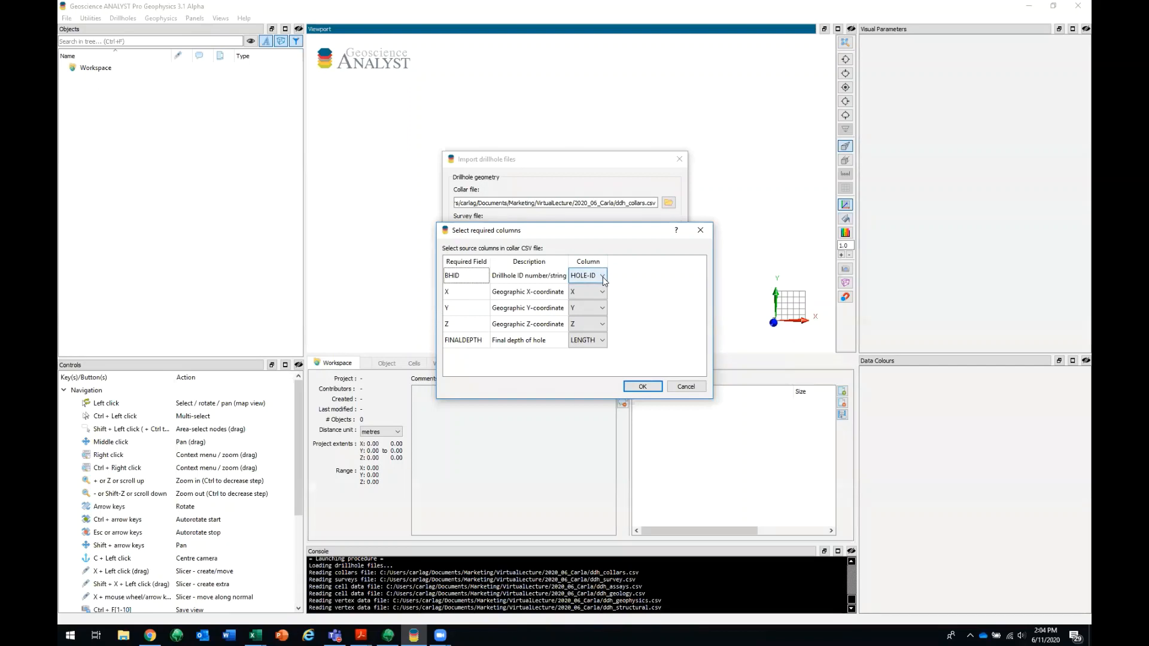
pyautogui.click(586, 275)
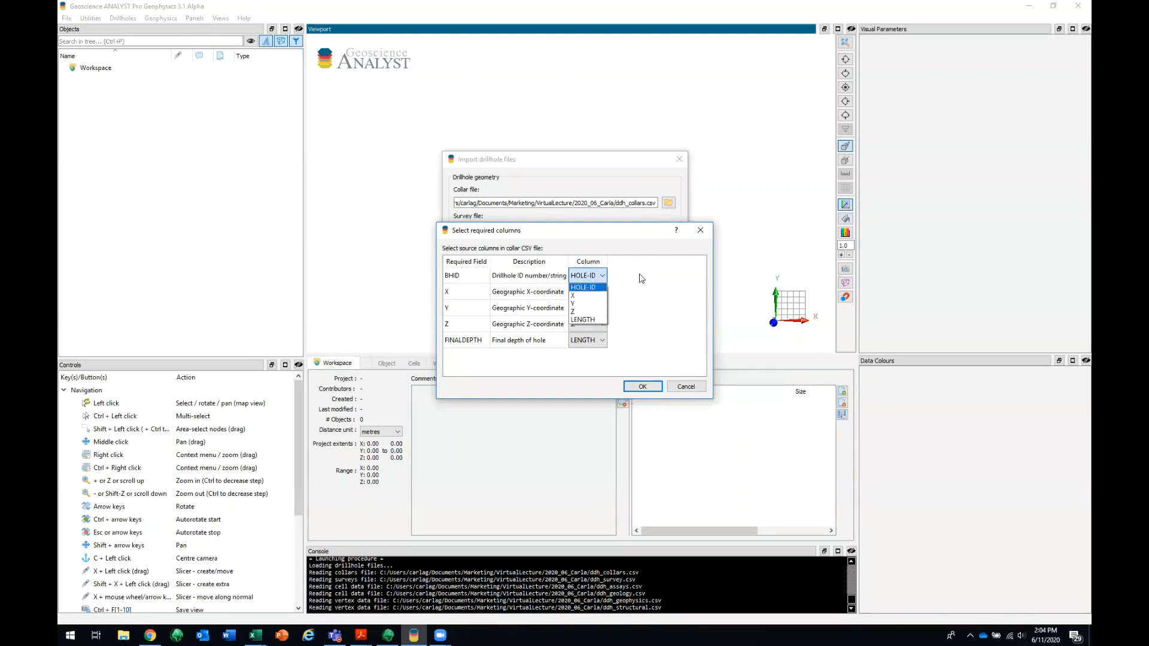
pyautogui.click(584, 286)
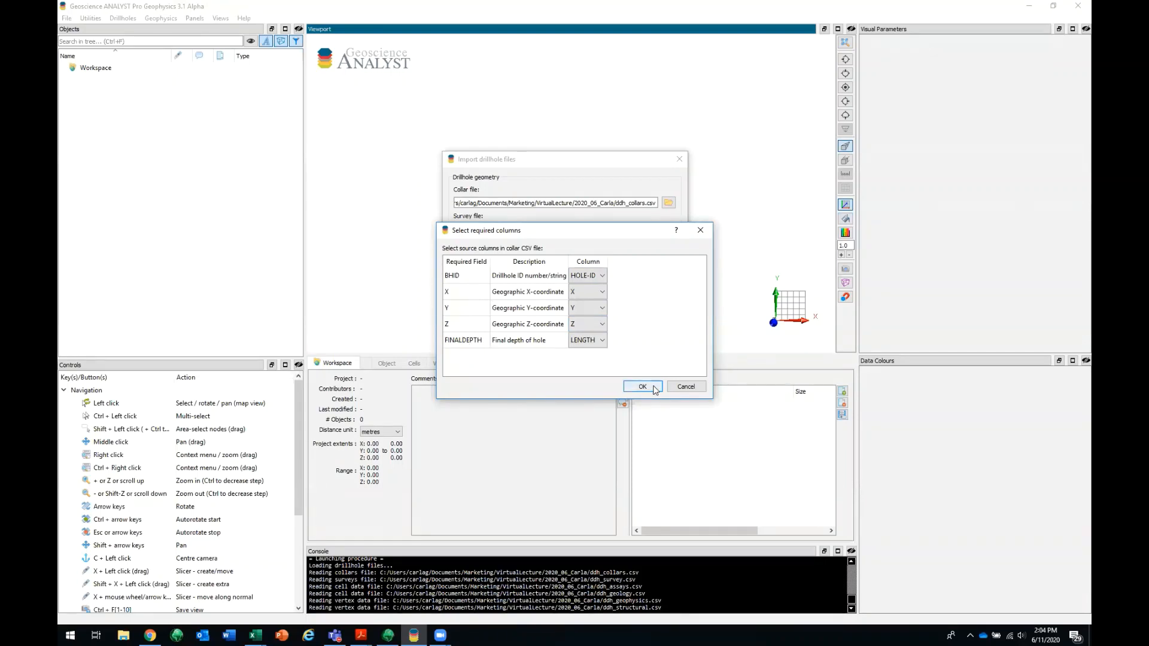
pyautogui.click(641, 386)
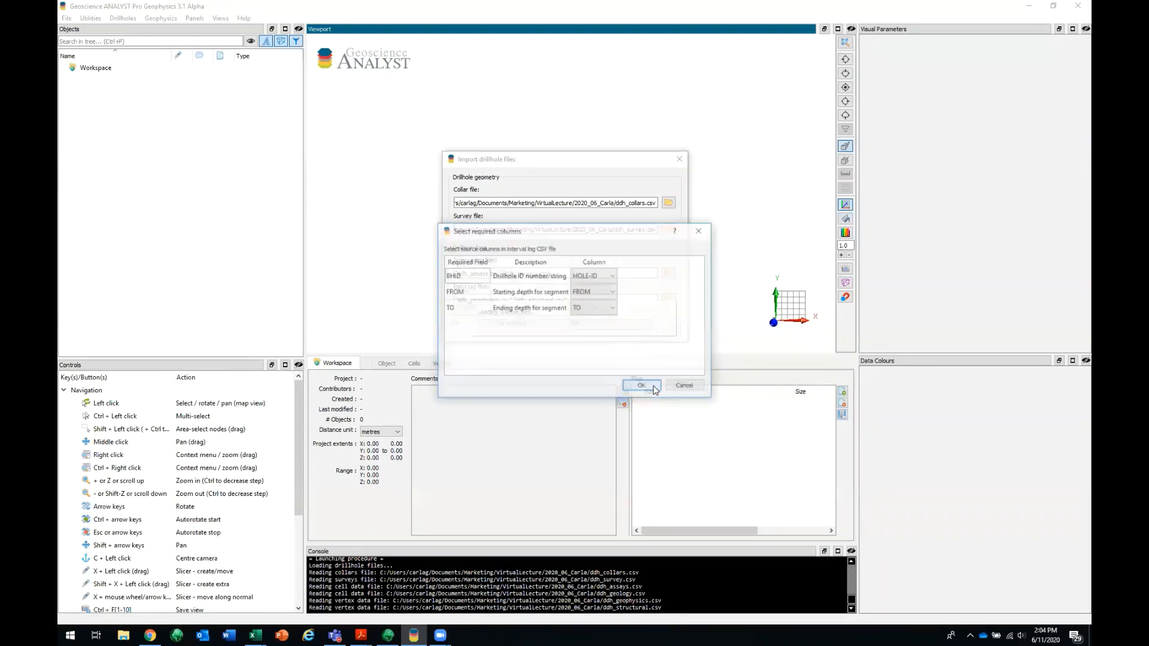
pyautogui.click(640, 385)
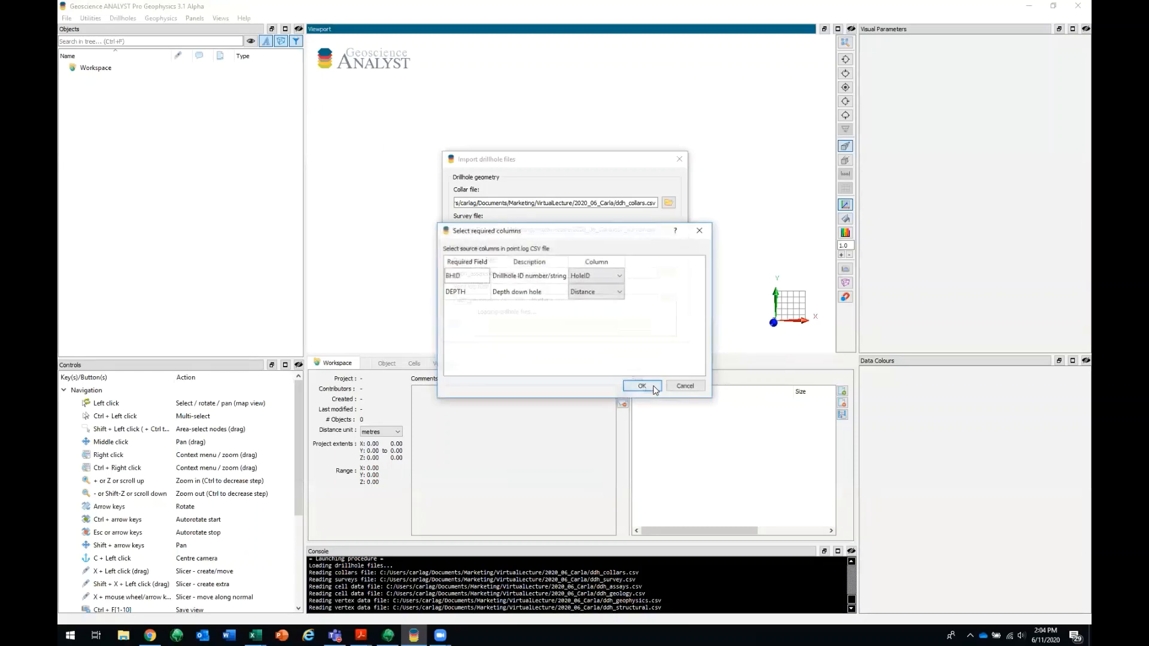
pyautogui.click(641, 386)
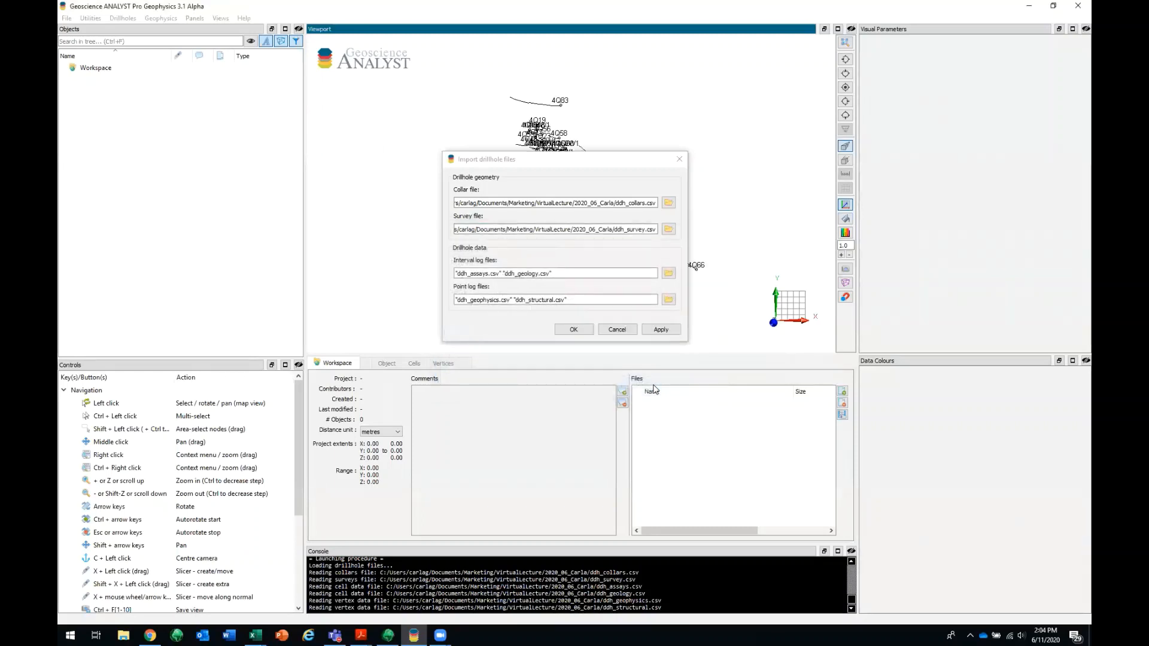
# - Run the import and view the 61 ddh_collars drillholes from the side
pyautogui.click(574, 329)
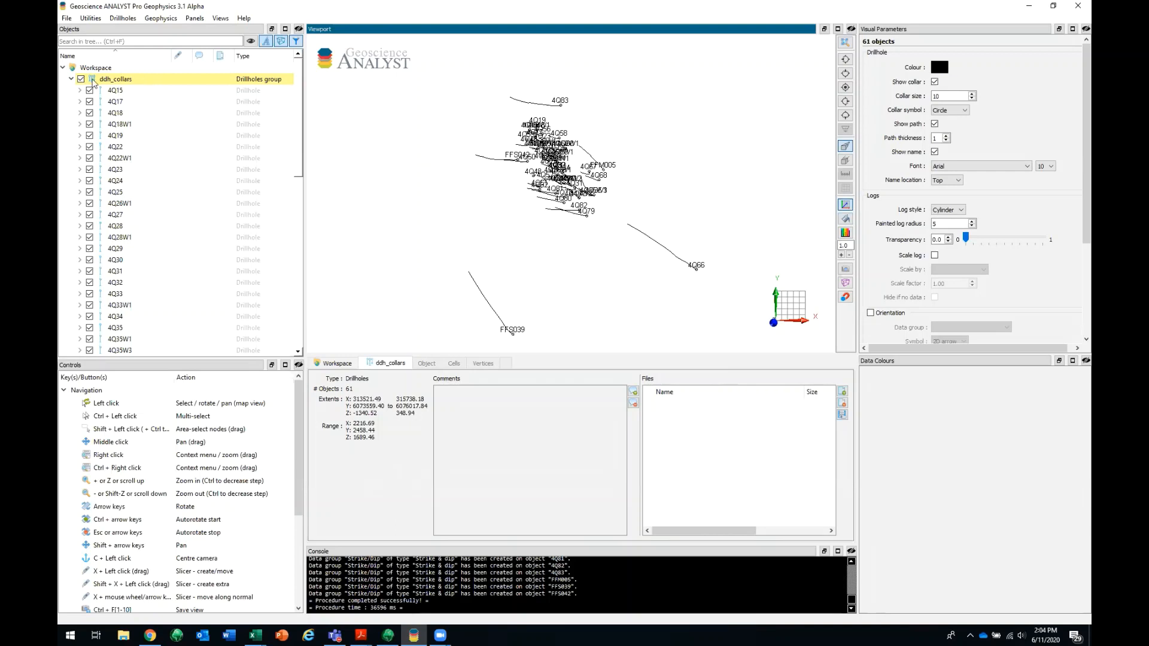
pyautogui.scroll(-3)
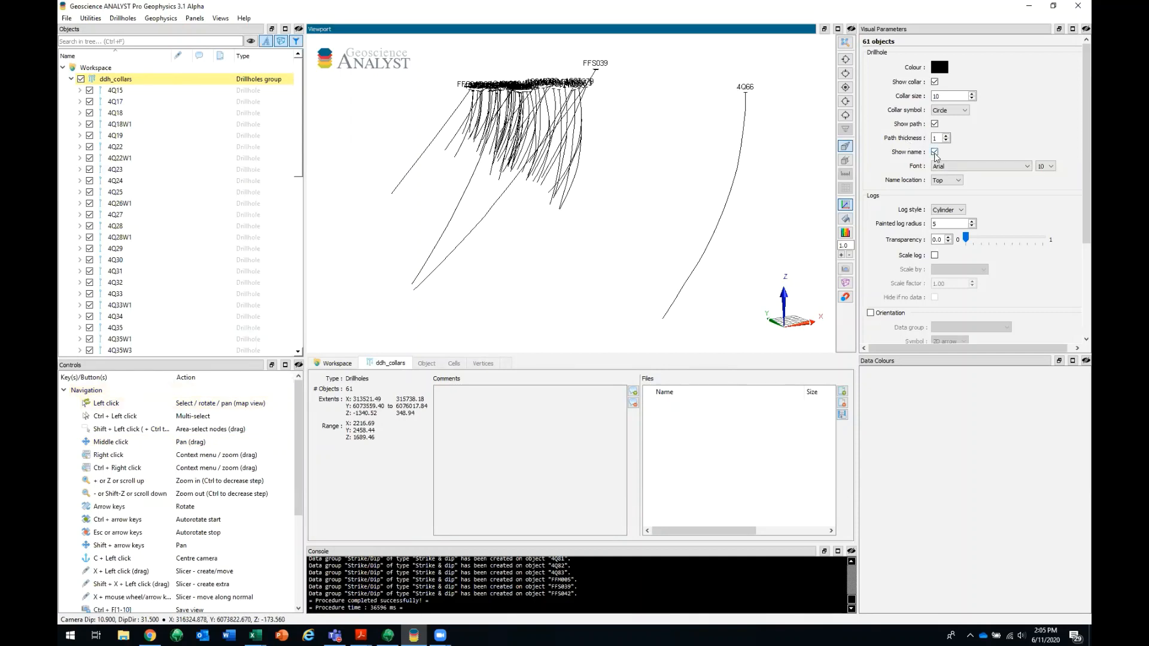
# - Turn off drillhole name labels and select hole 4Q15 to show its collar and length details
pyautogui.click(934, 152)
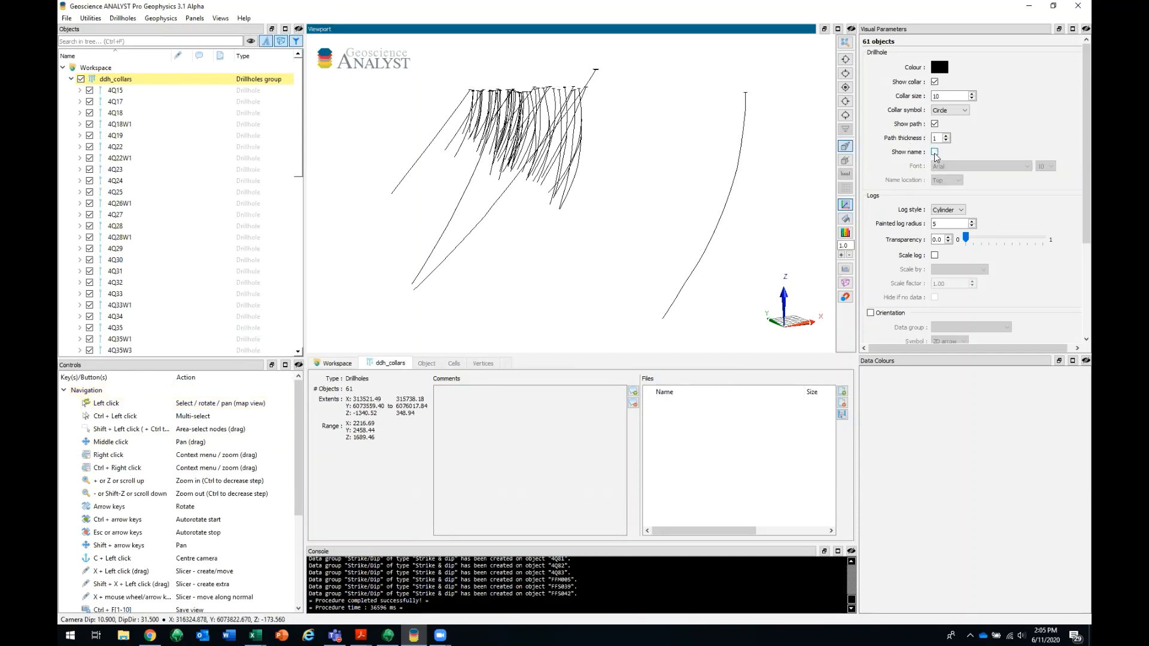
pyautogui.click(934, 151)
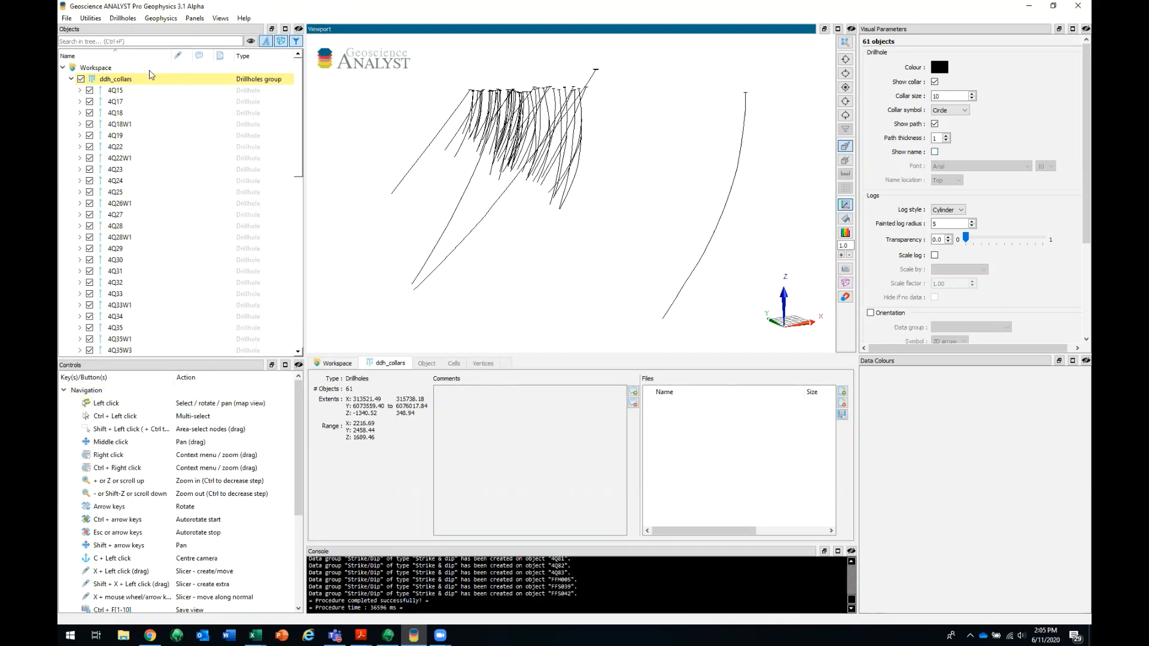
pyautogui.moveTo(119, 97)
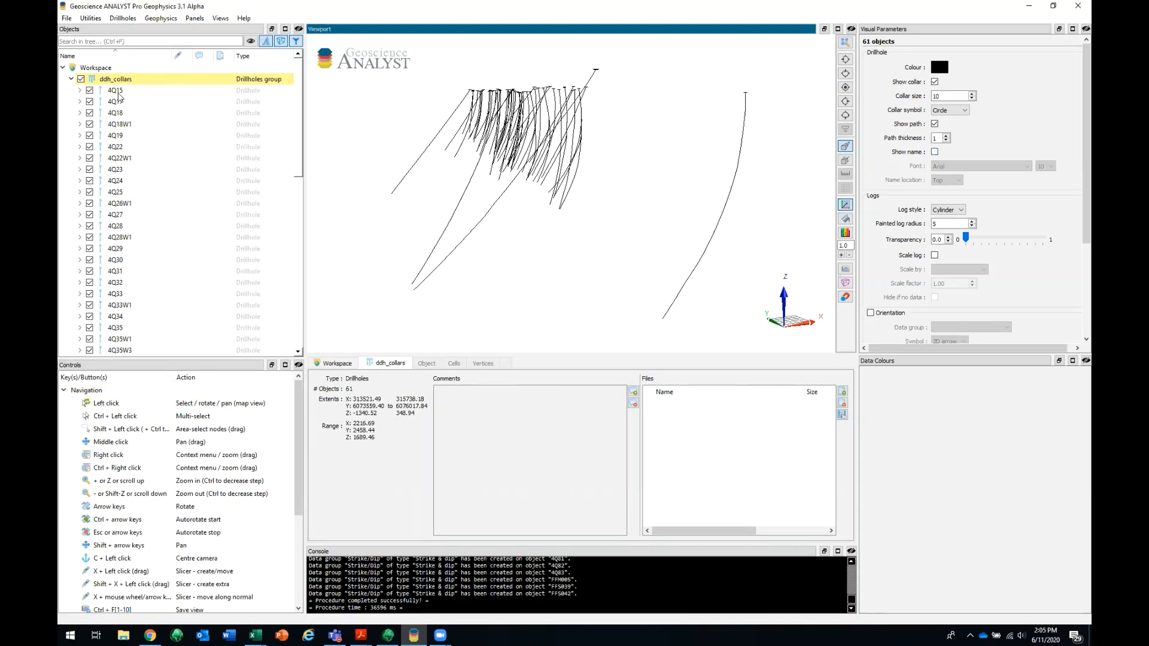
pyautogui.click(115, 90)
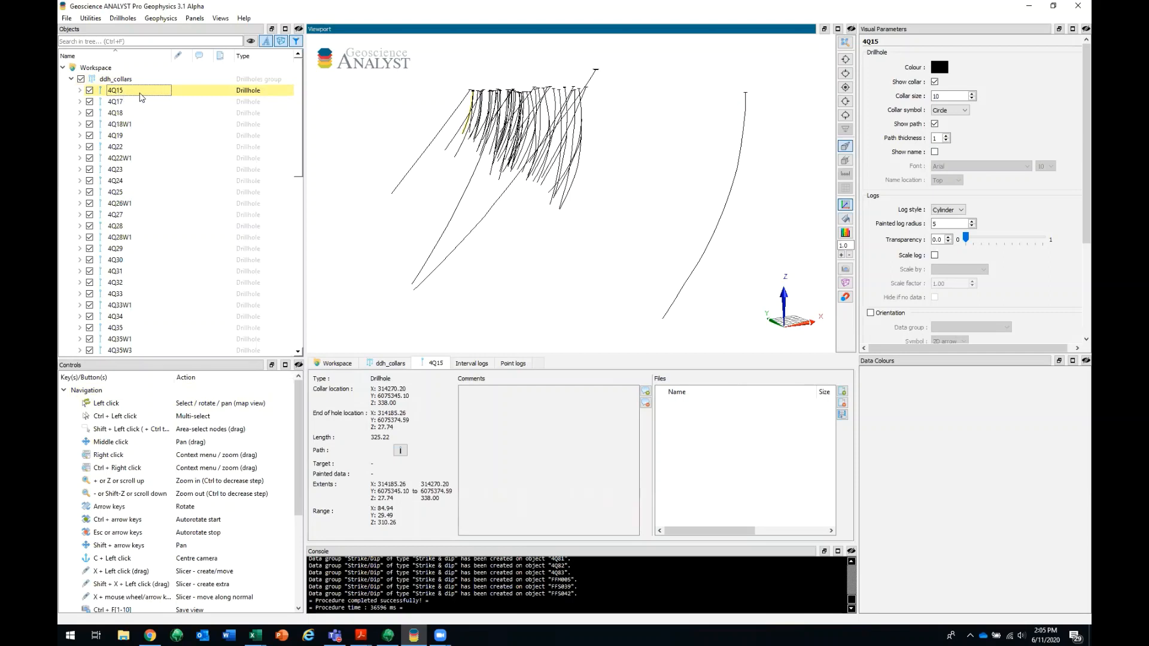
pyautogui.moveTo(157, 98)
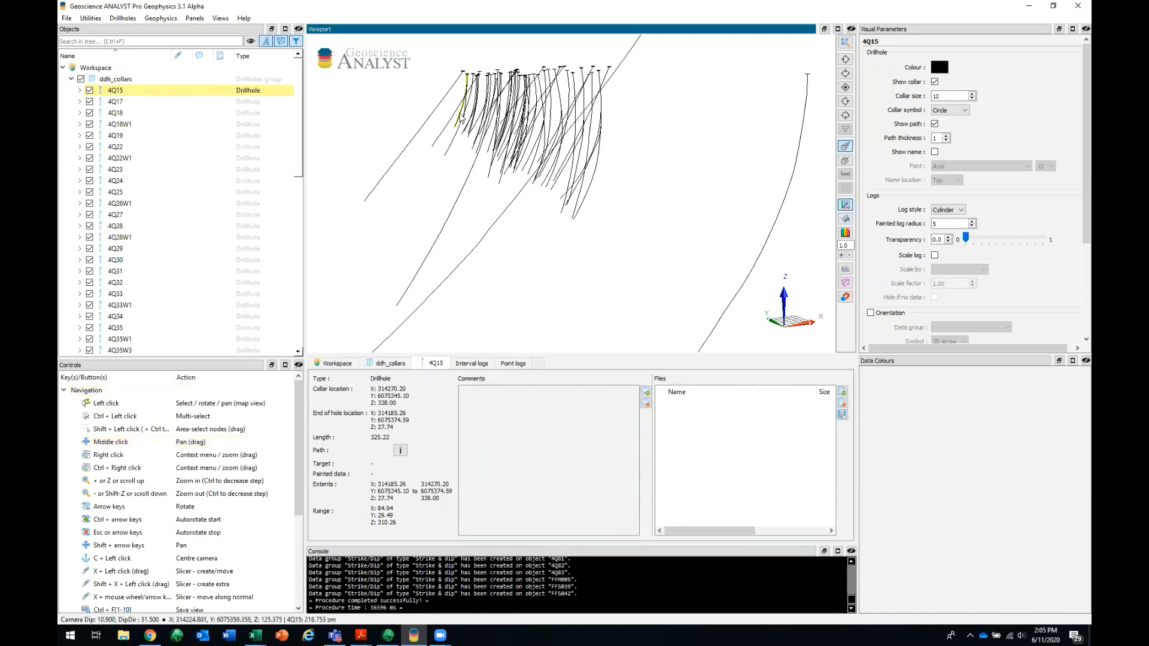
pyautogui.moveTo(916, 51)
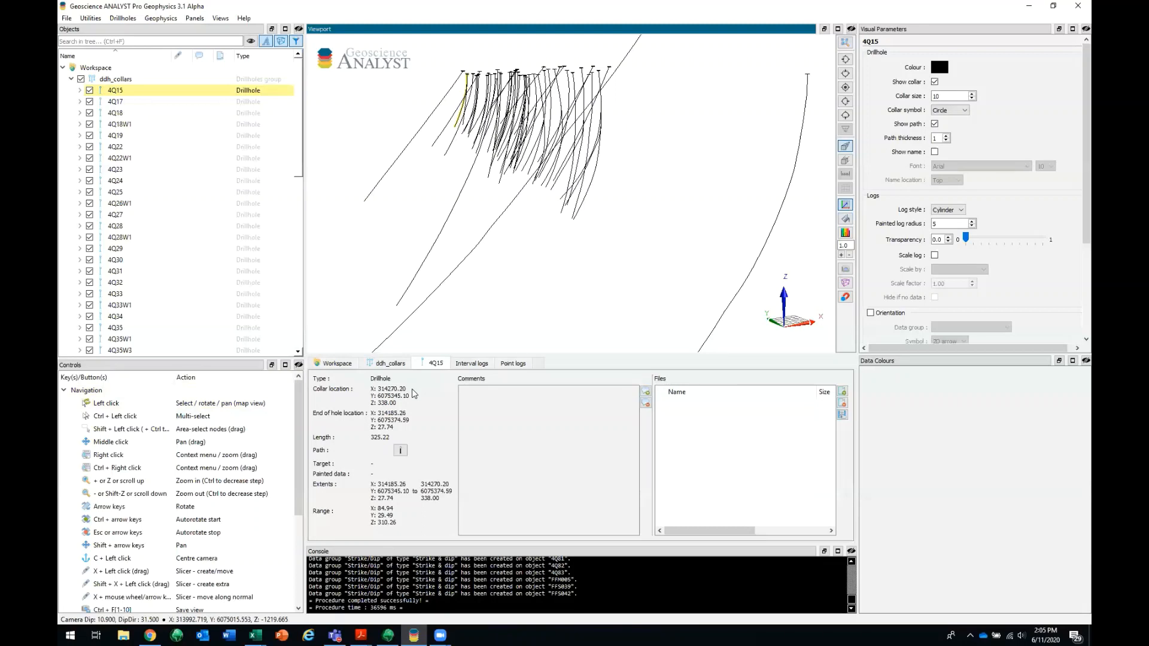
pyautogui.moveTo(410, 416)
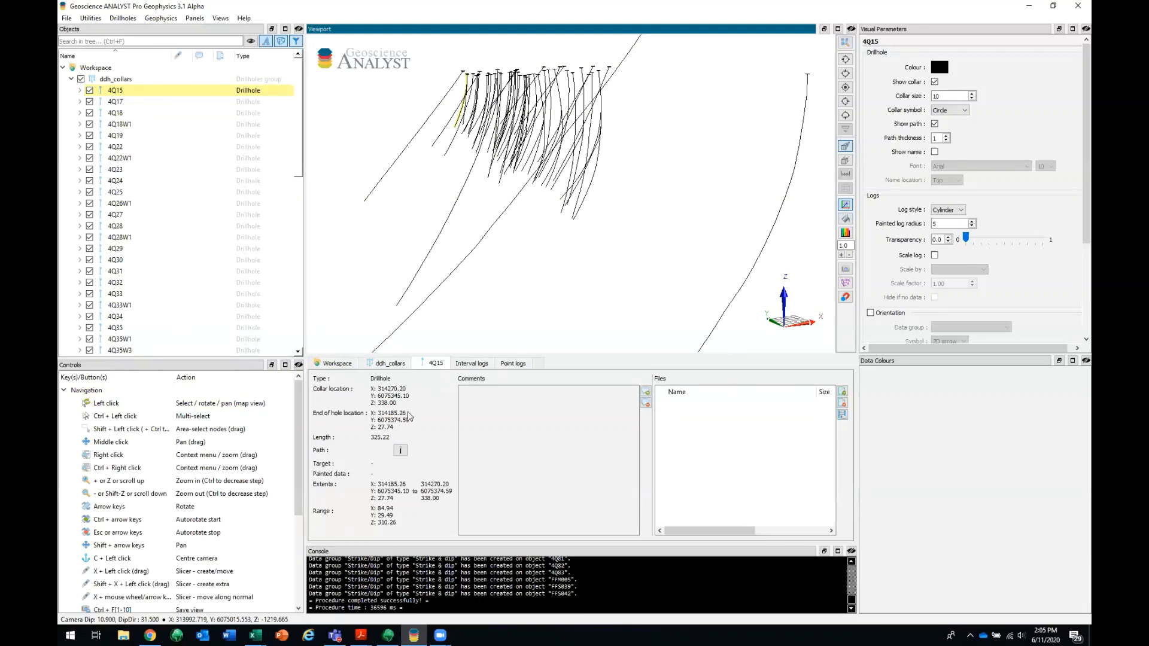
pyautogui.moveTo(379, 442)
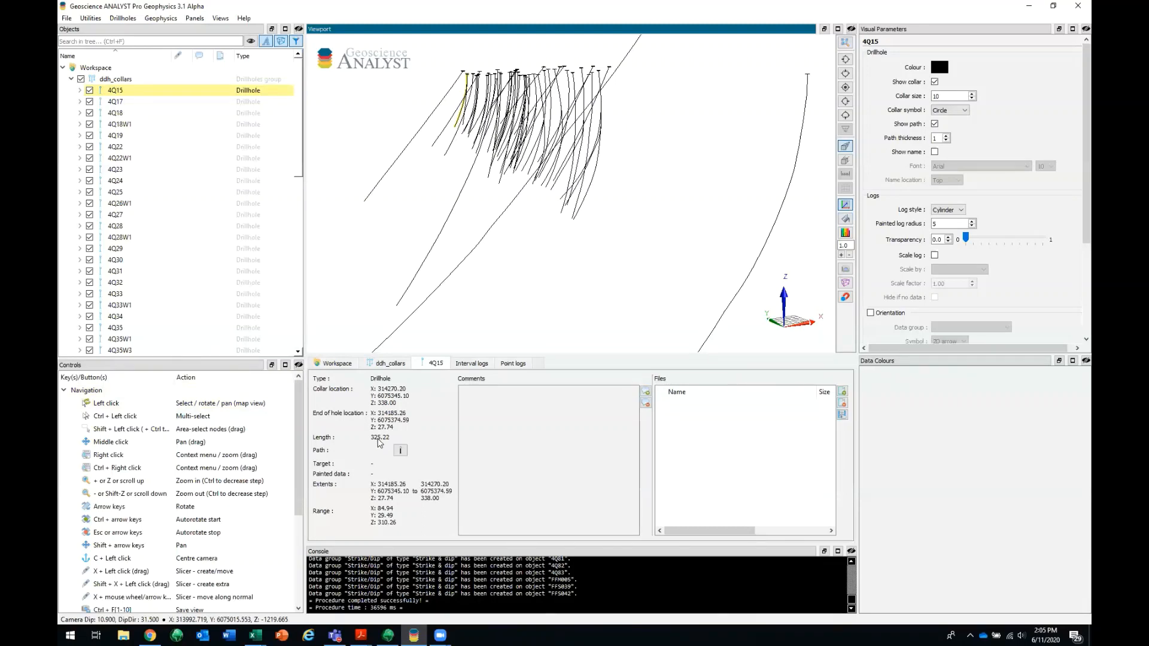
pyautogui.moveTo(400, 450)
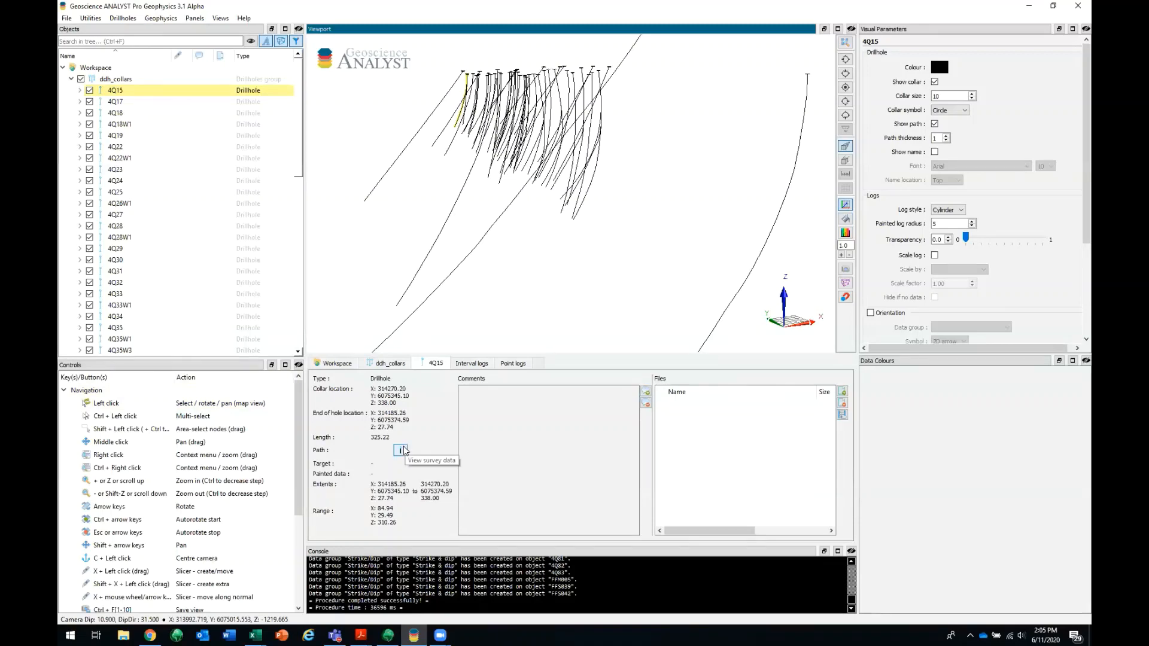
pyautogui.click(401, 450)
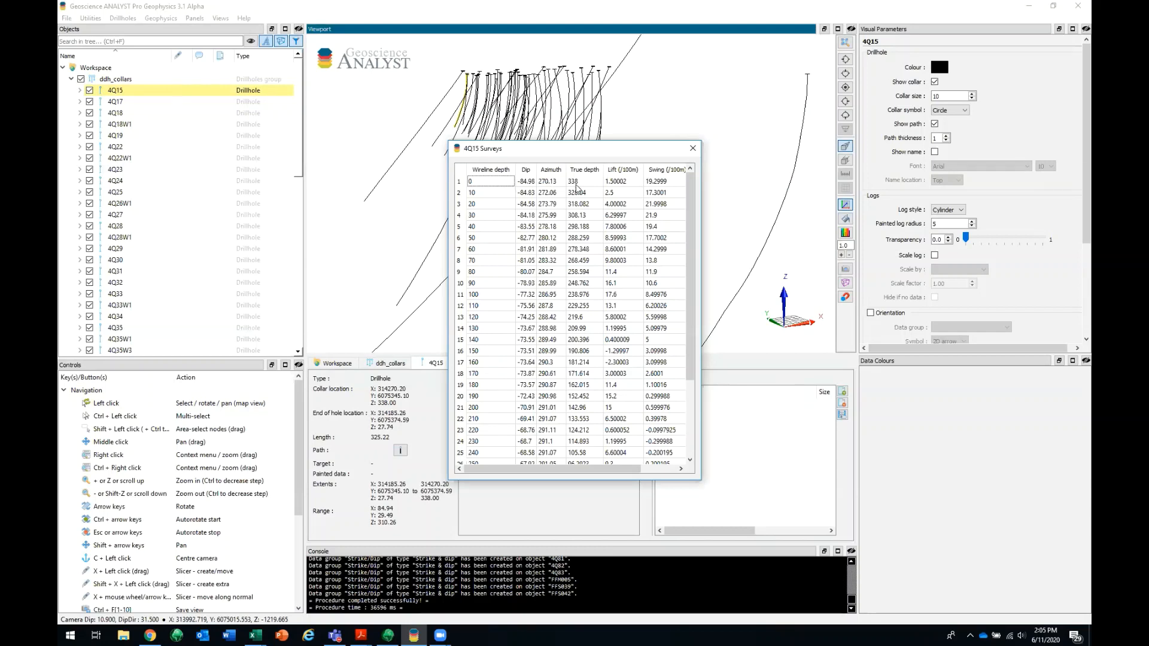
pyautogui.moveTo(656, 192)
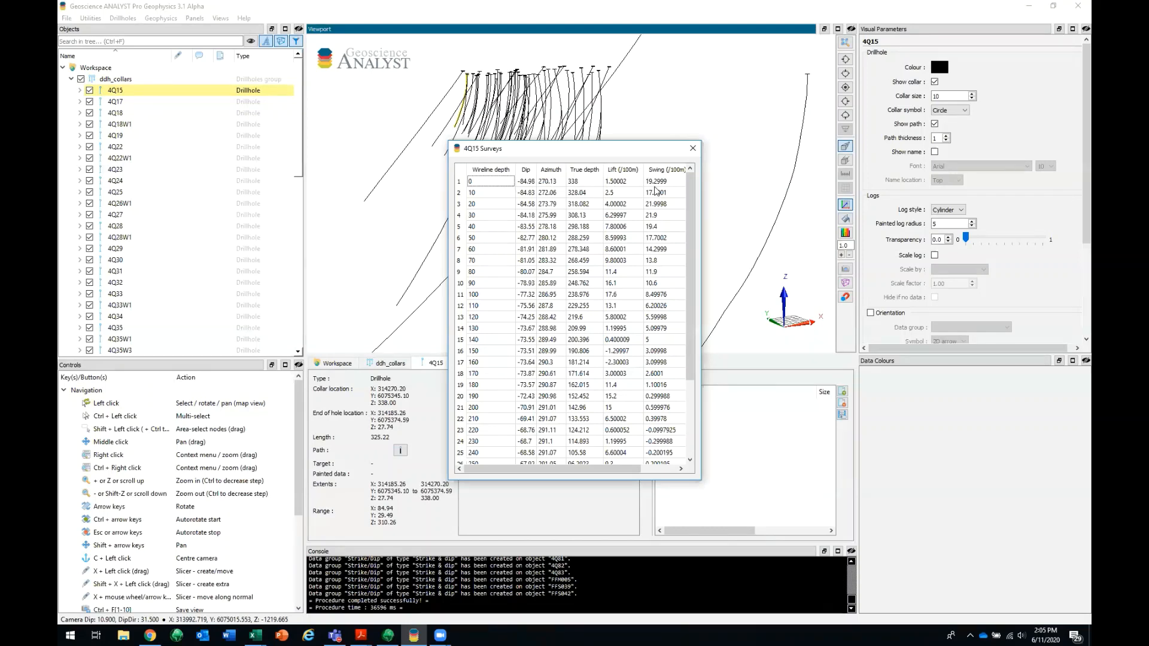
pyautogui.click(691, 147)
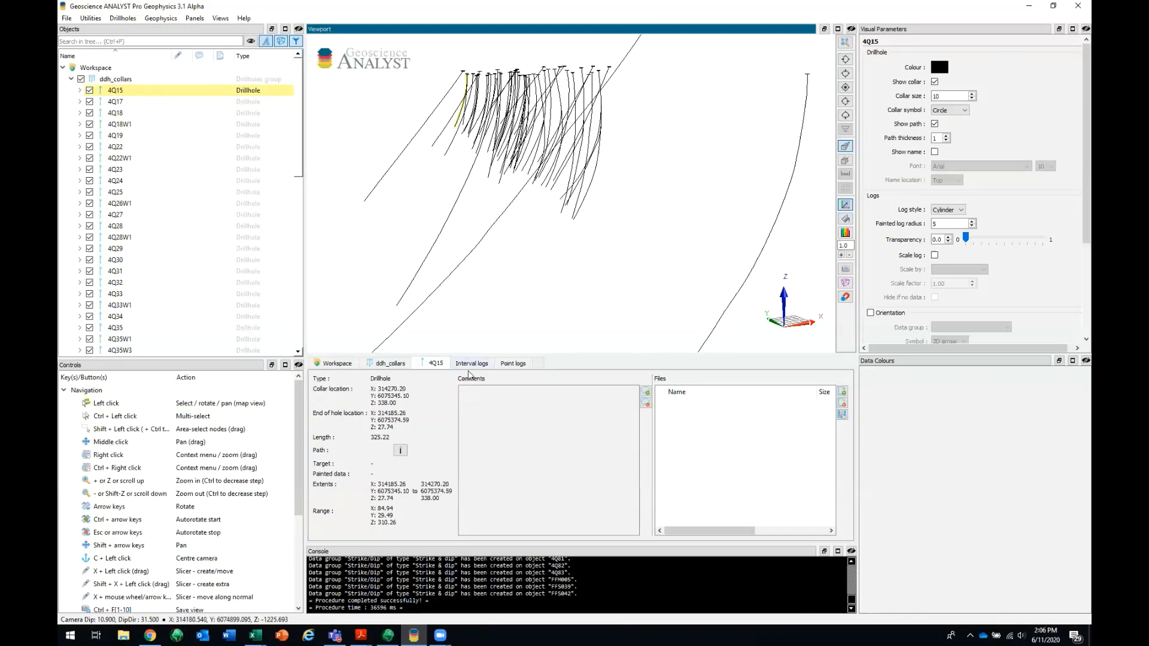
# - Paint the drillholes by GEOLOGY_NAME and recolour 4_Hidden_formation orange
pyautogui.click(470, 363)
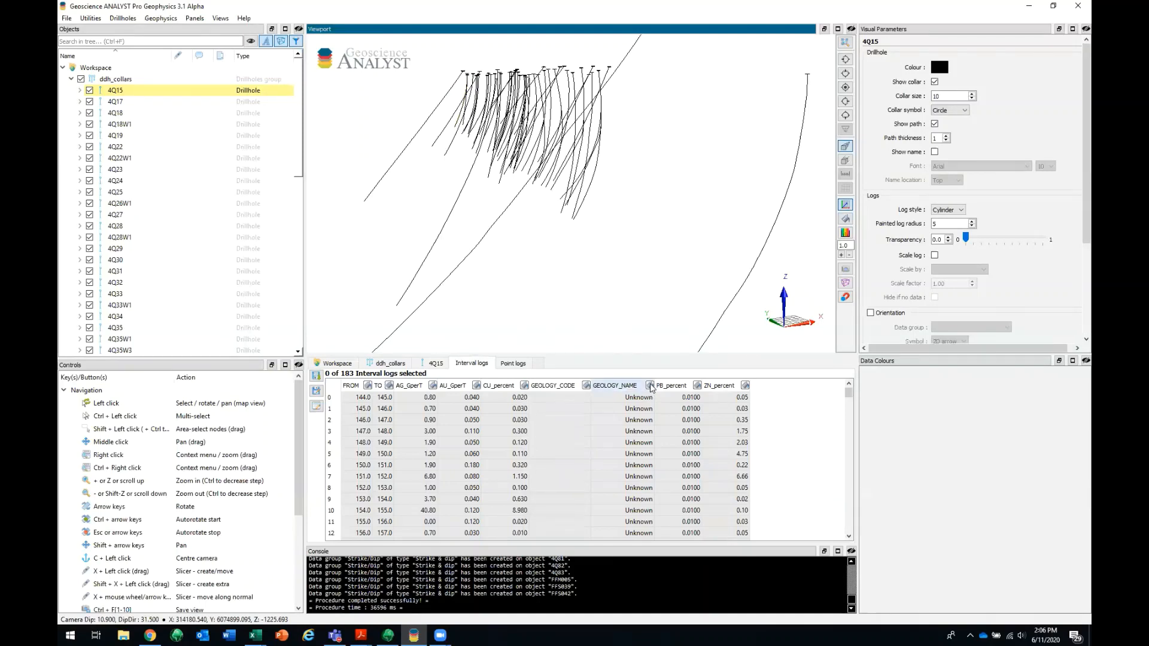
pyautogui.click(647, 386)
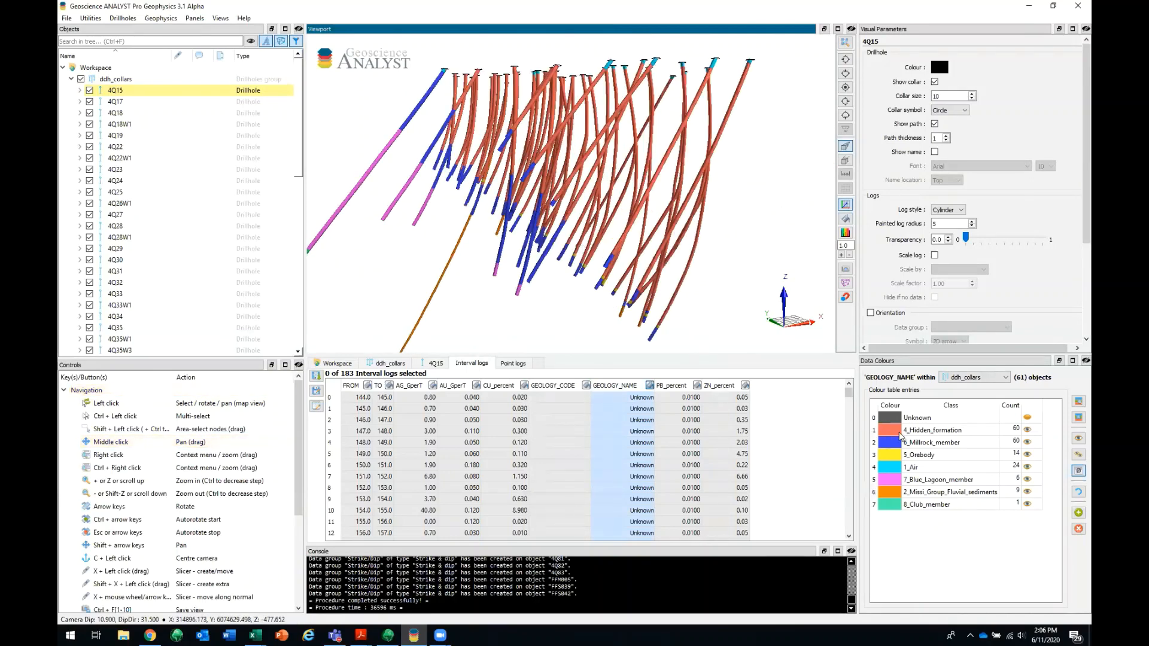
pyautogui.moveTo(962, 436)
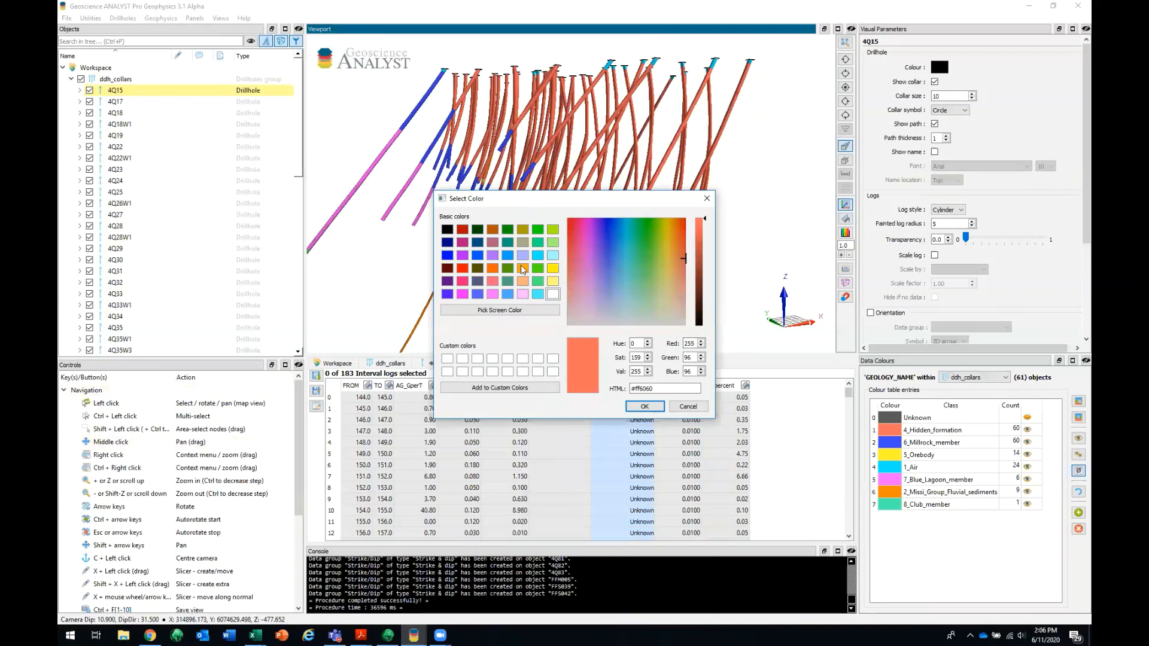
pyautogui.click(643, 405)
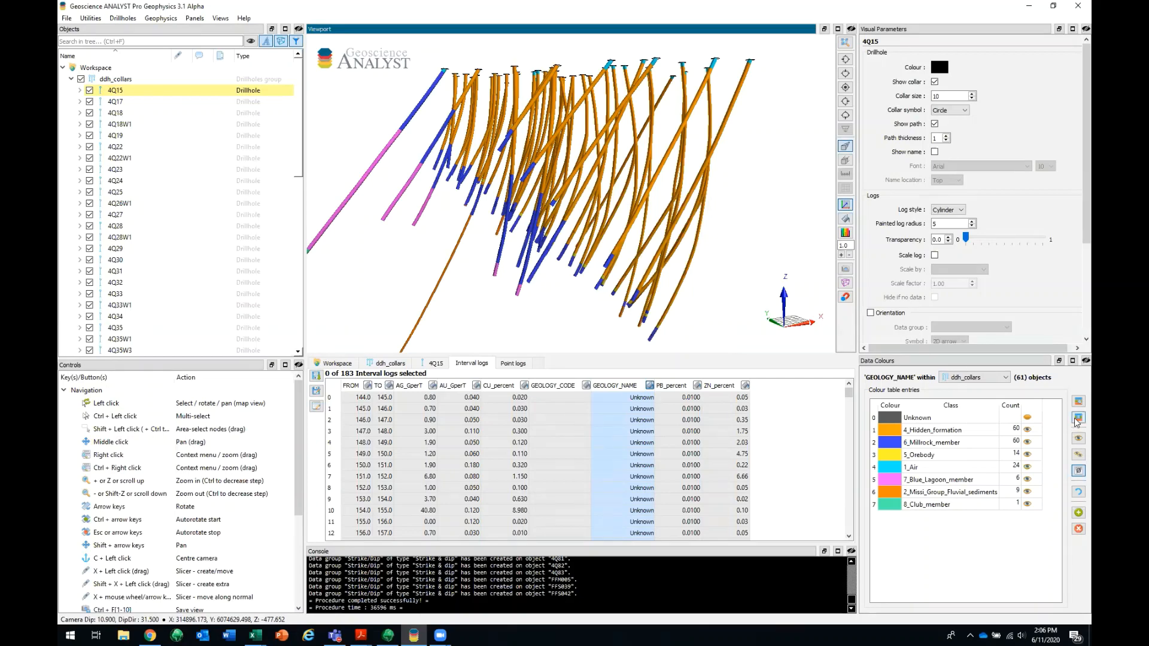
pyautogui.moveTo(1078, 418)
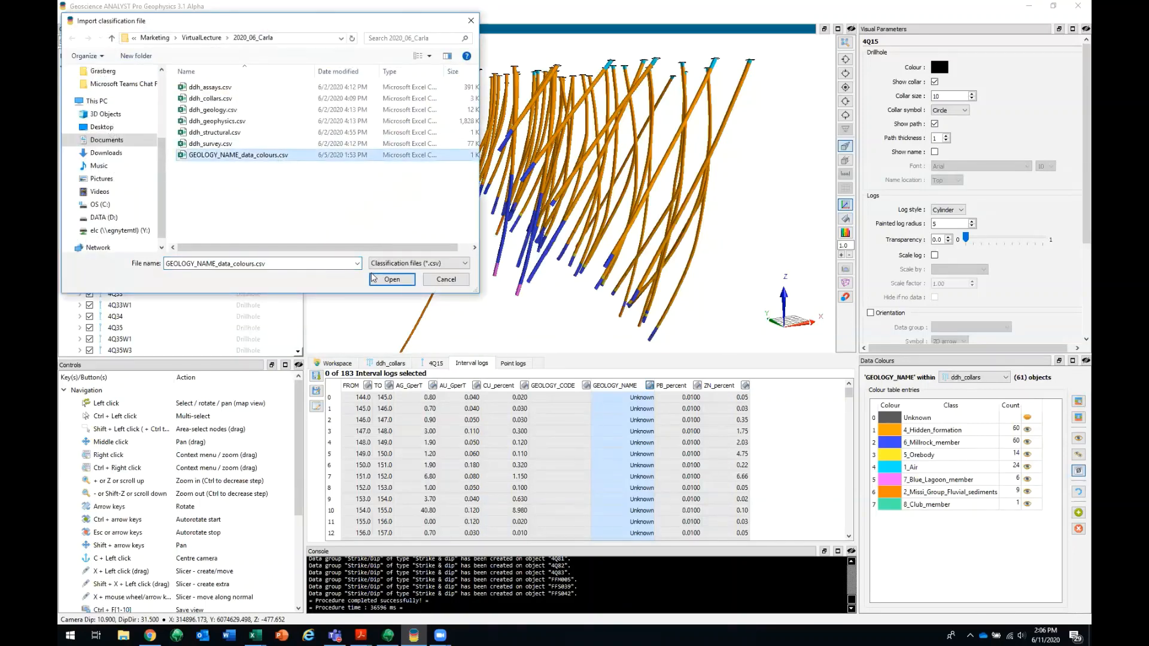
# - Load the geology colour table, toggle Hidden_formation, isolate Millrock_member and Diebody, then show all units
pyautogui.click(391, 279)
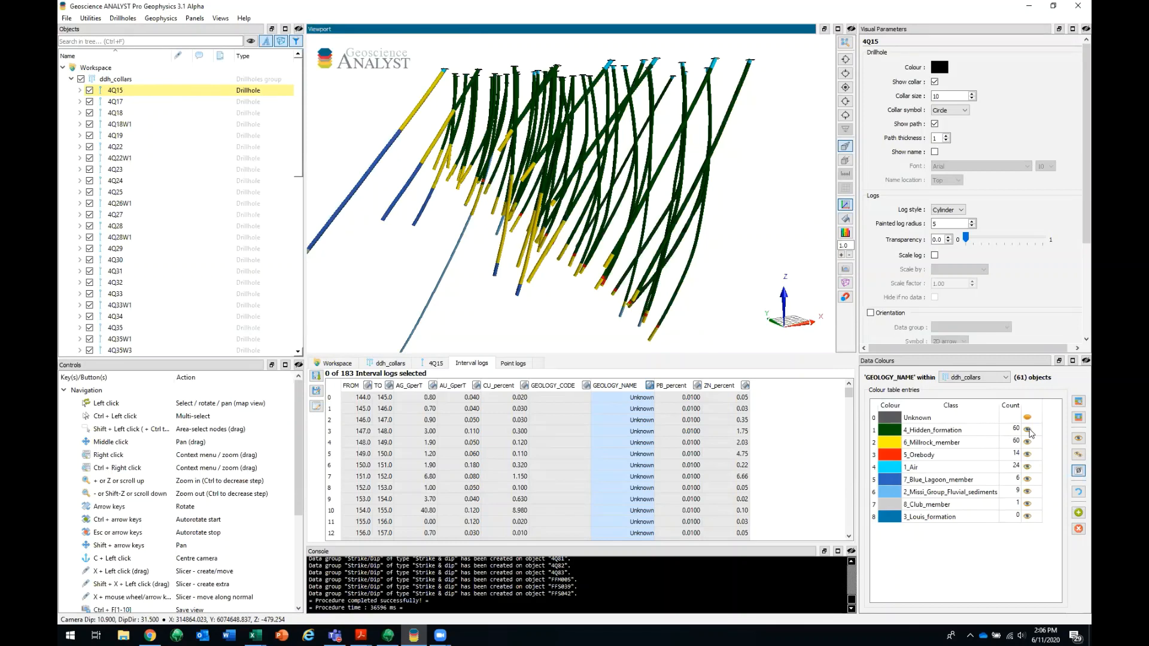
pyautogui.click(1026, 430)
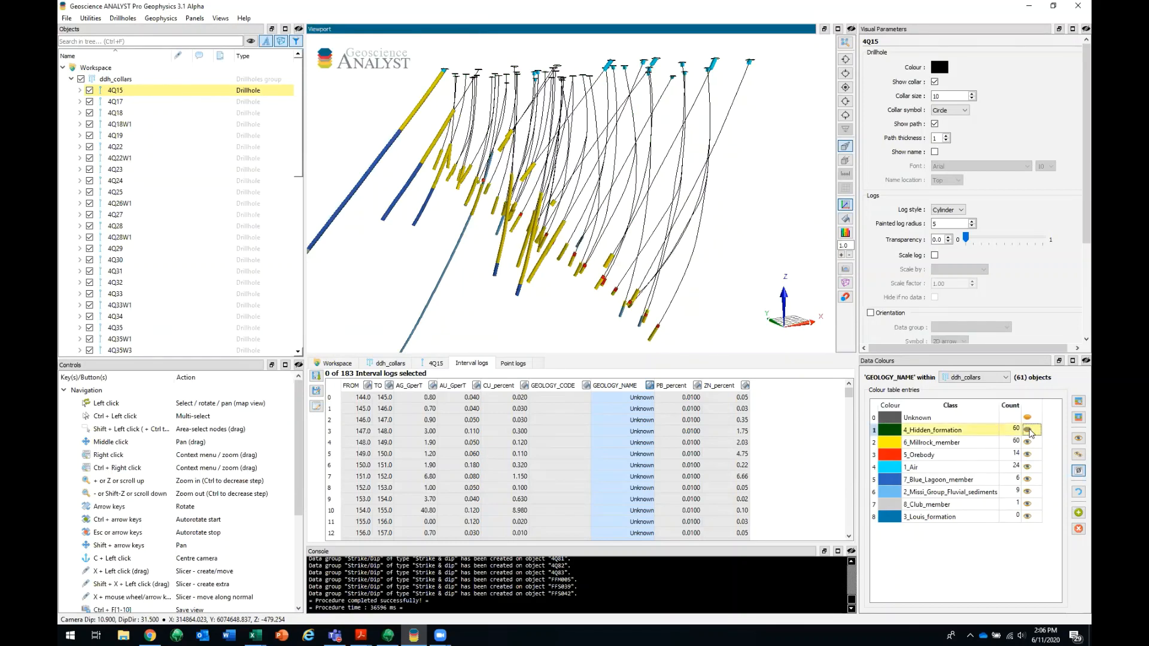
pyautogui.click(1026, 430)
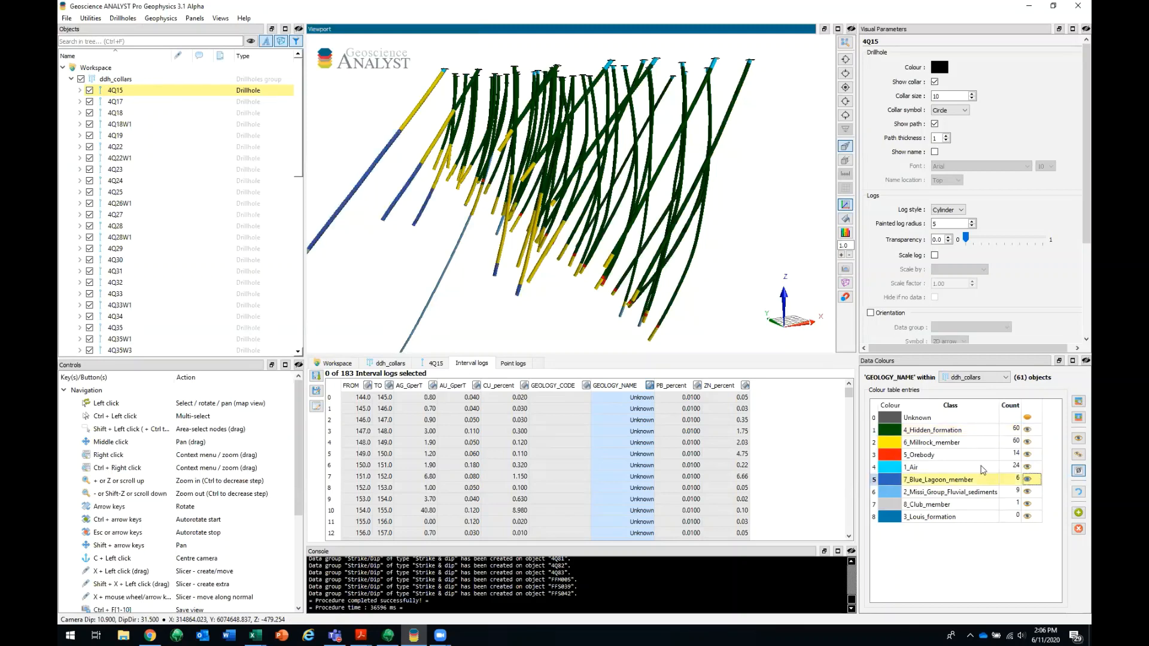
pyautogui.click(930, 442)
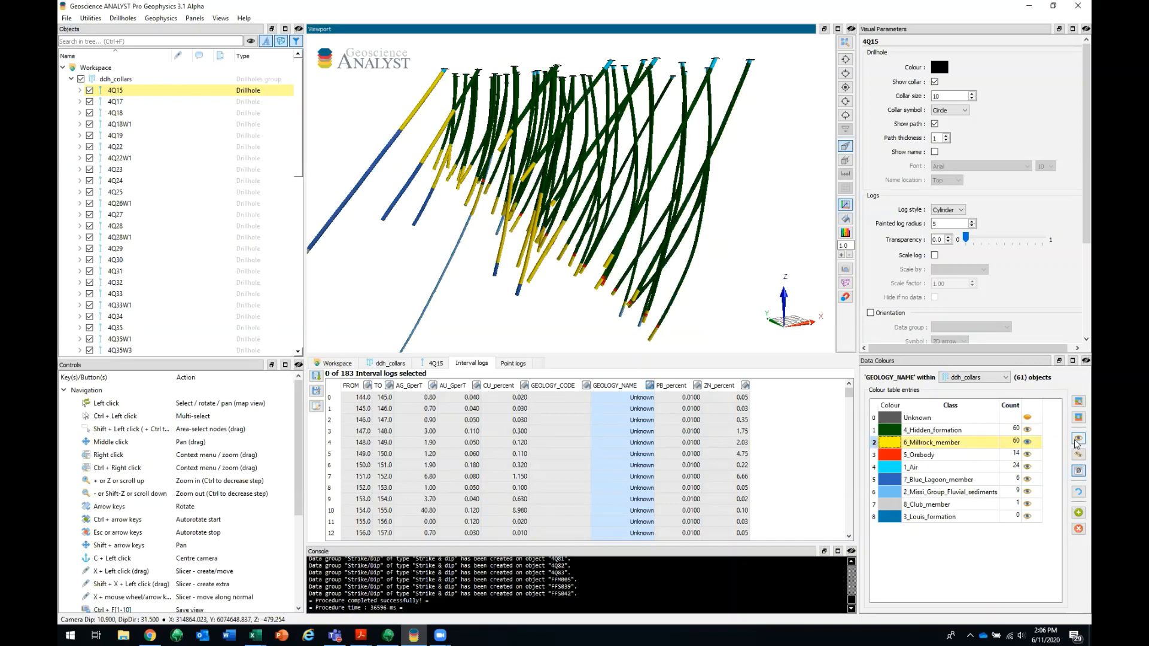
pyautogui.moveTo(1078, 439)
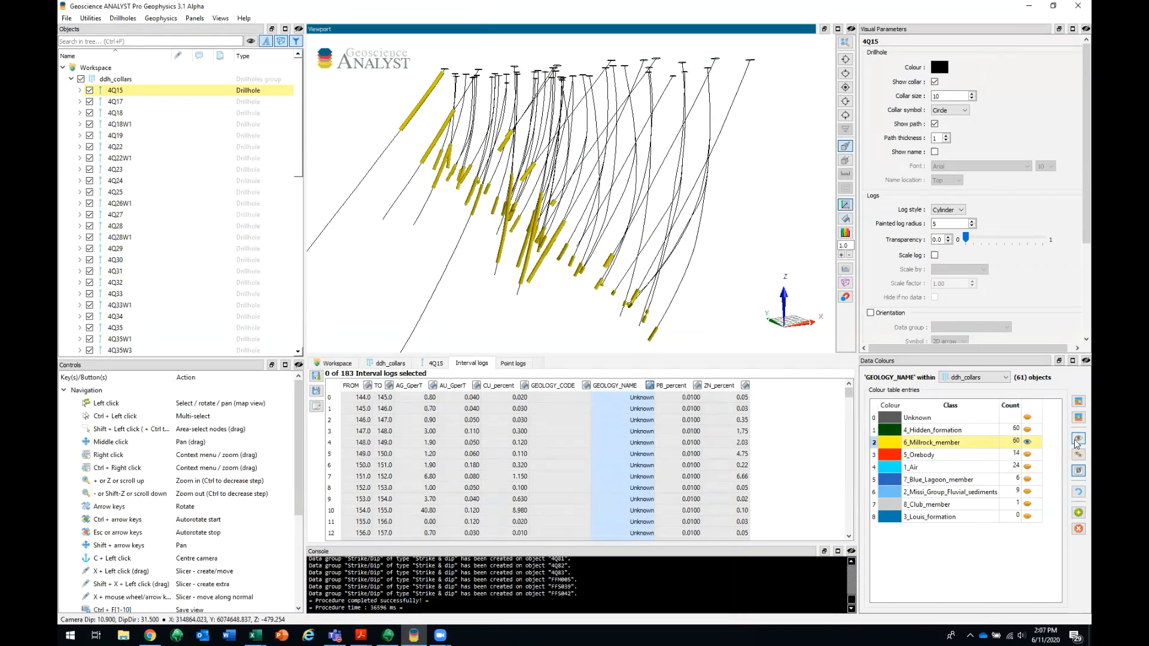
pyautogui.click(931, 454)
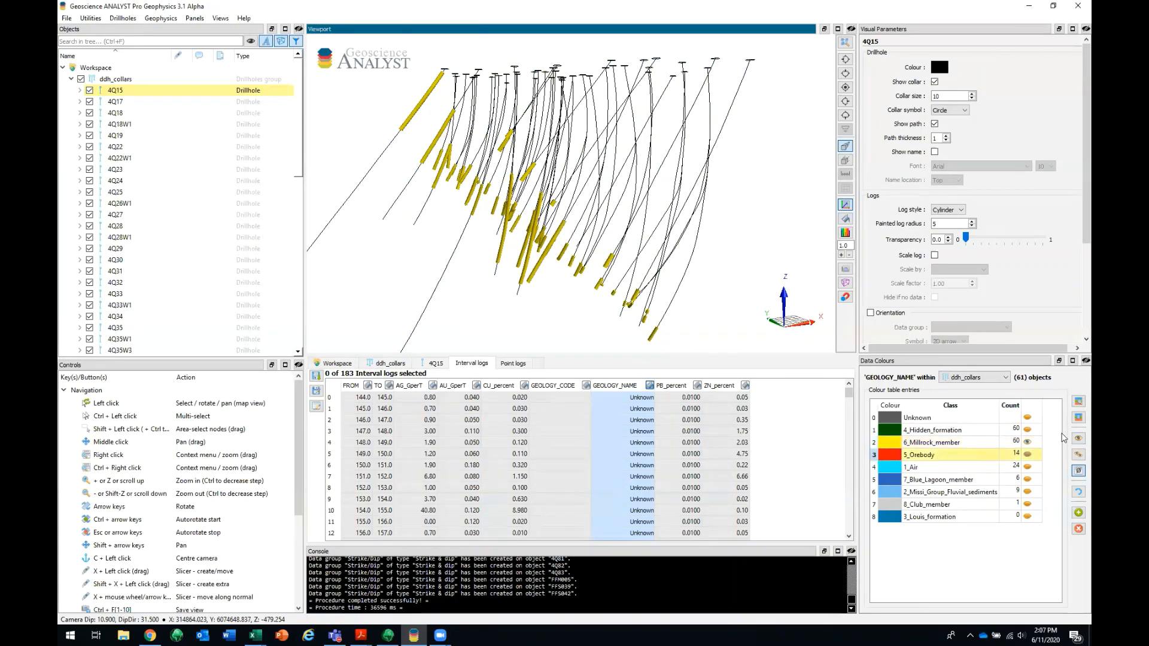
pyautogui.click(1077, 438)
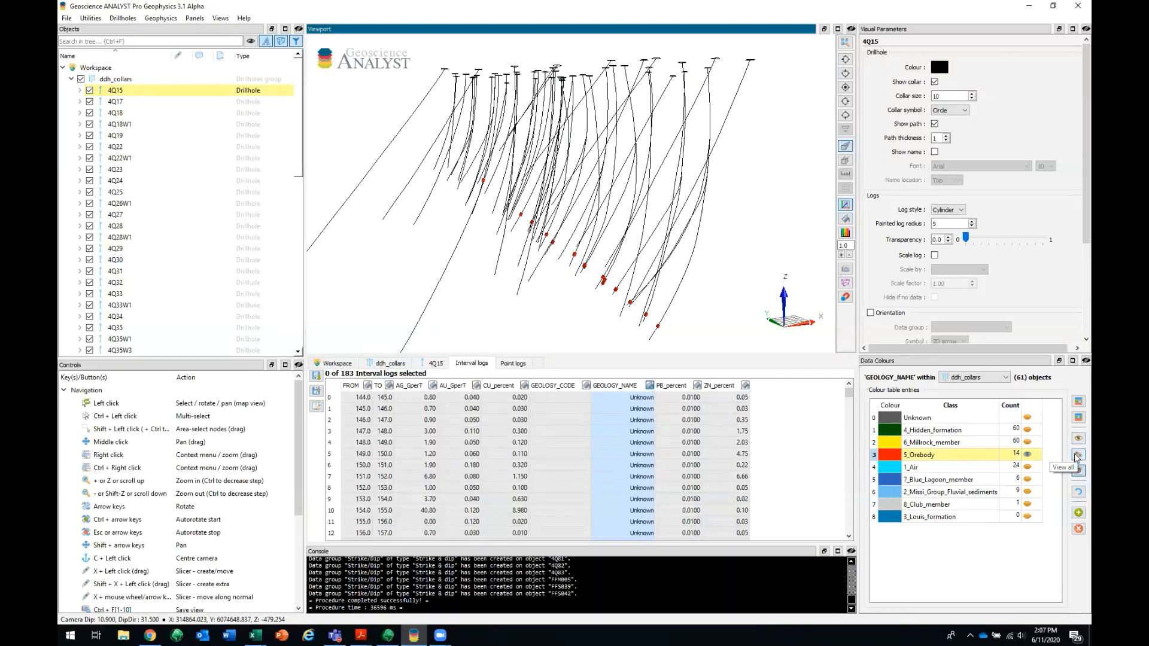
pyautogui.click(1078, 454)
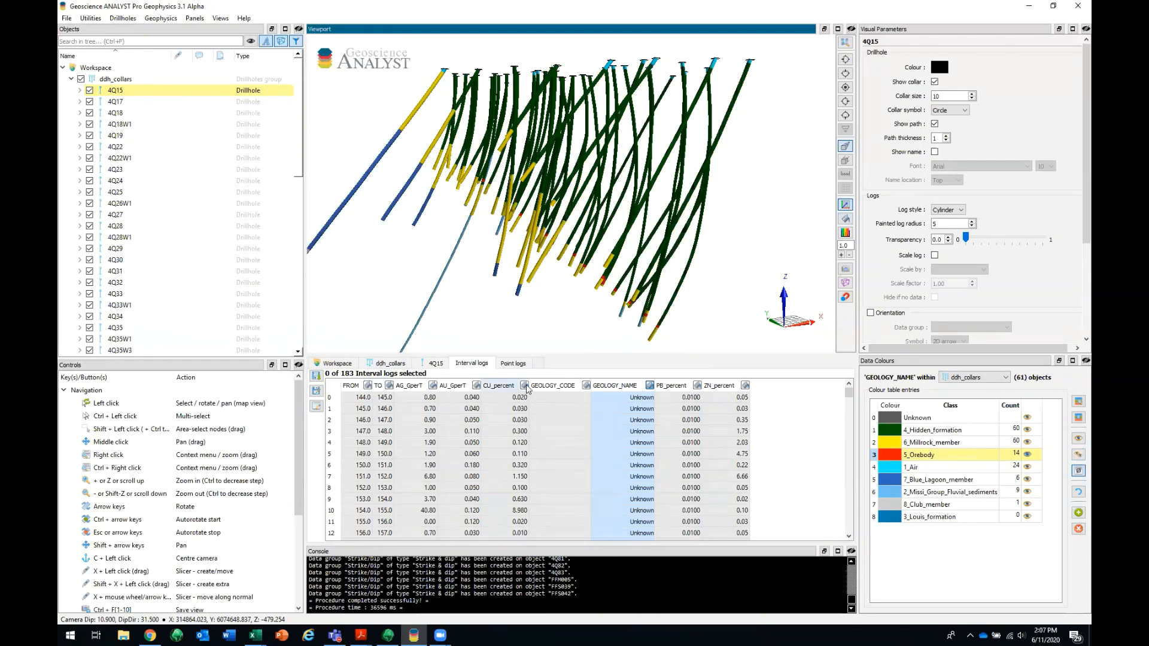
# - Colour the drillhole interval logs by the CU_percent column
pyautogui.click(498, 384)
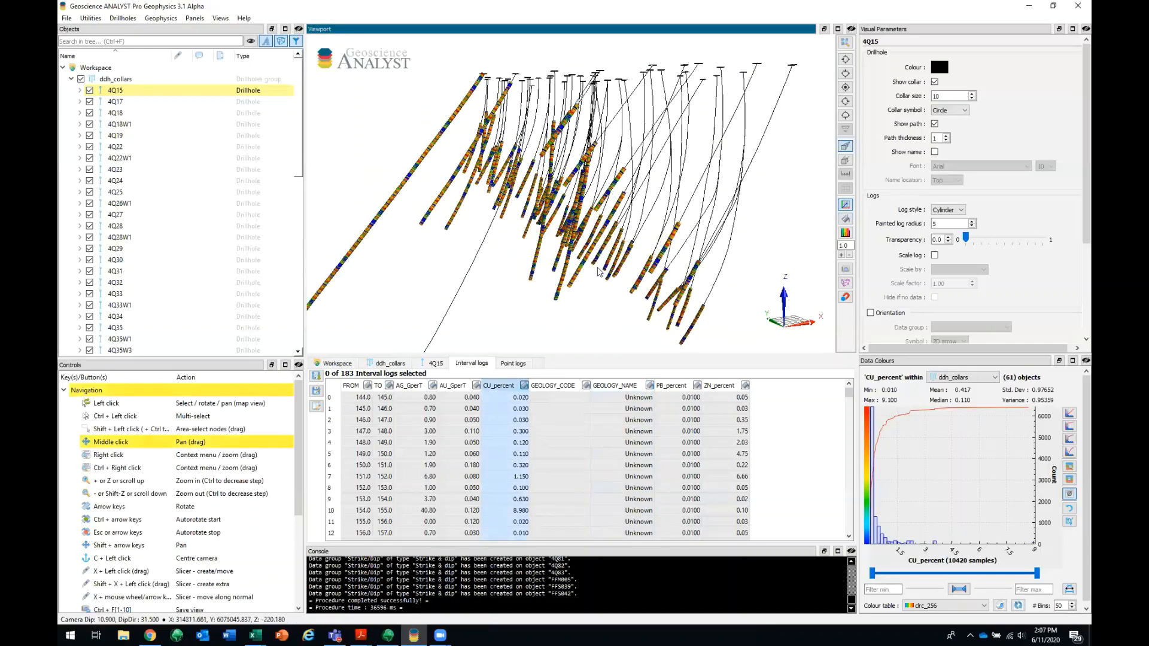
pyautogui.scroll(3)
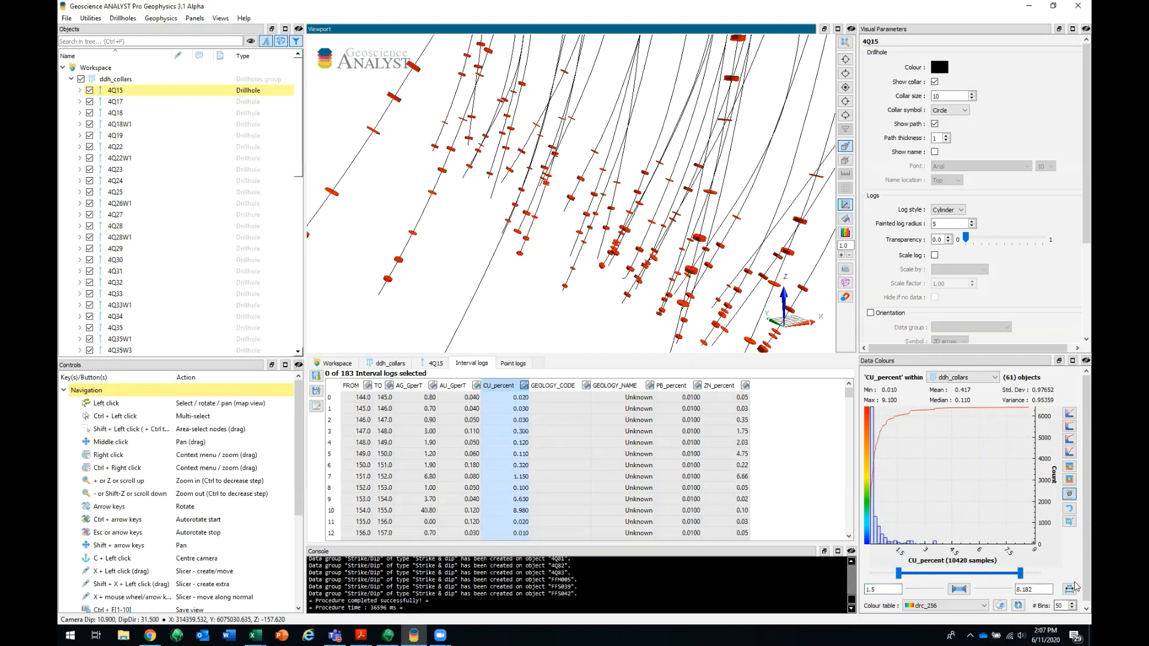
pyautogui.moveTo(1069, 590)
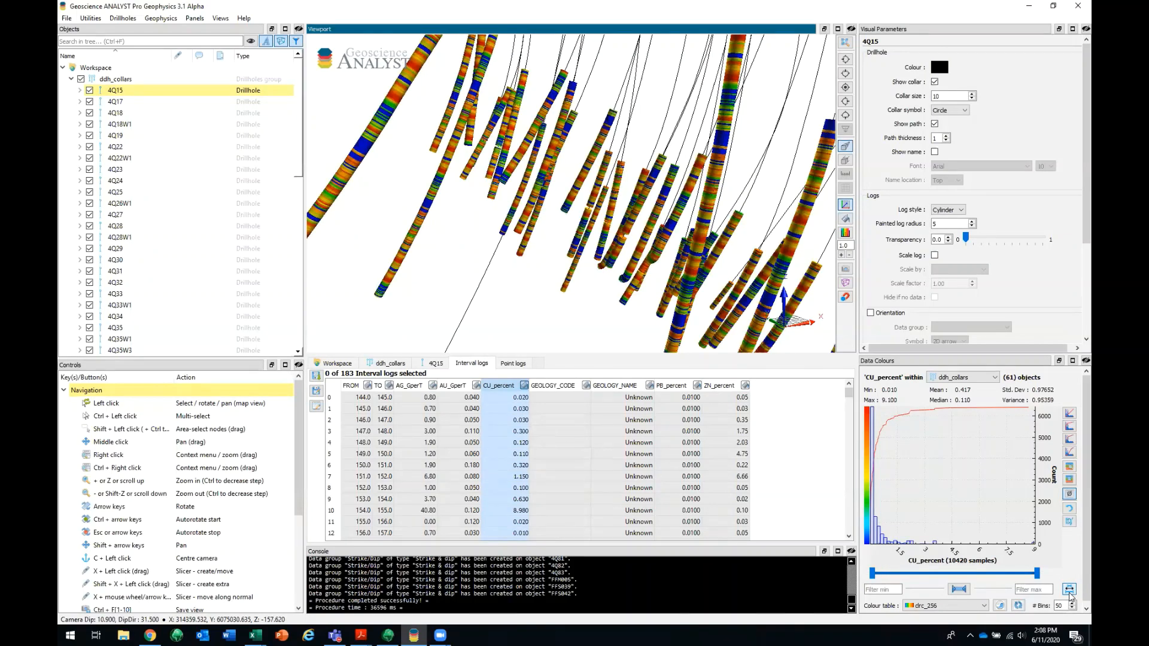
# - Draw the ddh_collars logs as radius-5 cylinders with thickness scaled by ZN_percent
pyautogui.click(115, 78)
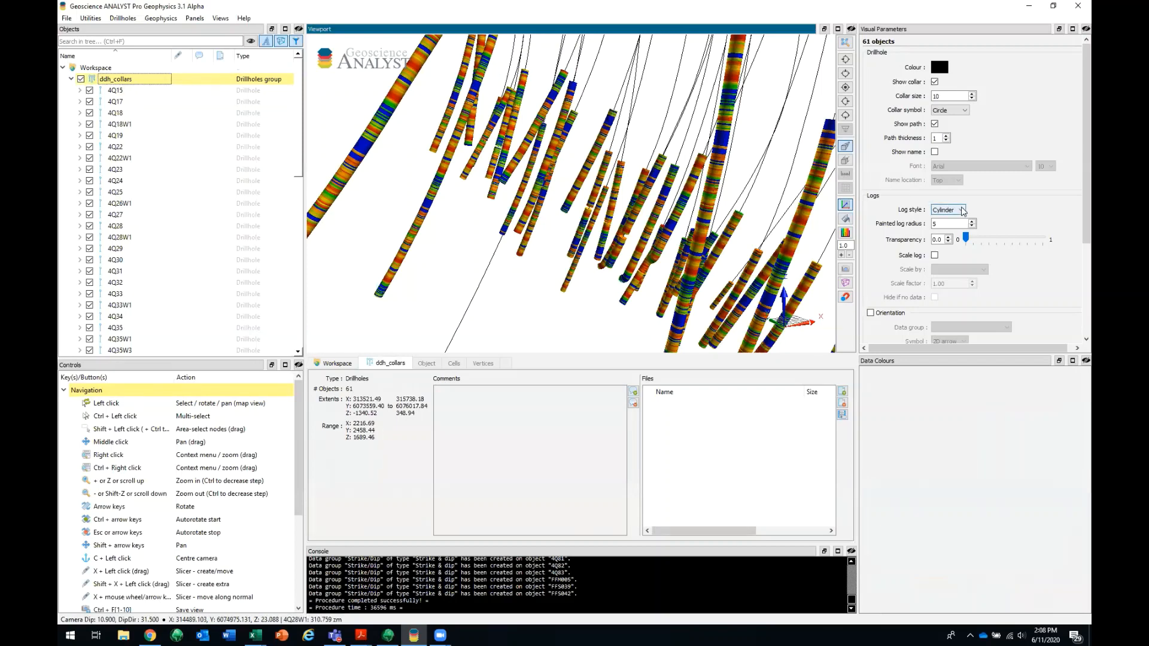
pyautogui.click(948, 210)
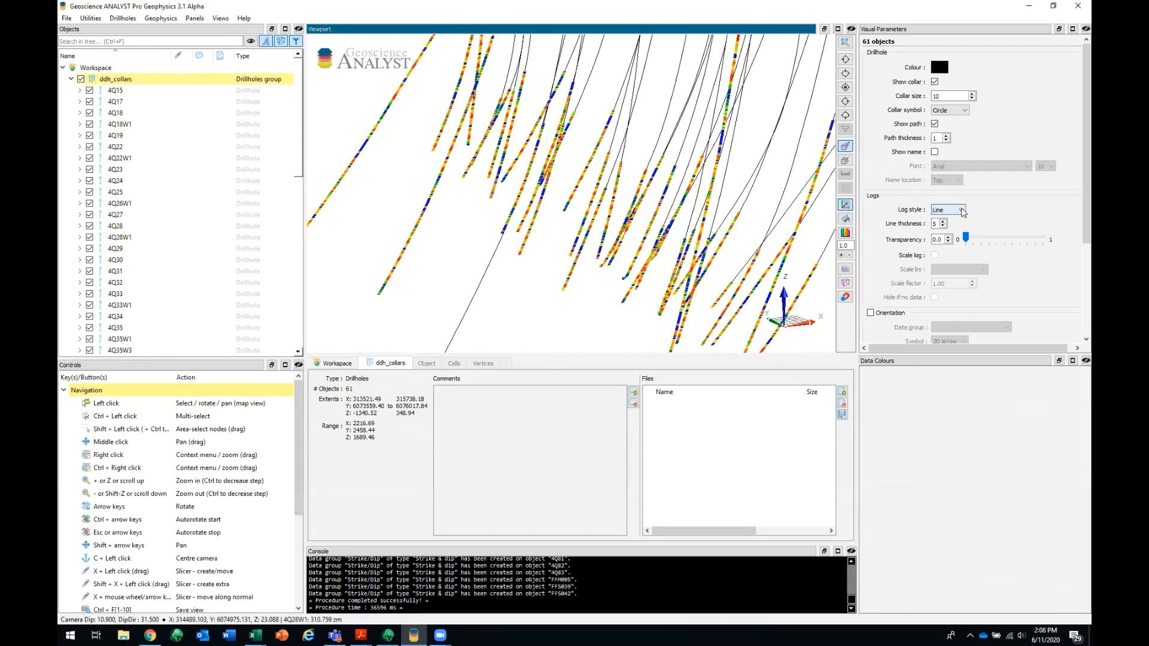
pyautogui.click(949, 210)
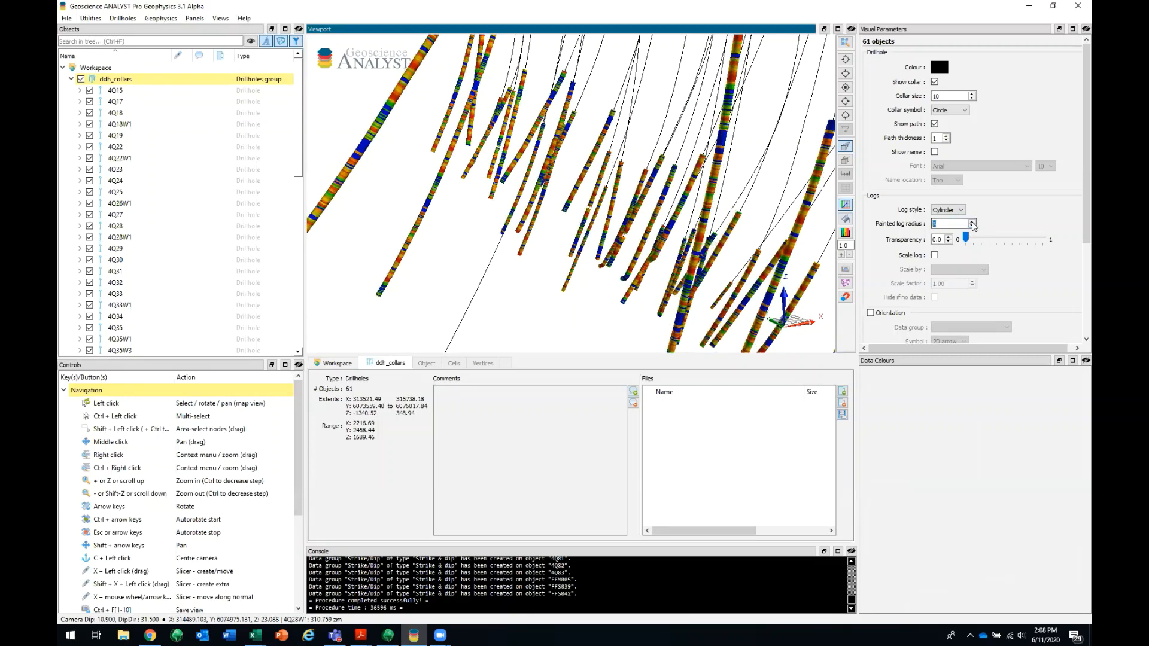
pyautogui.click(971, 221)
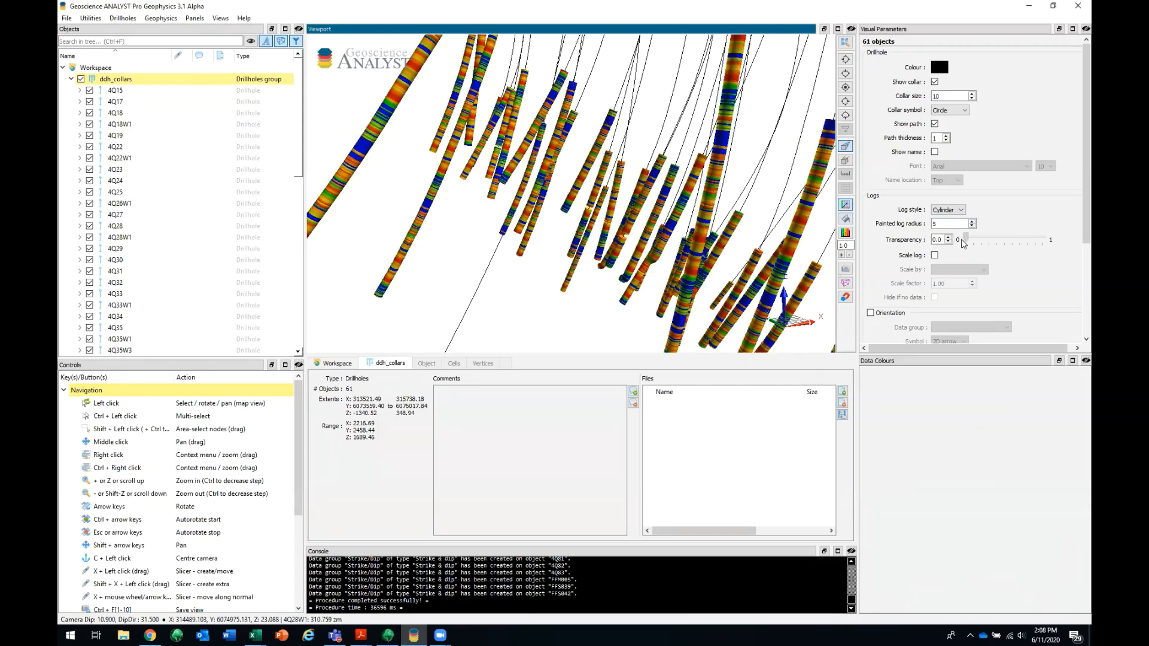
pyautogui.click(933, 255)
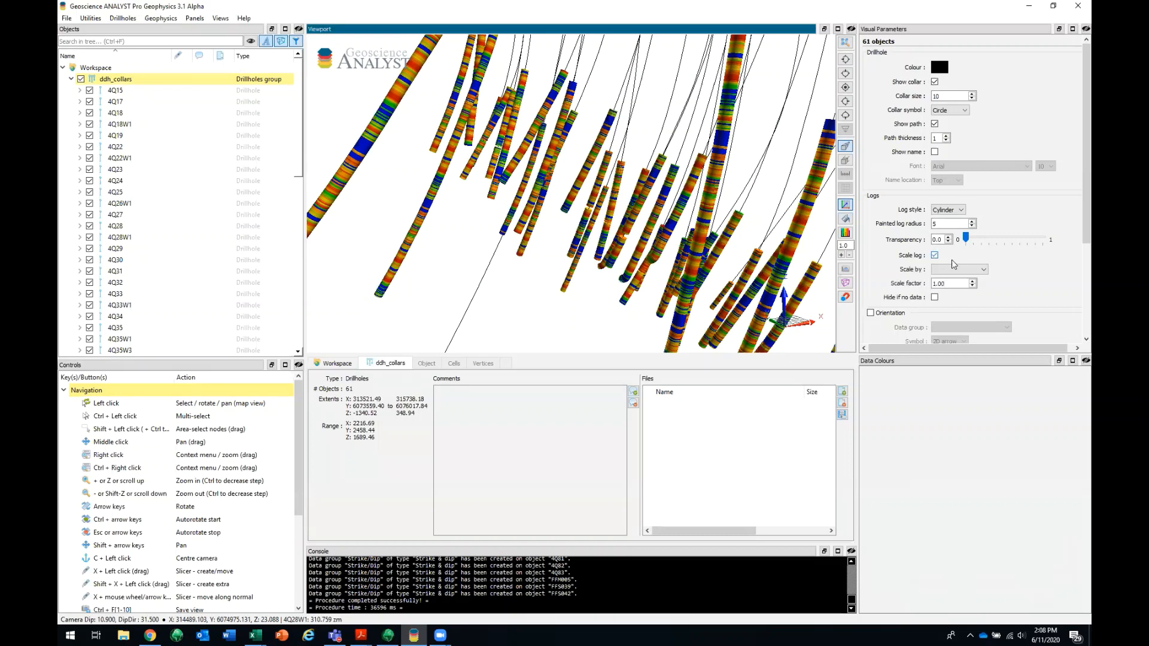
pyautogui.click(982, 269)
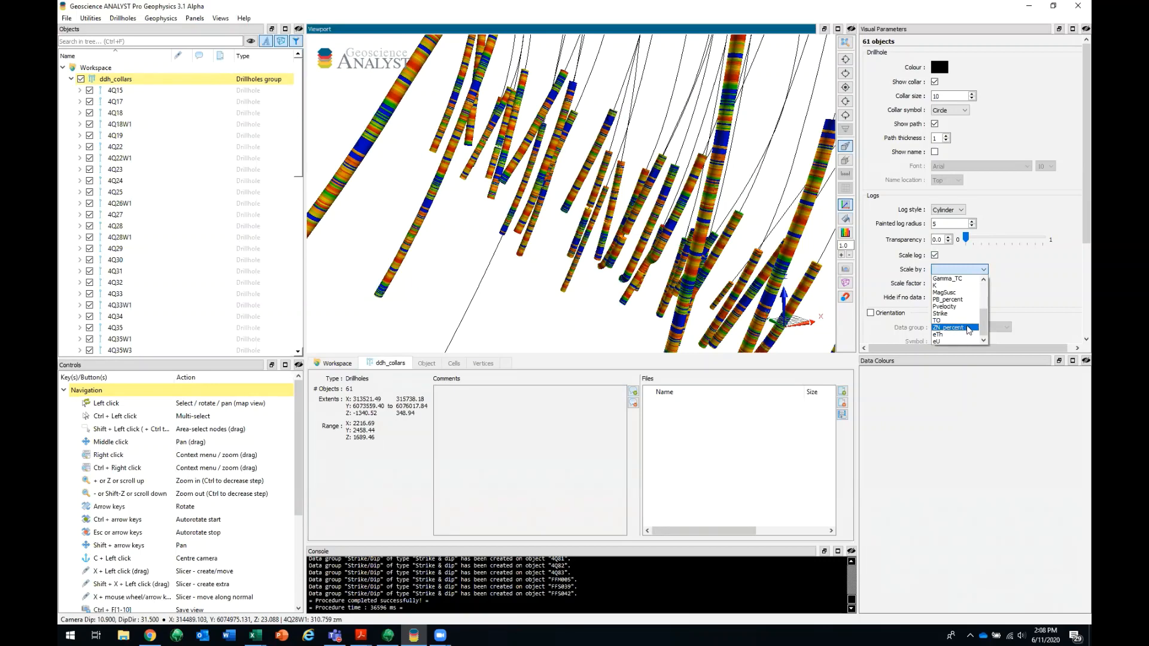
pyautogui.click(951, 327)
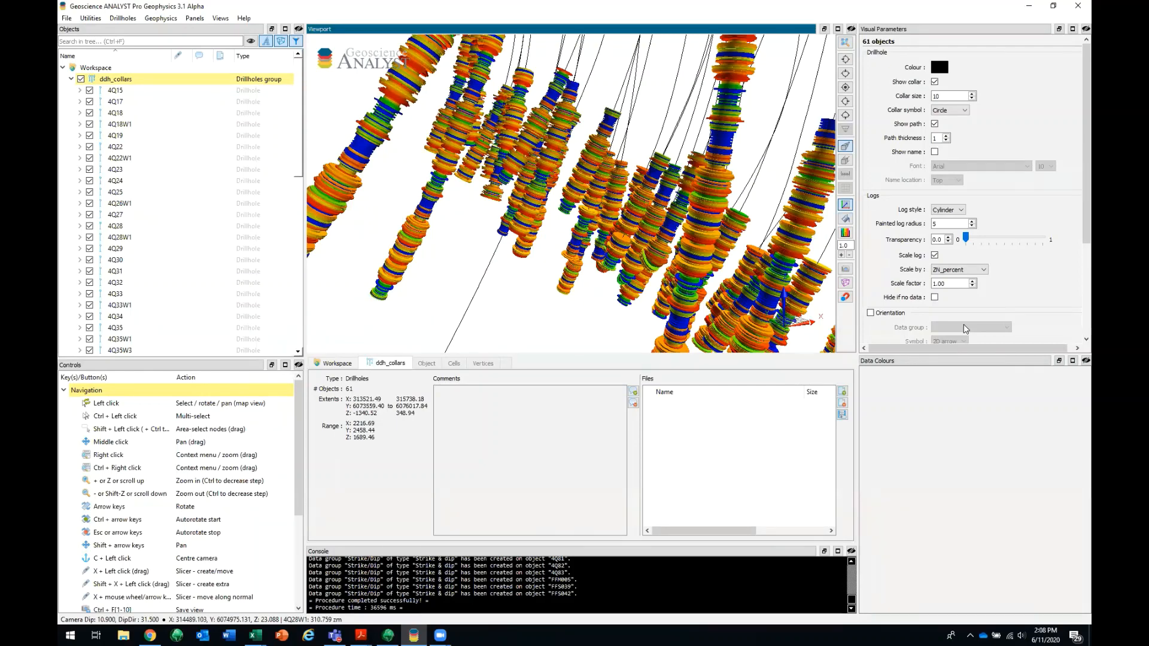
# - Select drillhole 4Q50 in the Objects tree and bring up its Show only action
pyautogui.scroll(-3)
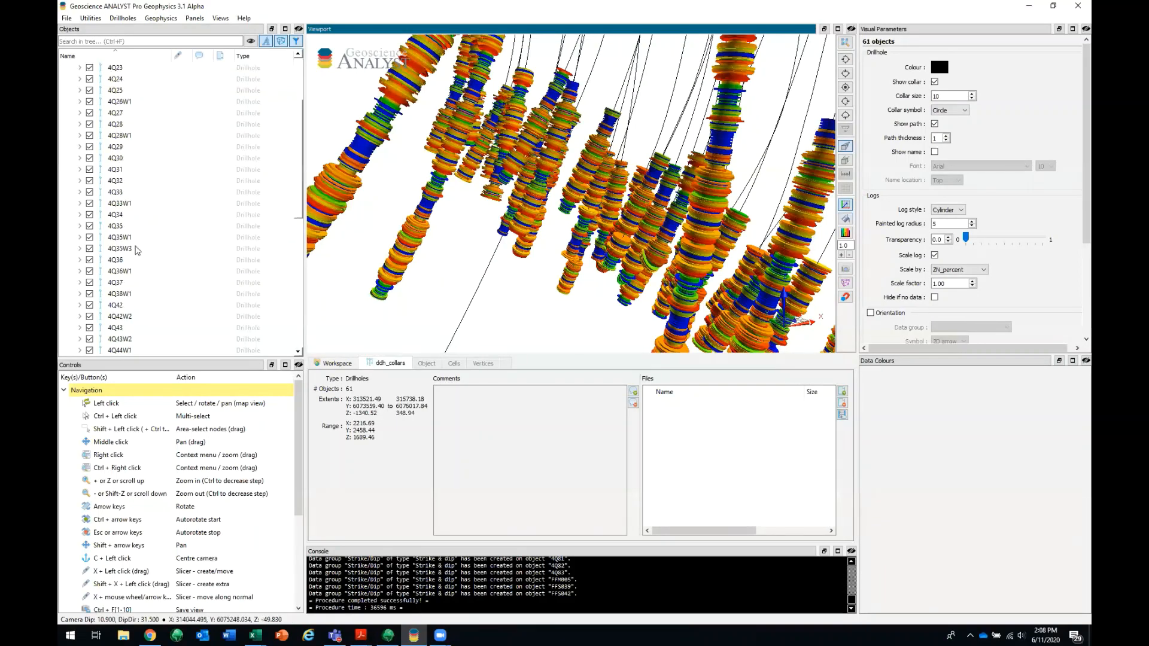
pyautogui.click(115, 248)
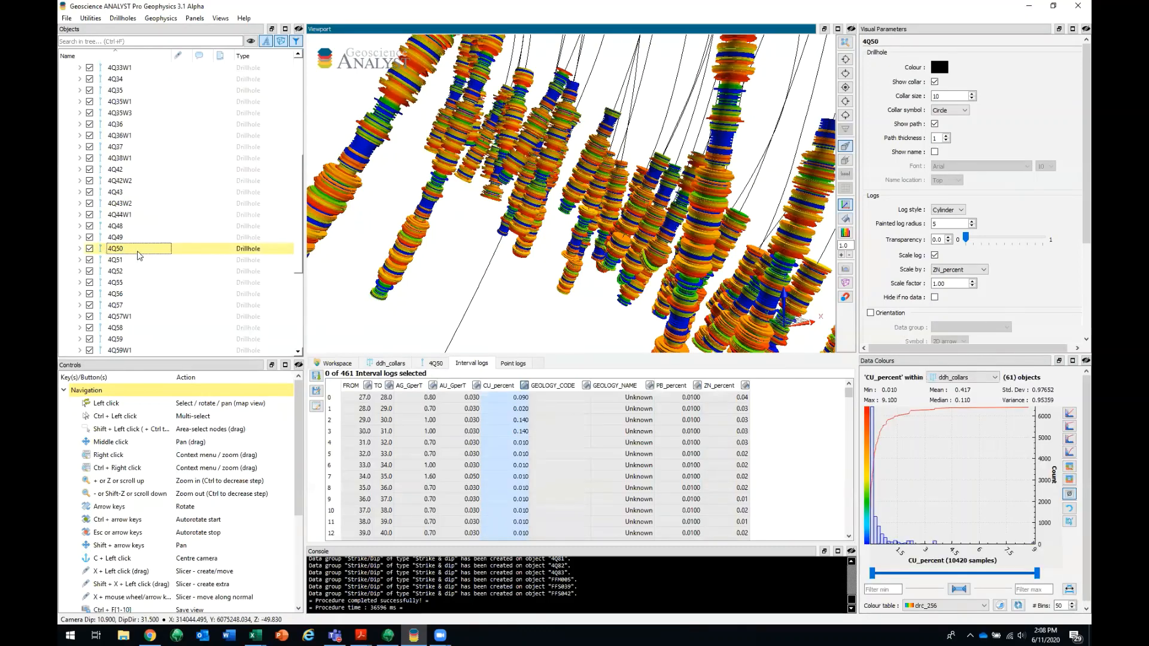
pyautogui.rightClick(138, 248)
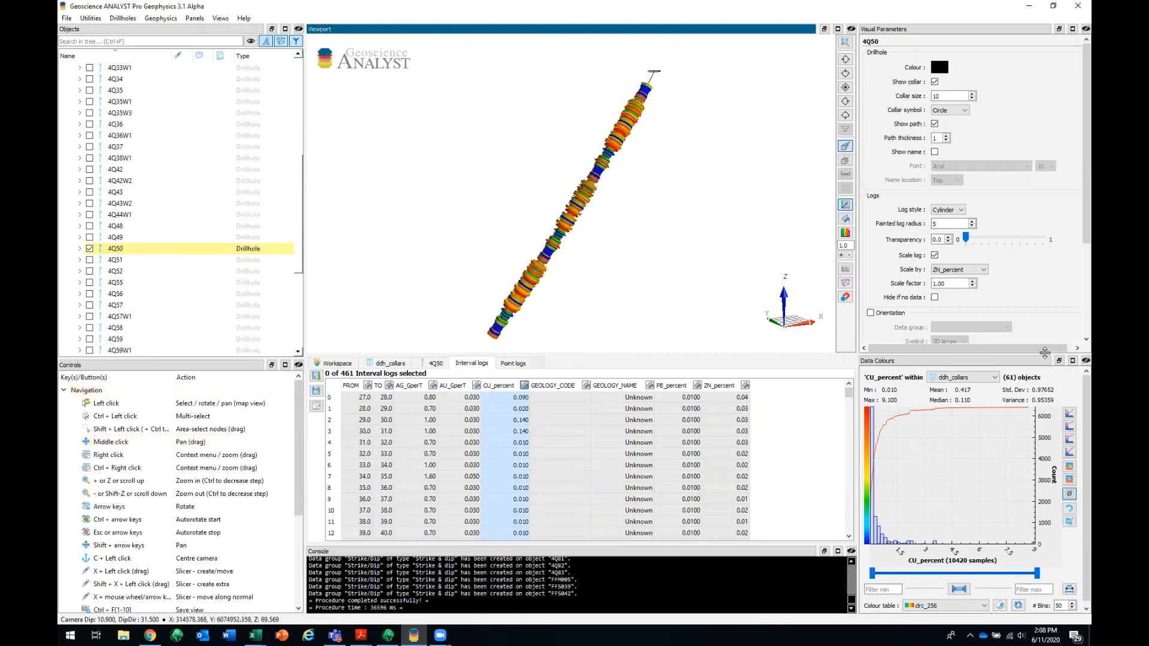
# - Turn on 4Q50's strike/dip orientation symbols and set the symbol style to Tablet
pyautogui.click(871, 313)
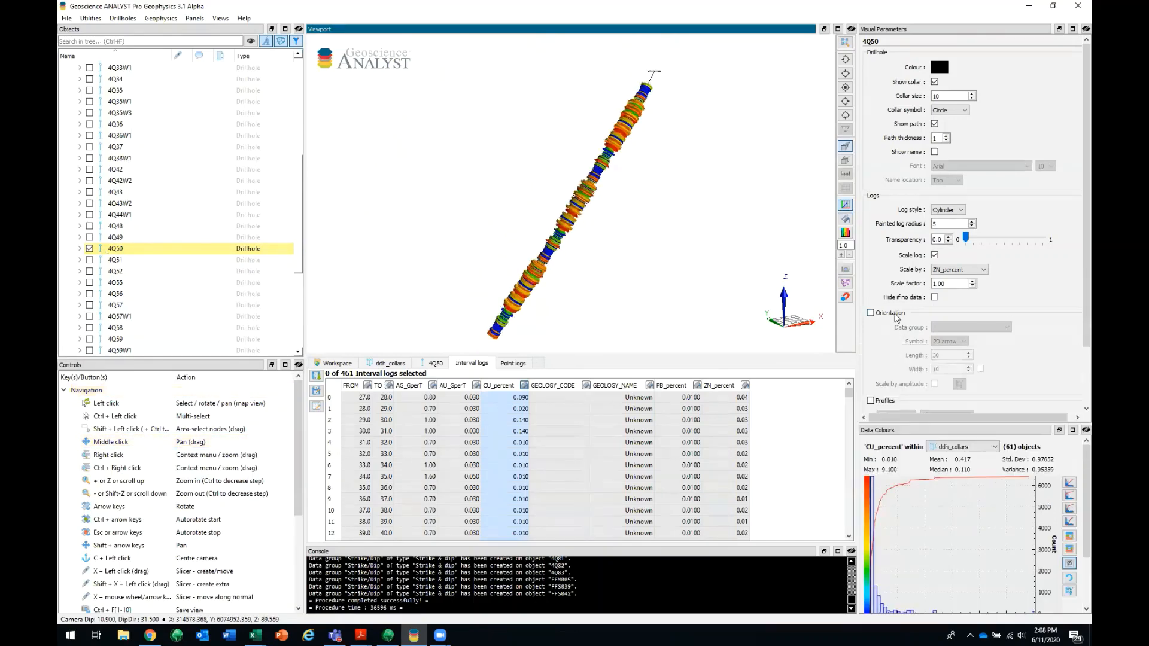
pyautogui.click(871, 312)
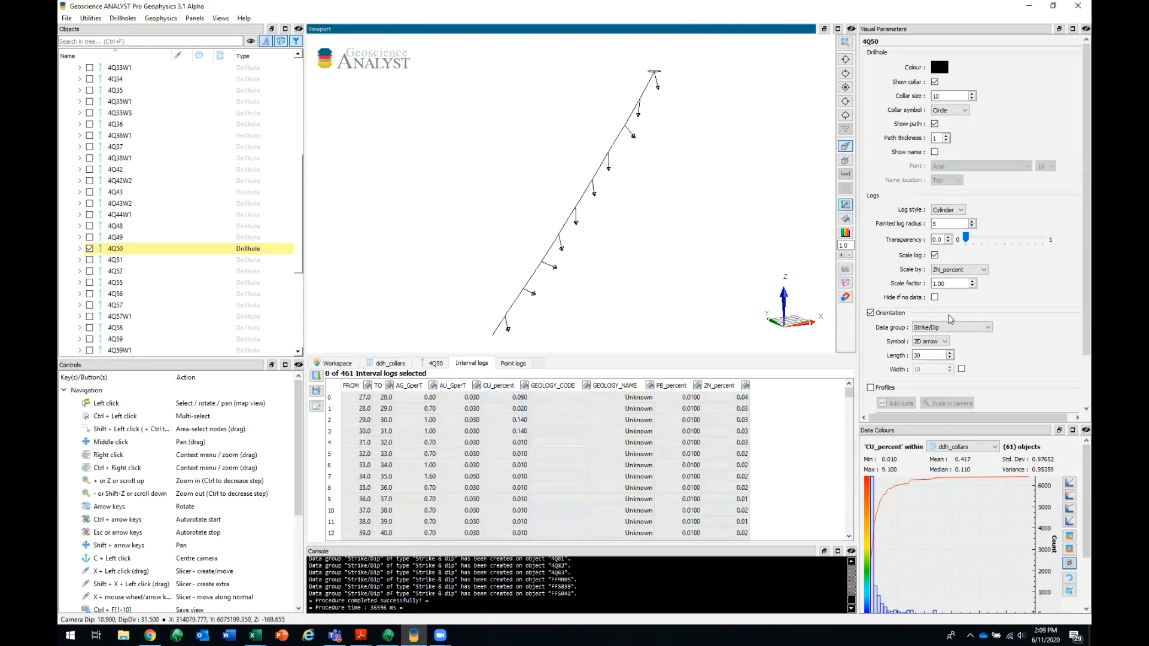
pyautogui.moveTo(1008, 328)
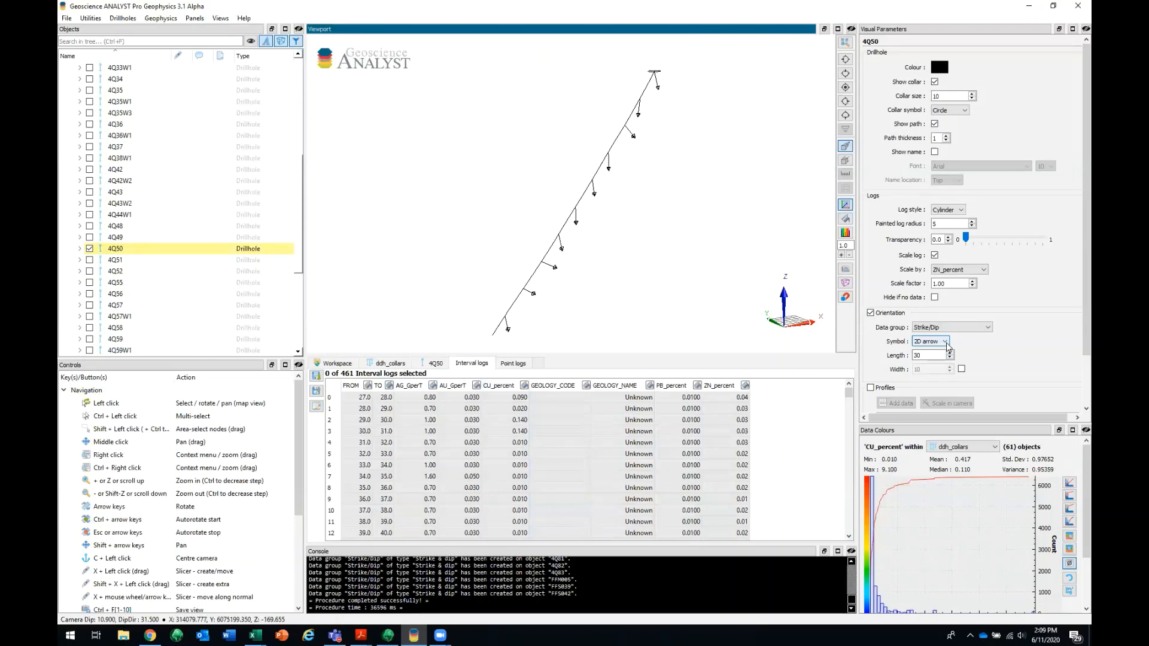
pyautogui.click(945, 342)
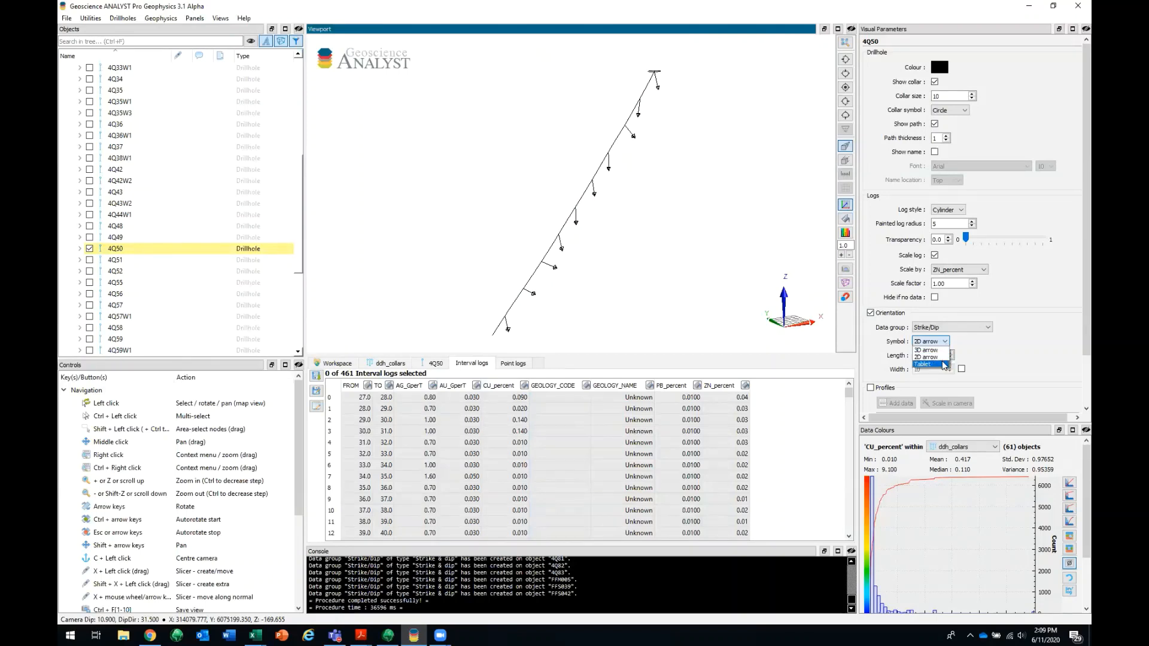
pyautogui.click(923, 364)
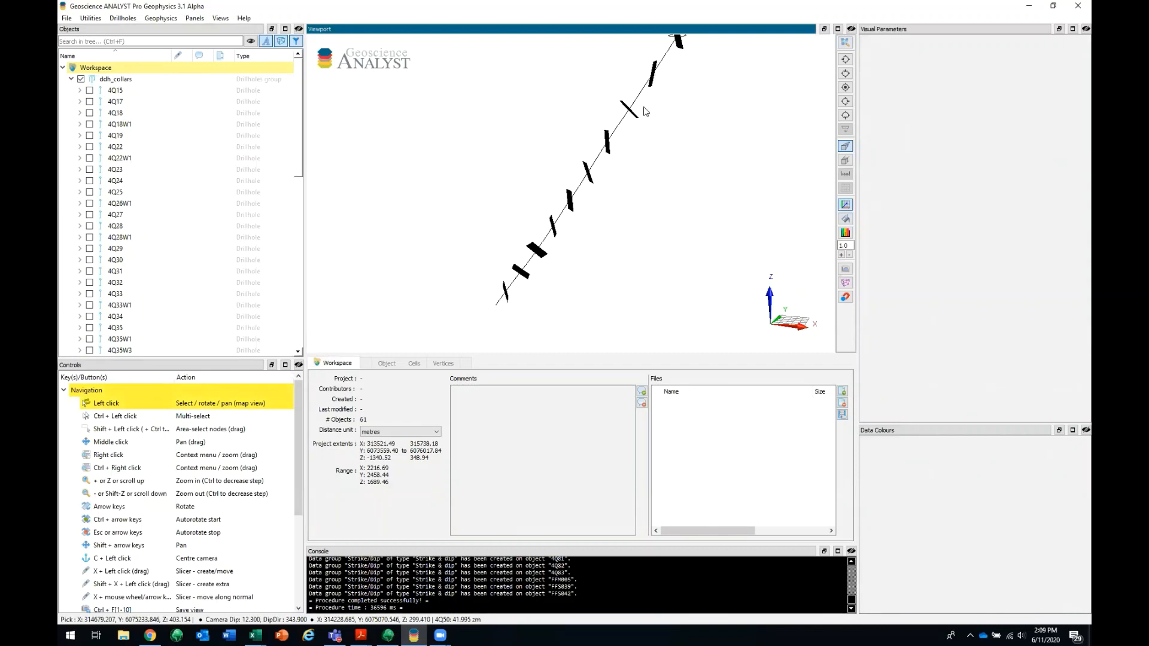
# - Colour 4Q50's tablets by the StructuralCode column in its Point logs table
pyautogui.click(115, 203)
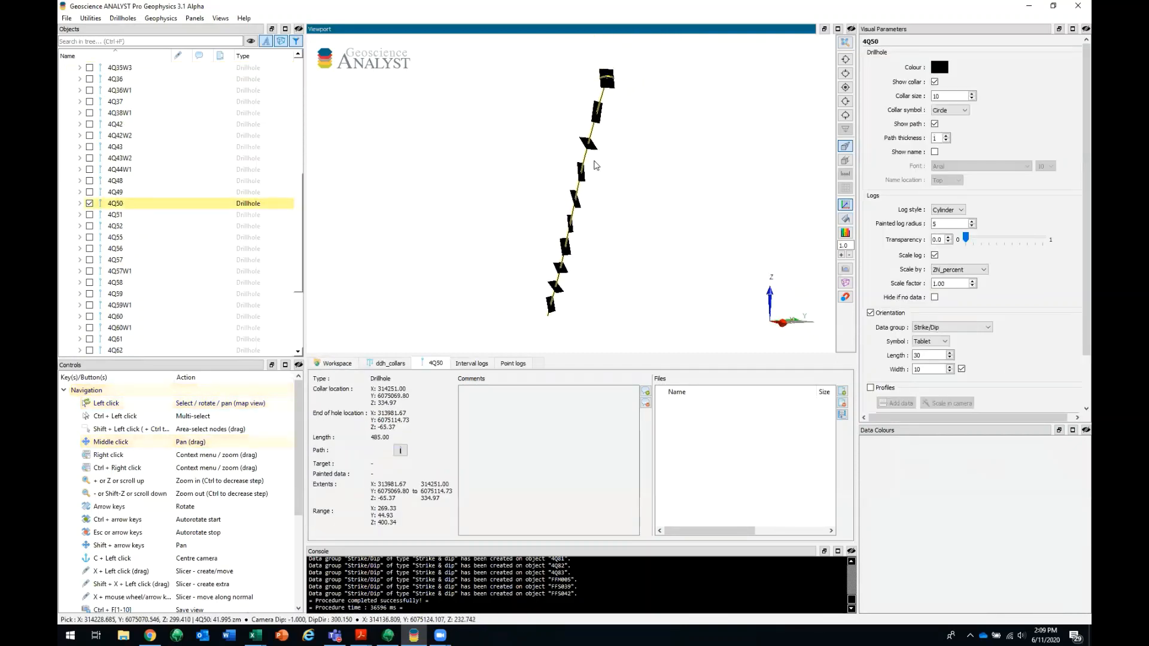
pyautogui.moveTo(581, 231)
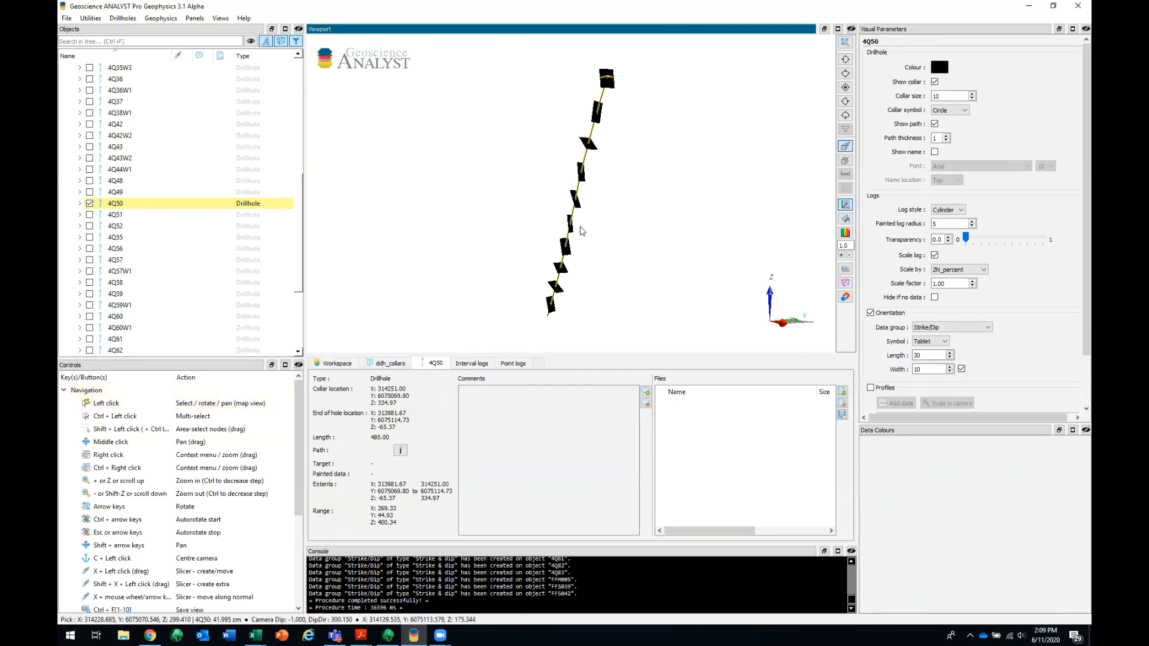
pyautogui.click(513, 363)
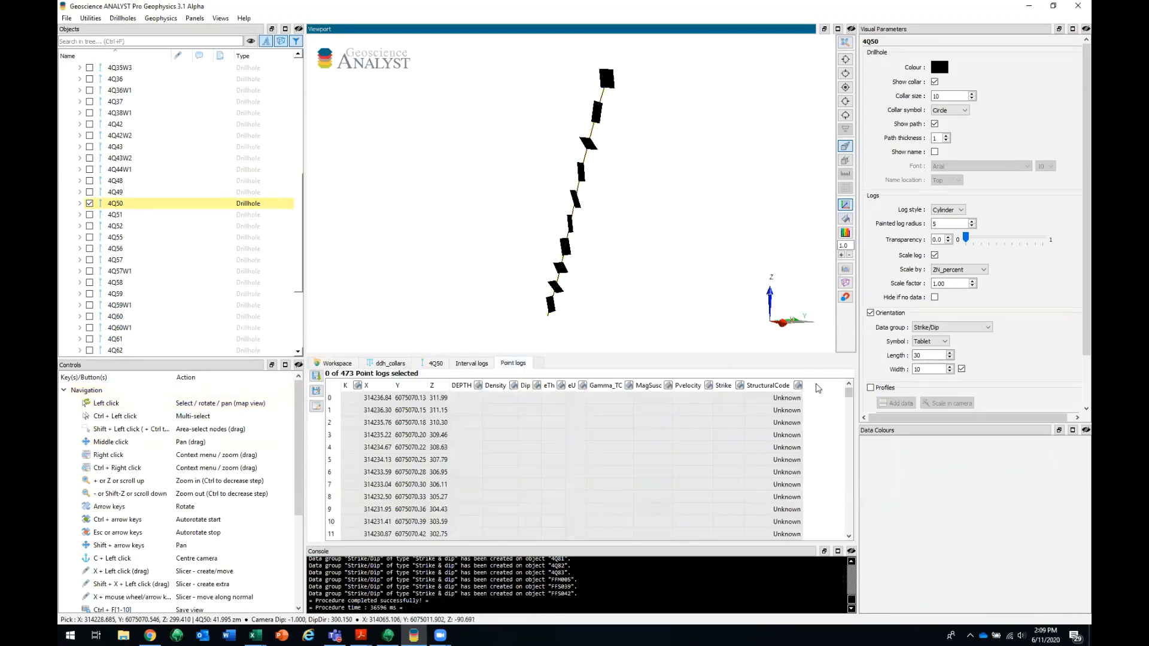
pyautogui.click(798, 385)
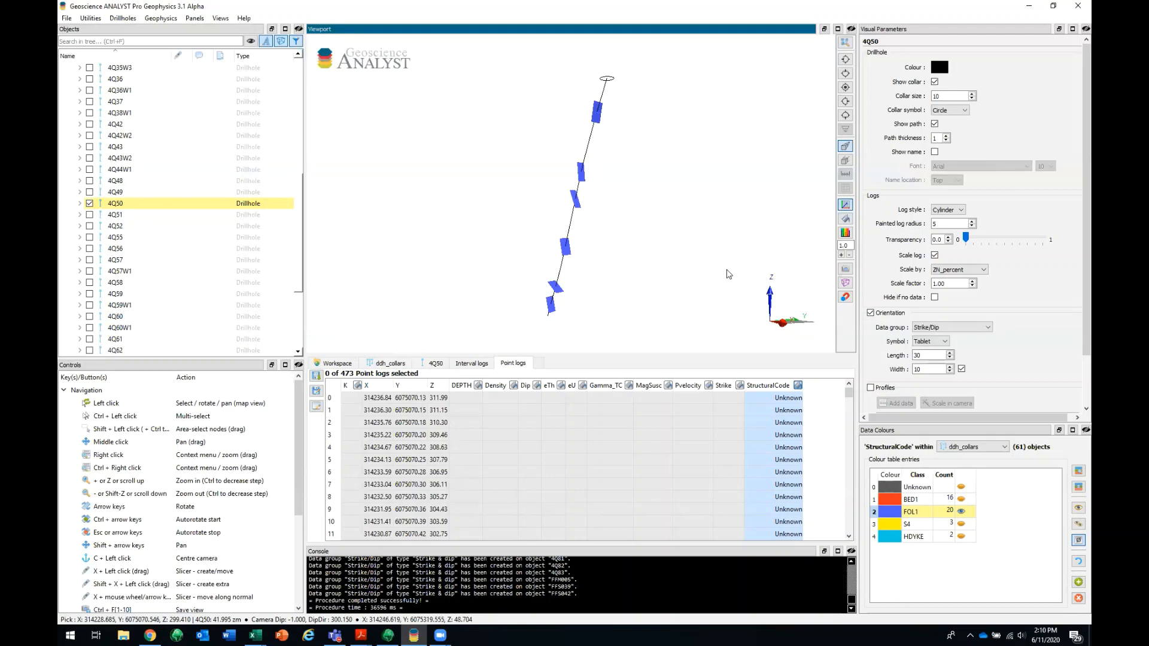
# - Enable profiles, hide orientation tablets, plot CU_percent in blue and add ZN_percent
pyautogui.click(871, 387)
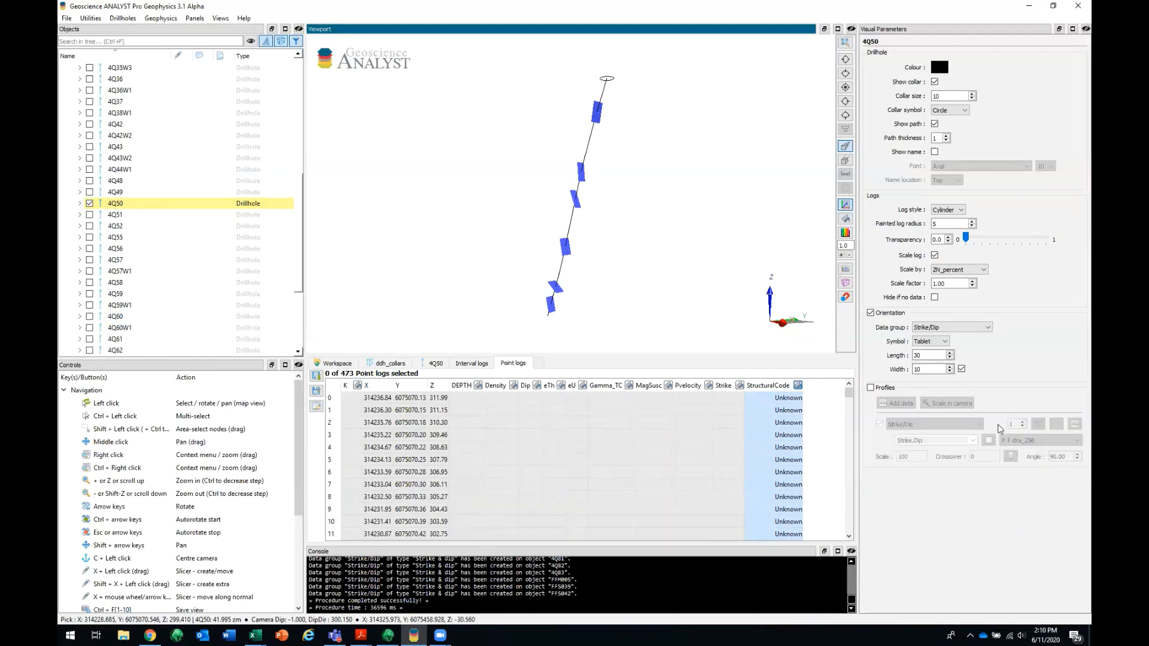
pyautogui.click(870, 313)
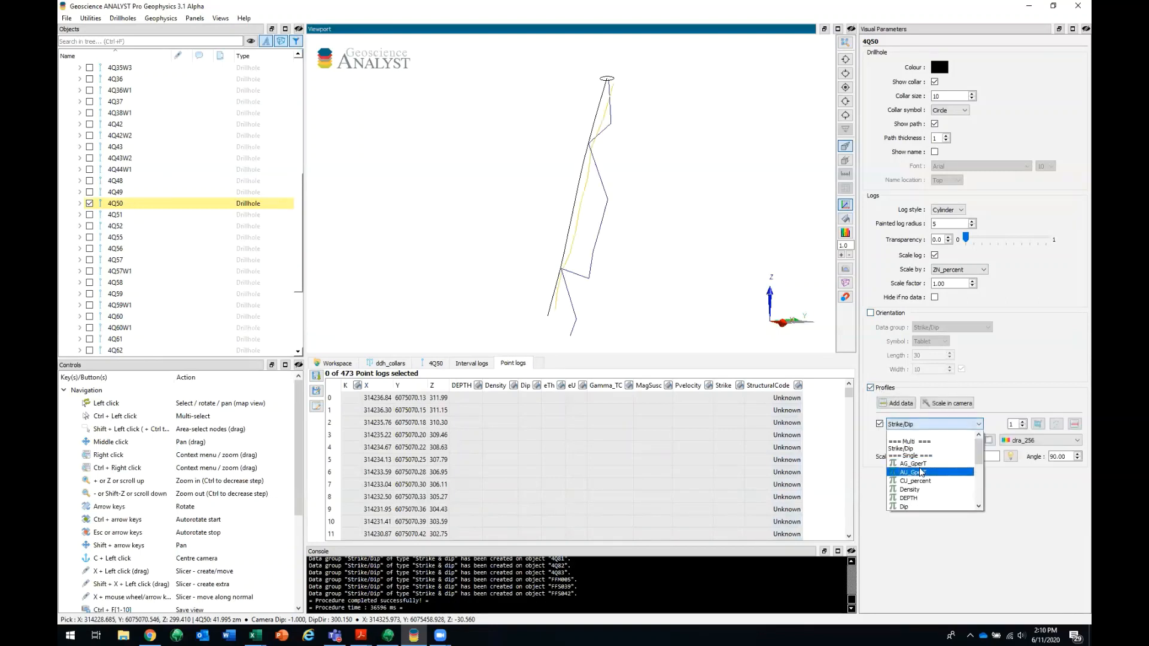
pyautogui.click(914, 472)
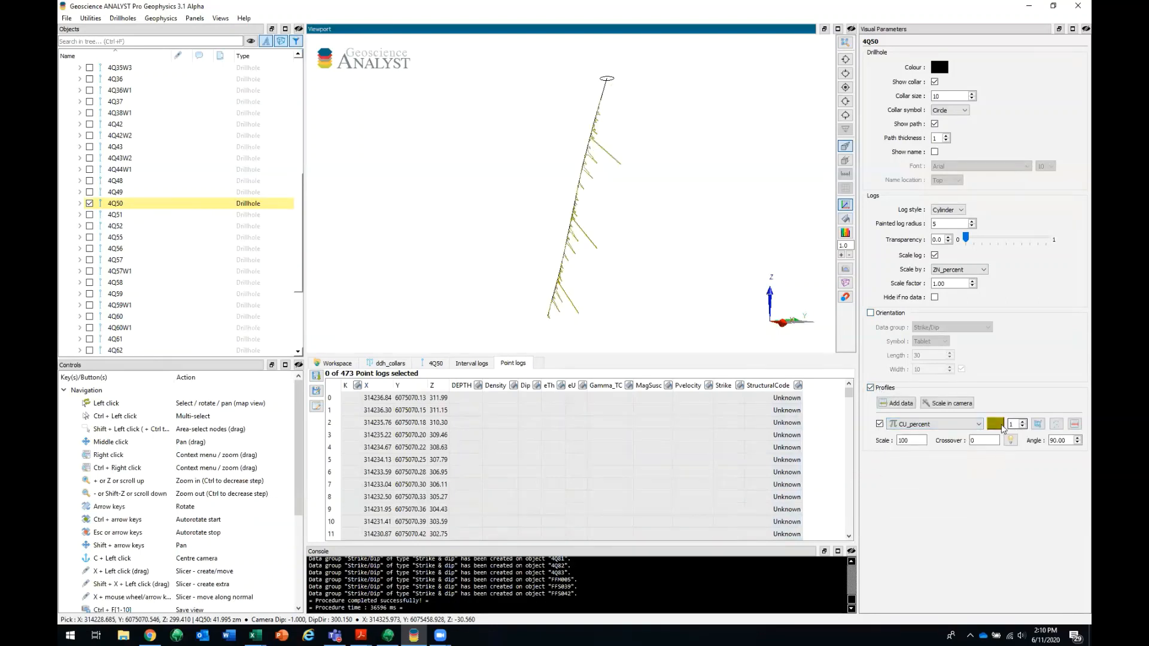
pyautogui.click(995, 423)
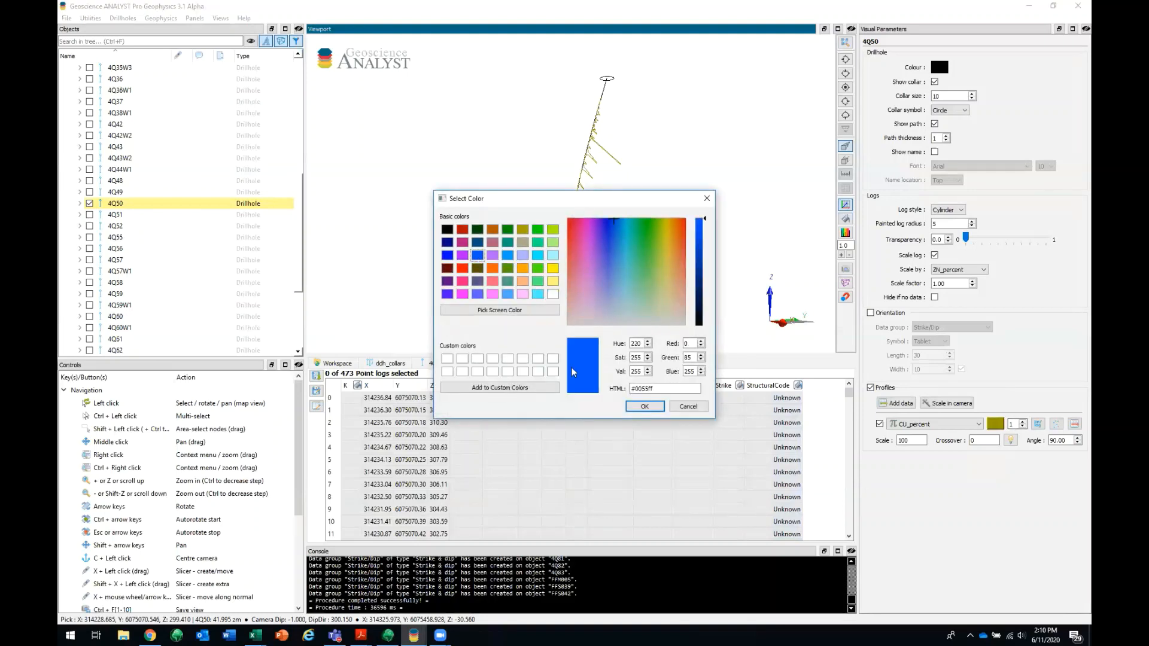
pyautogui.click(644, 407)
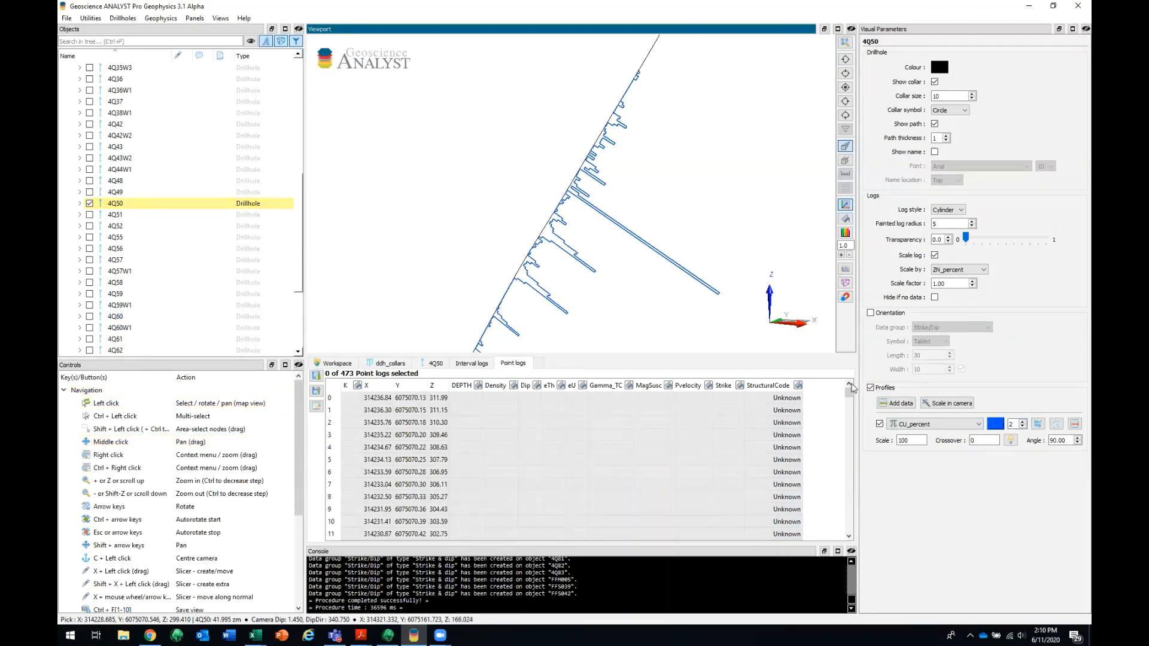
pyautogui.click(978, 460)
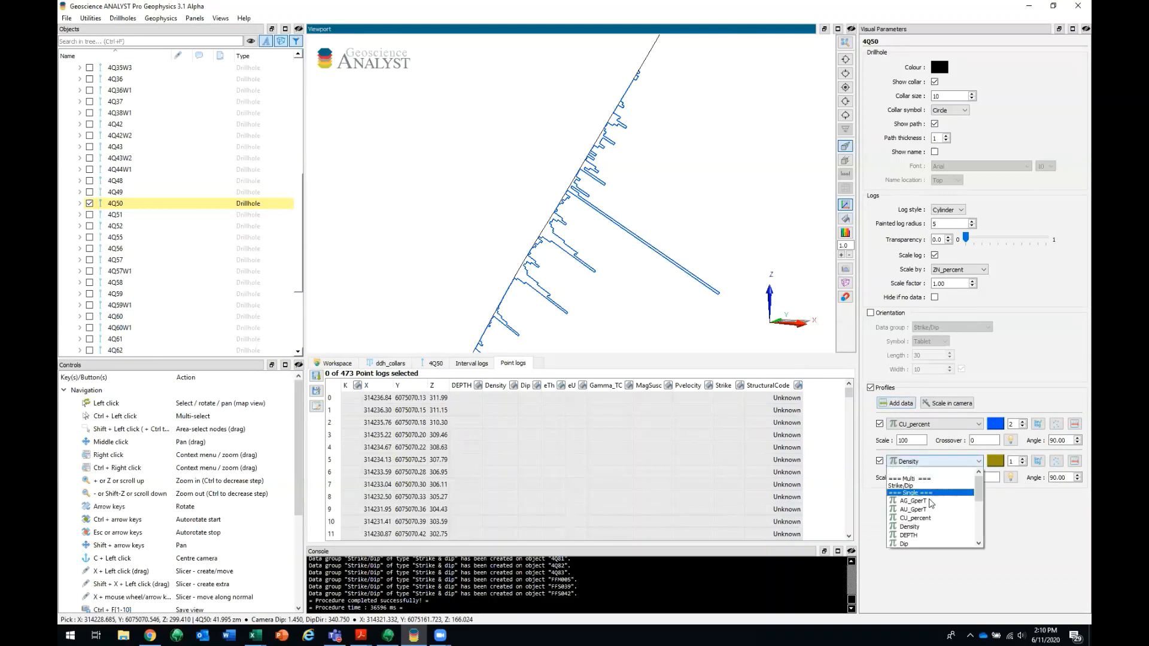
pyautogui.click(913, 518)
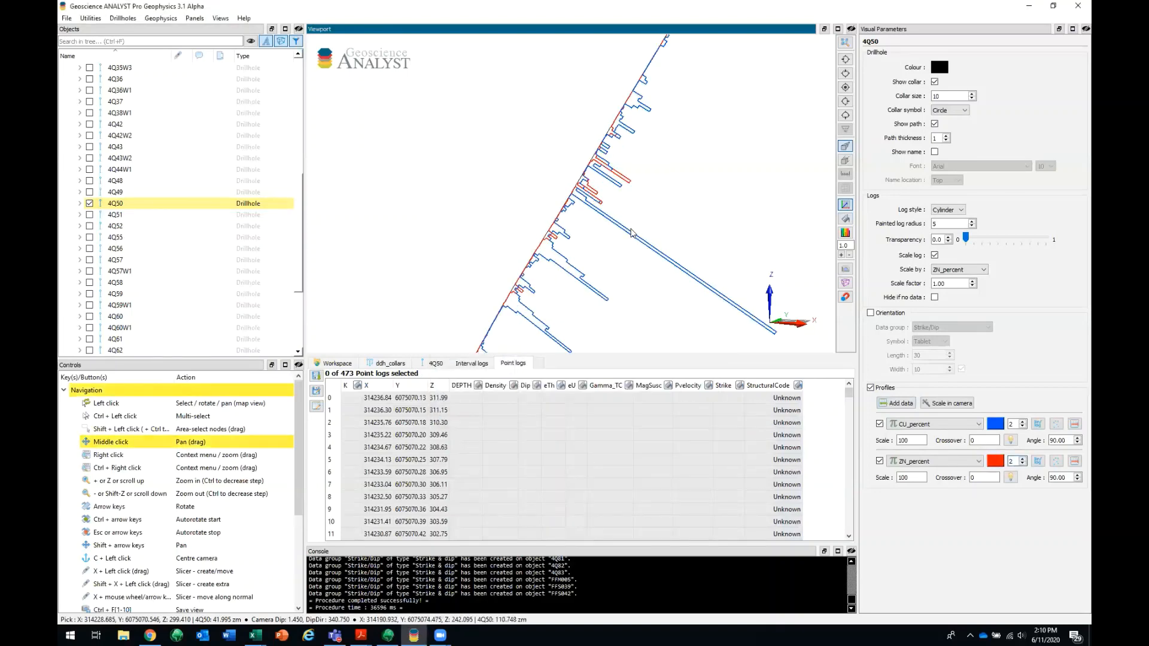
# - Scale 4Q50's profile curves to the camera view (CU_percent 65.7, ZN_percent 327.9)
pyautogui.click(908, 440)
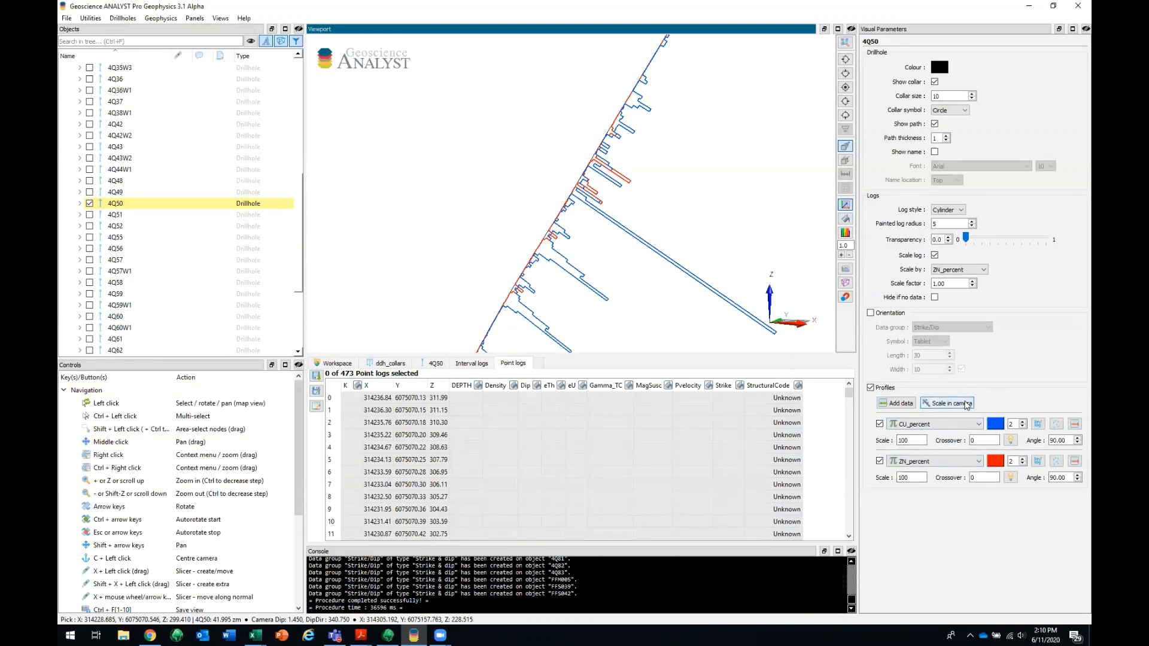
pyautogui.click(947, 402)
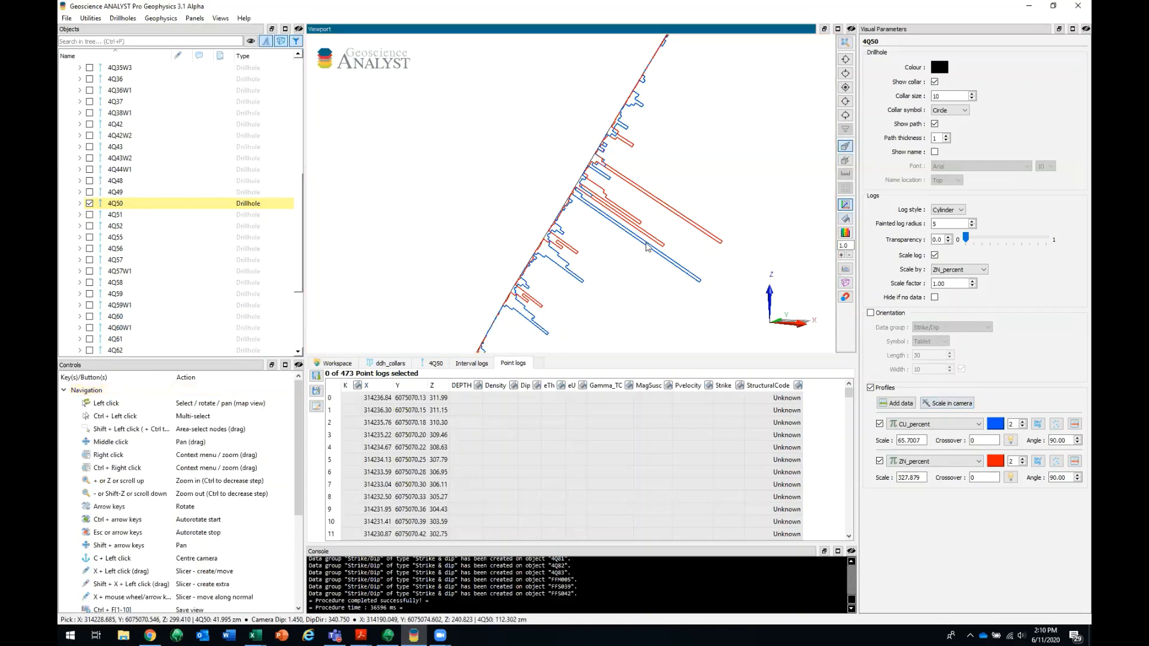
pyautogui.moveTo(629, 117)
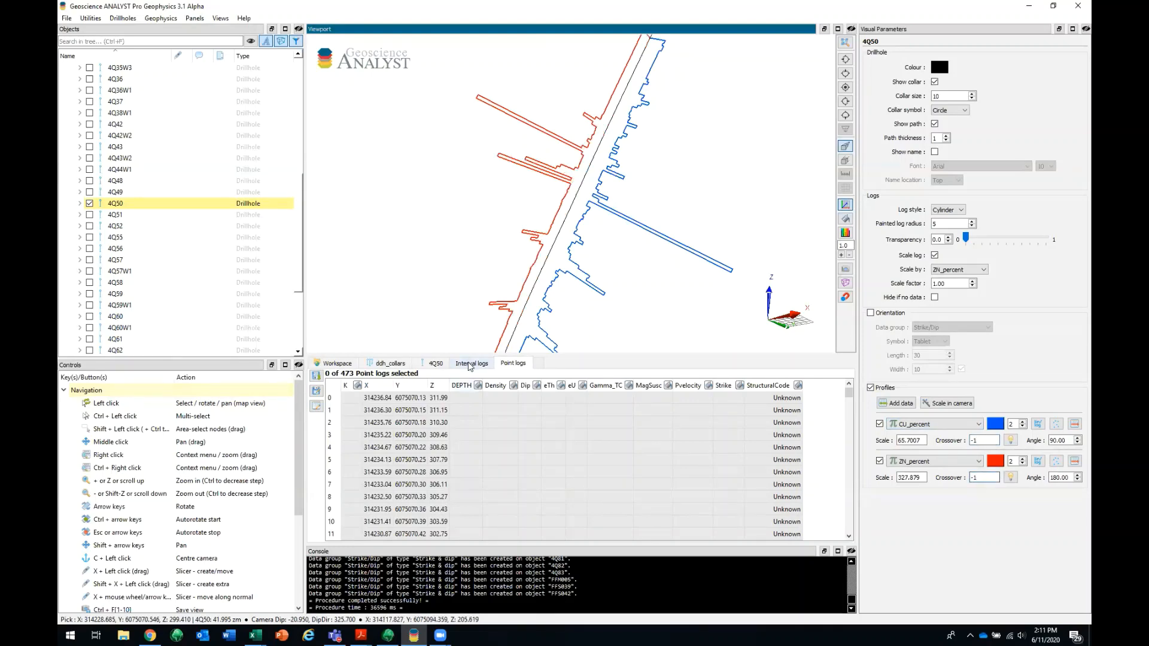
# - Reduce 4Q50's painted interval log radius to 2 in the Interval logs table
pyautogui.click(471, 363)
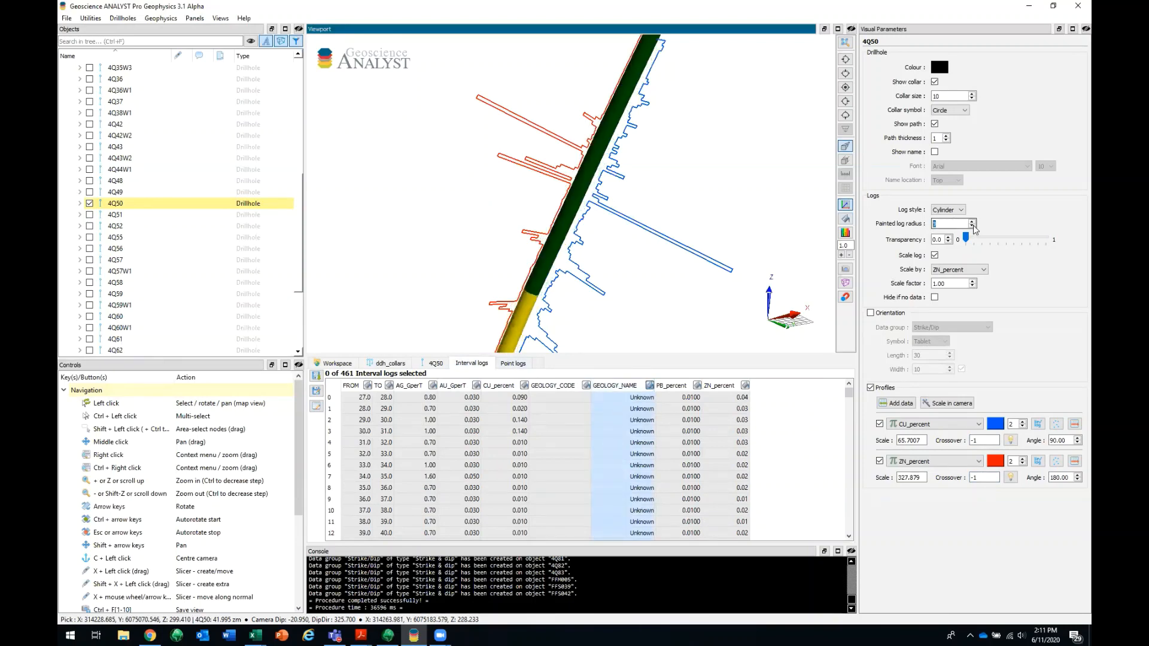
pyautogui.click(973, 222)
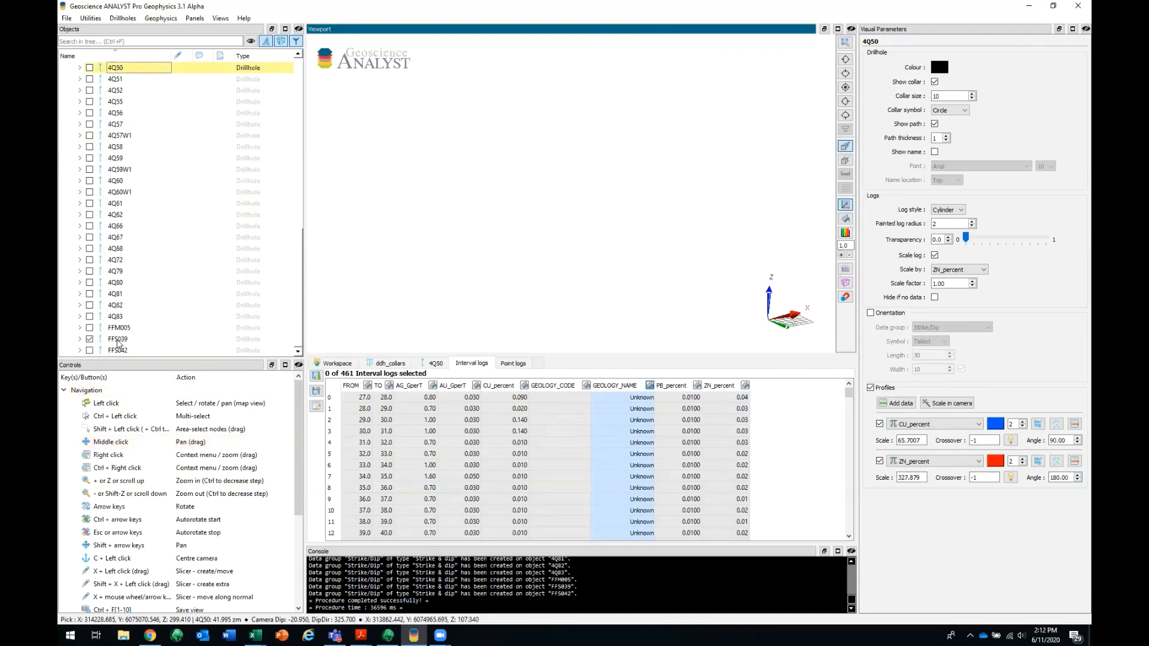
# - Select drillhole FFS039 and plot MagSusc as an orange profile curve
pyautogui.click(118, 338)
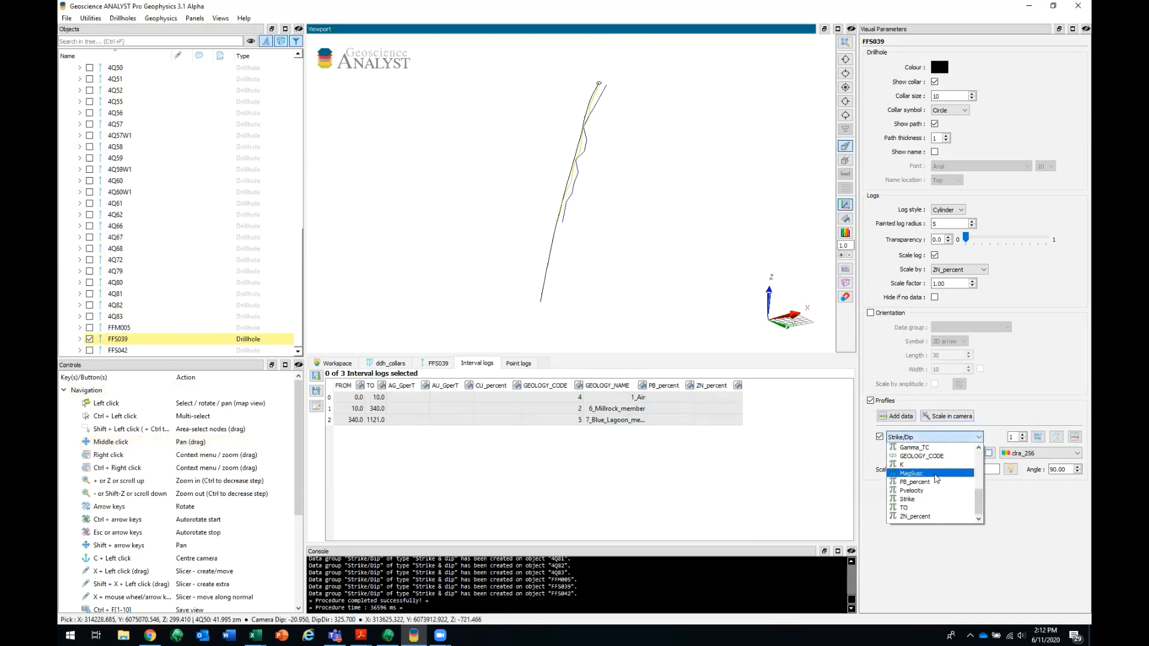
pyautogui.click(910, 473)
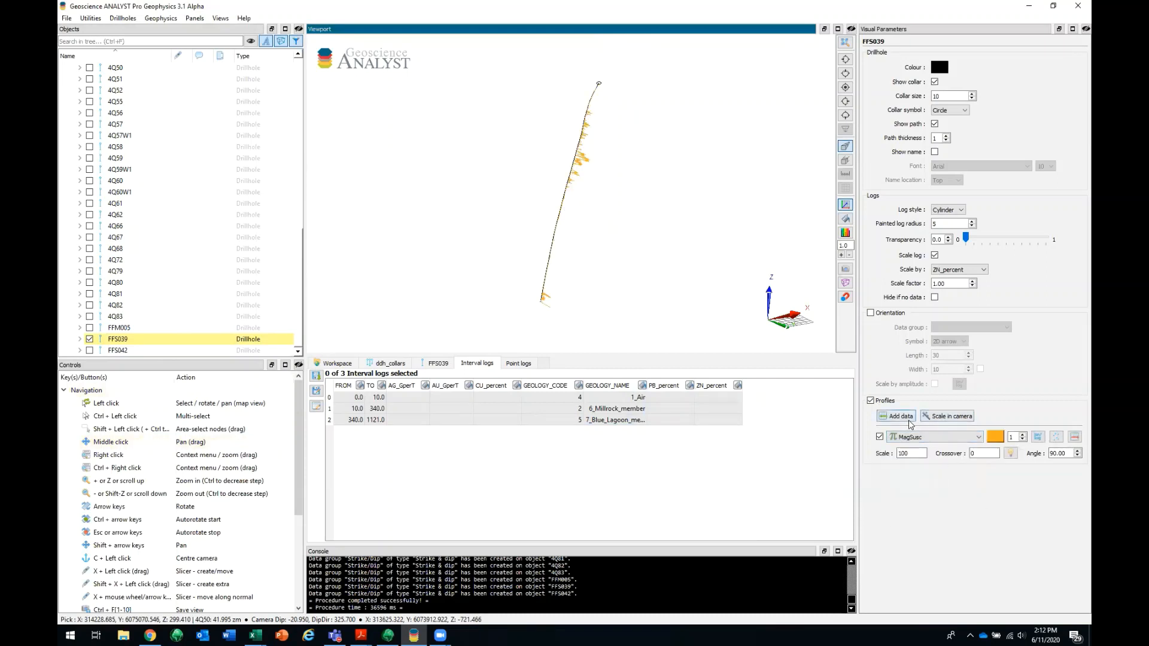
pyautogui.click(938, 66)
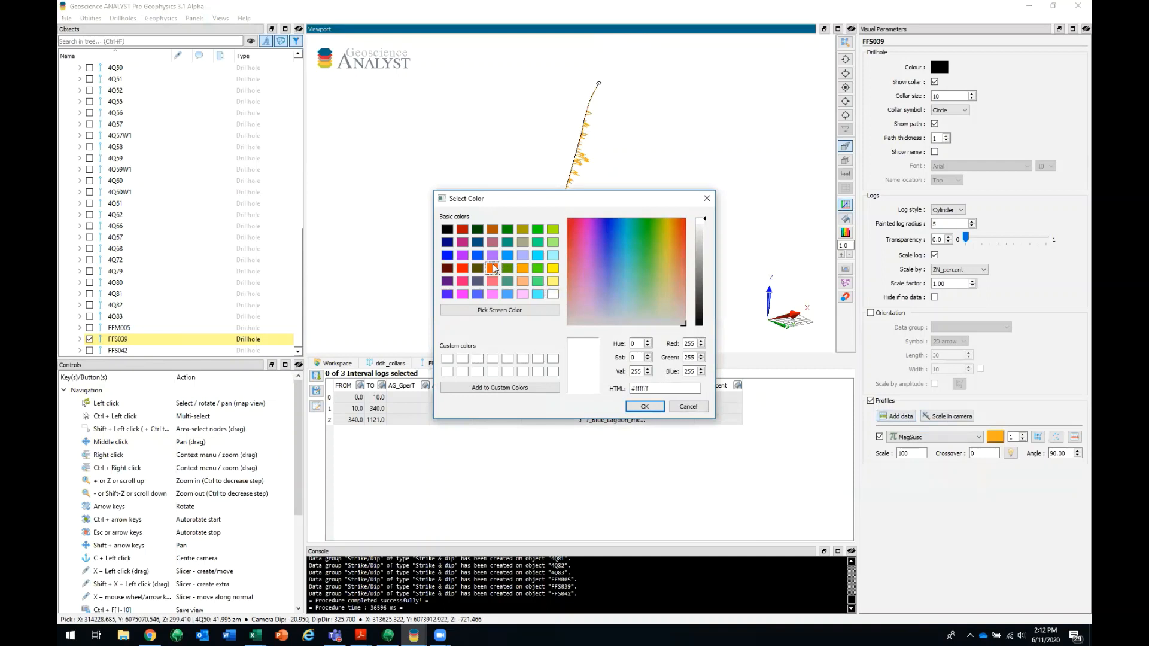
pyautogui.click(687, 406)
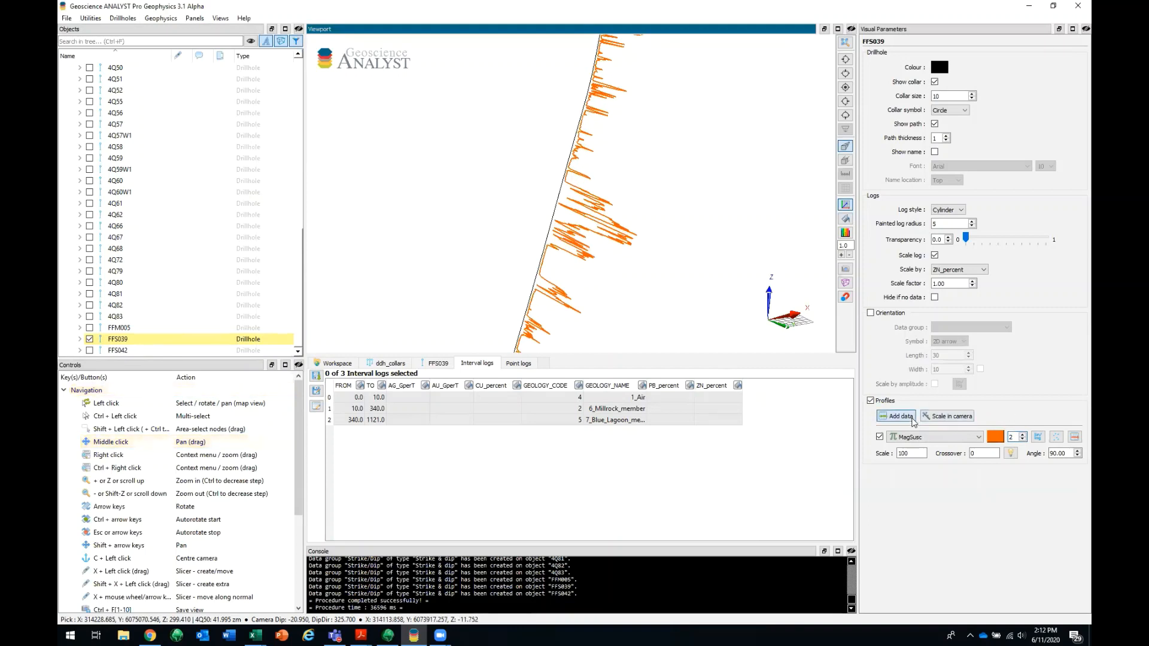
# - Add Density as a second profile curve and select its scale value for editing
pyautogui.click(894, 415)
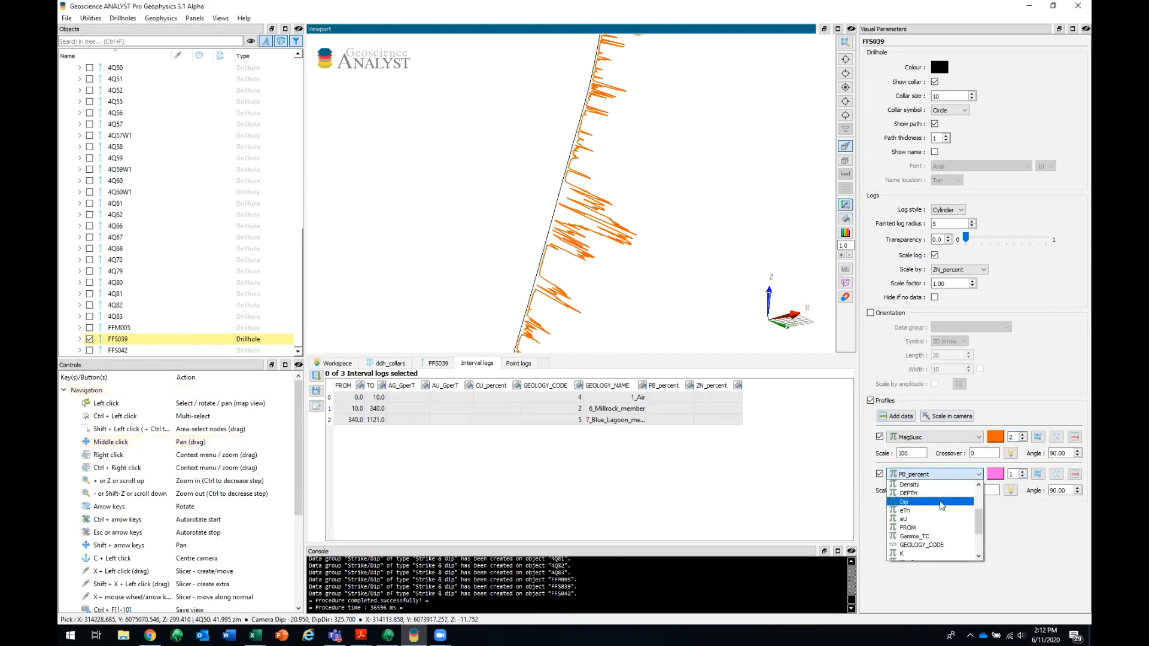
pyautogui.click(908, 493)
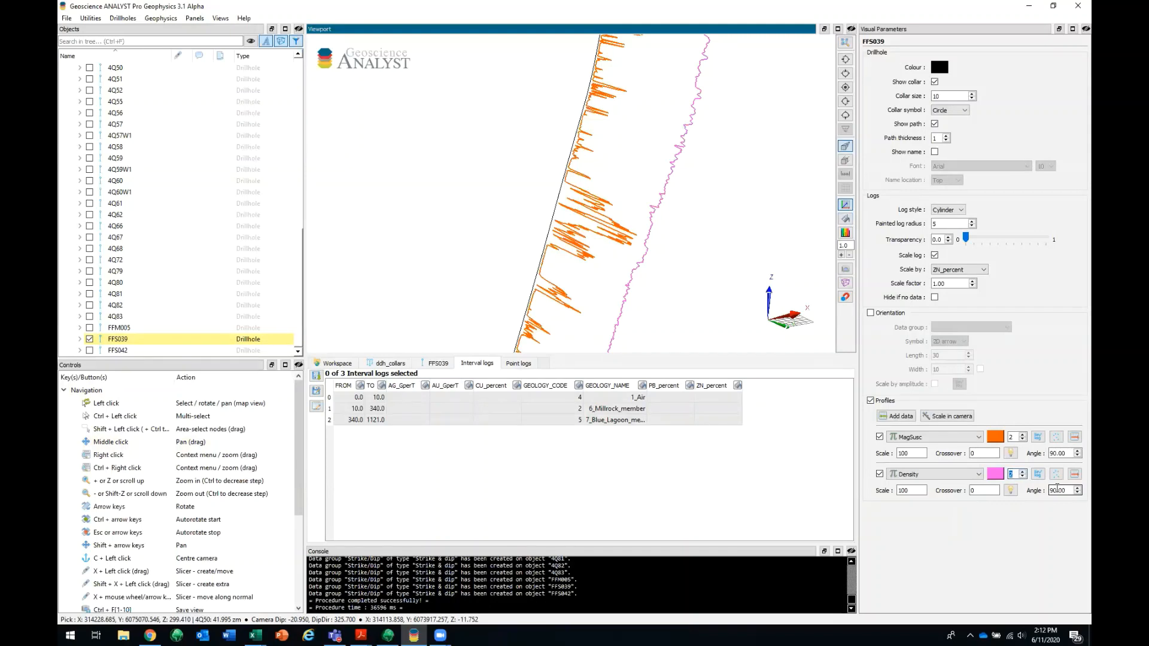
pyautogui.tripleClick(911, 490)
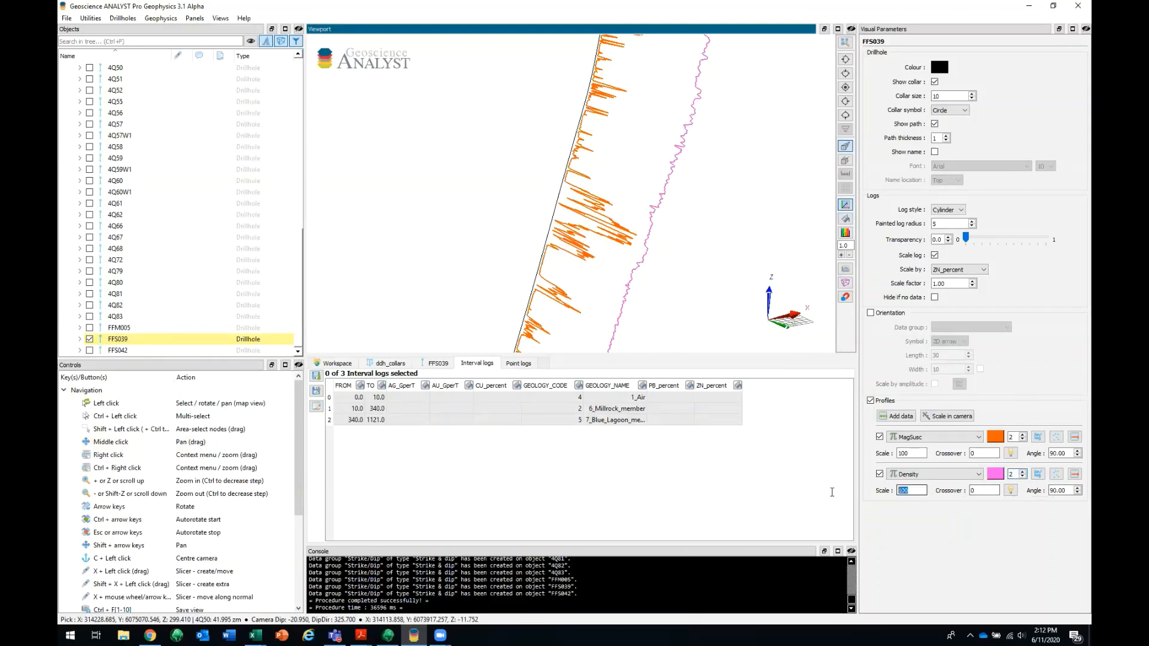